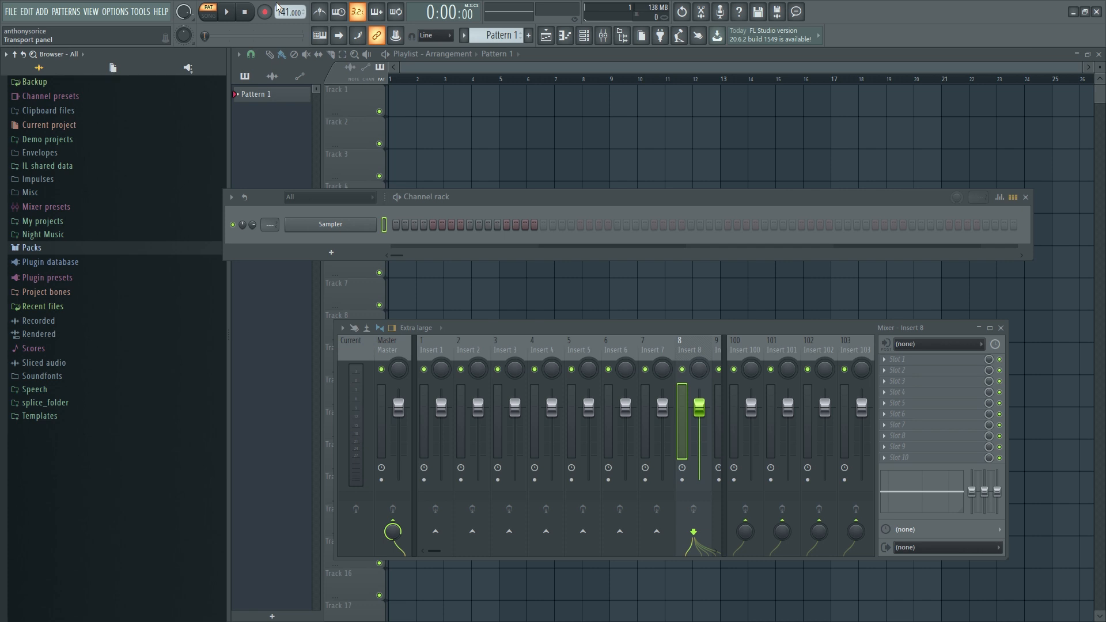
- Set the tempo to 145 BPM and add a new FLEX instrument channel
left_click(289, 11)
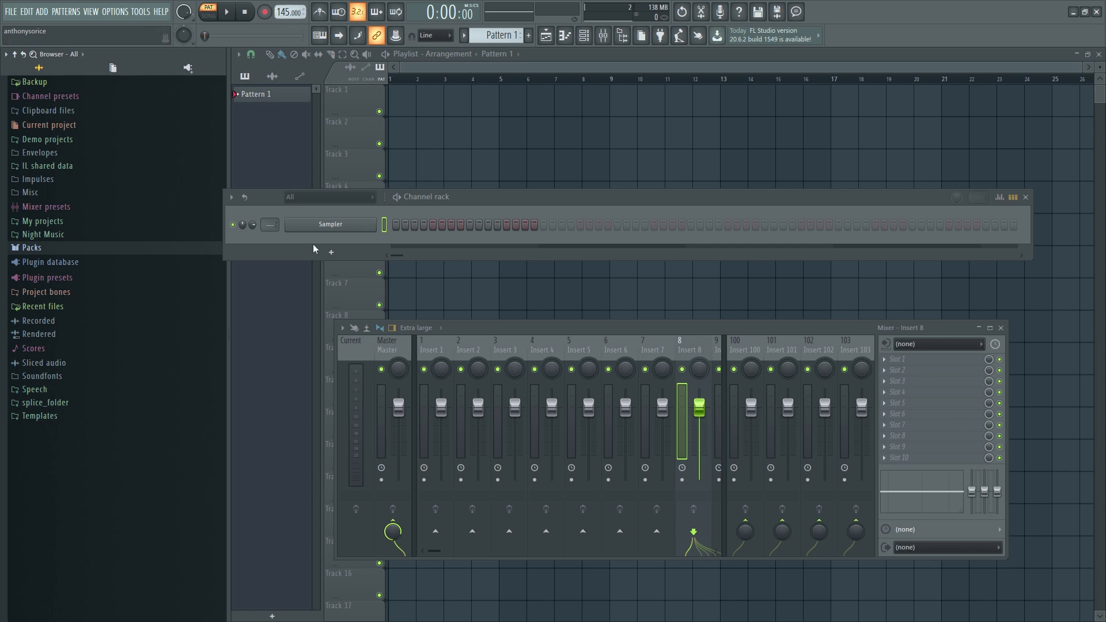
left_click(331, 252)
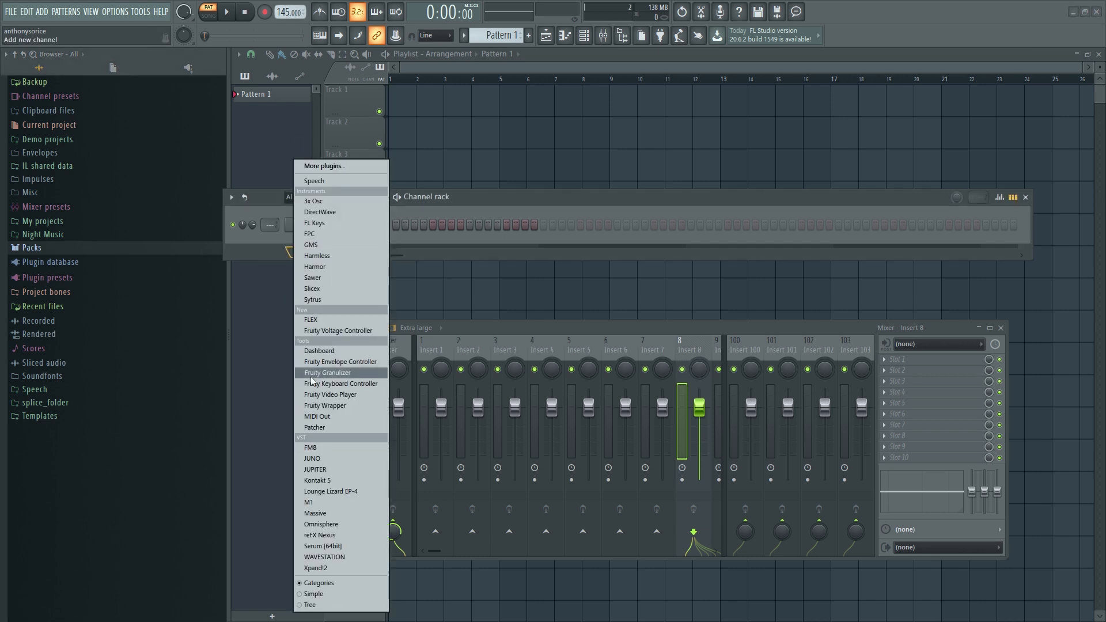
mouse_move(345, 482)
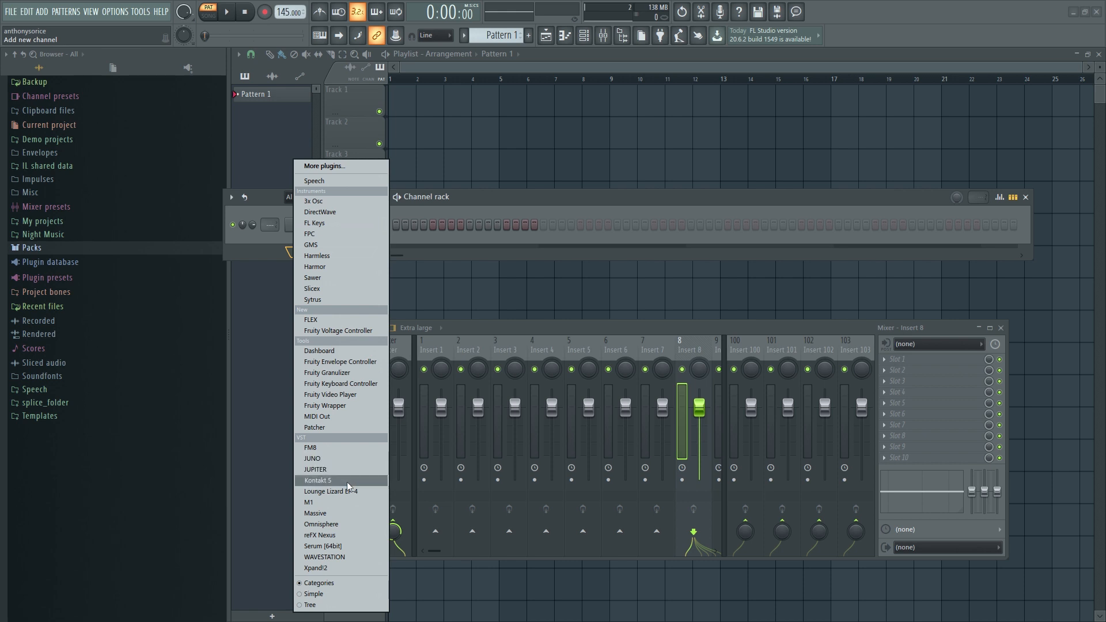
mouse_move(349, 325)
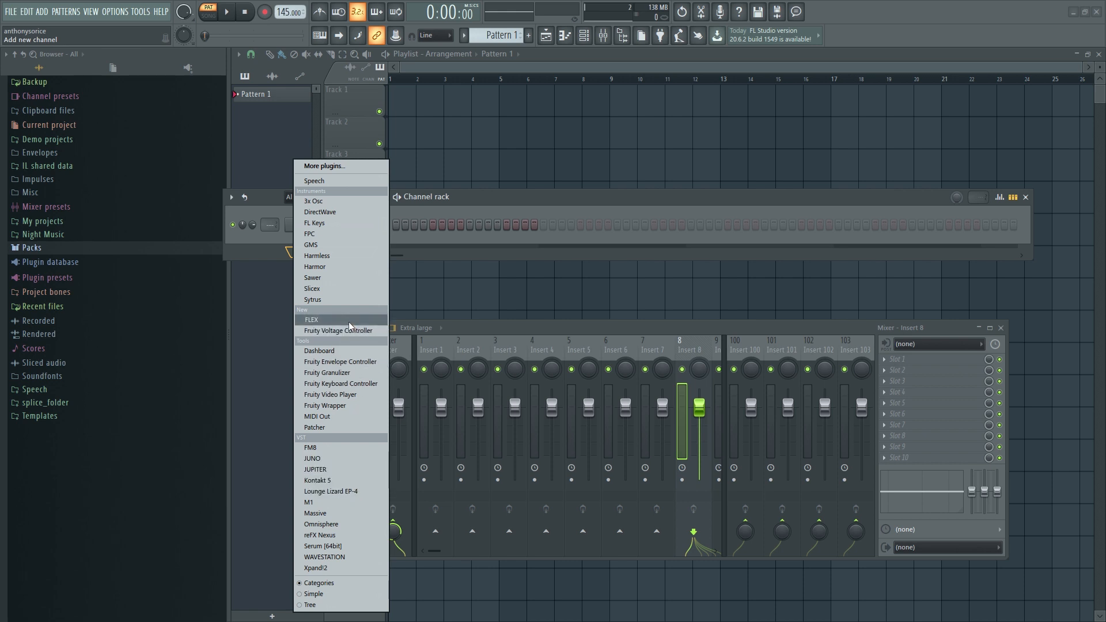
left_click(311, 320)
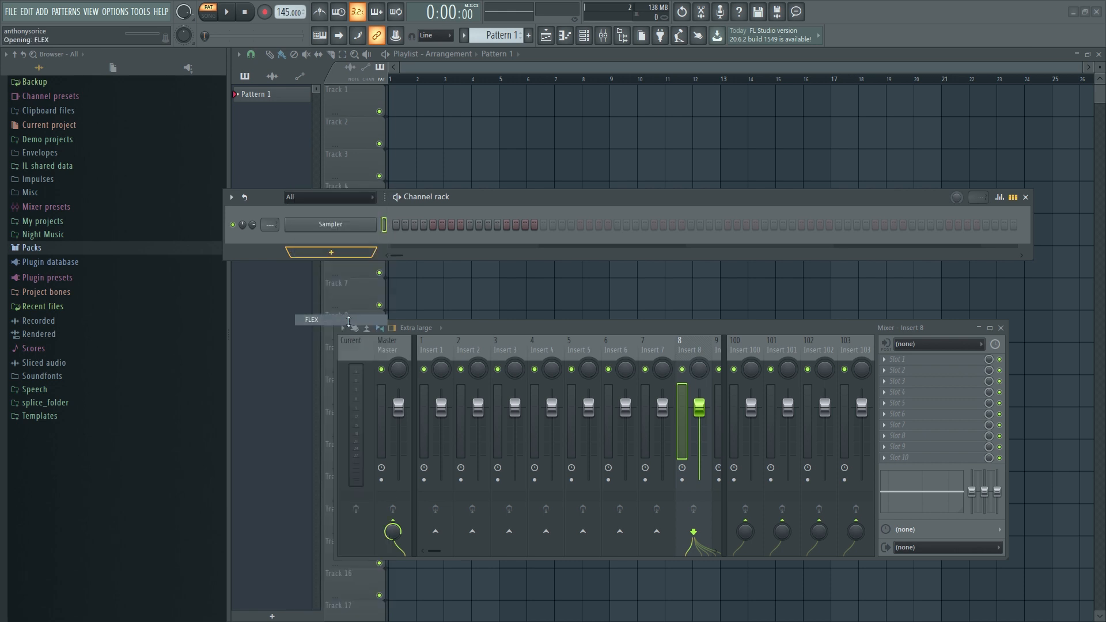
- Load the Analog Bells preset from the Synthwave pack into FLEX and close the plugin window
left_click(311, 319)
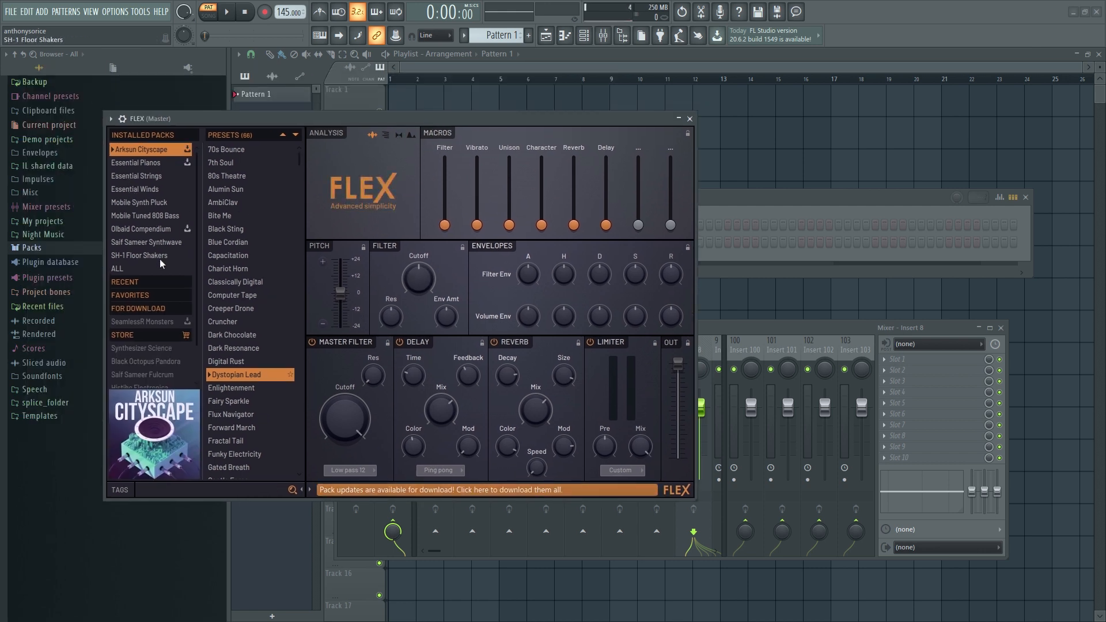
left_click(146, 242)
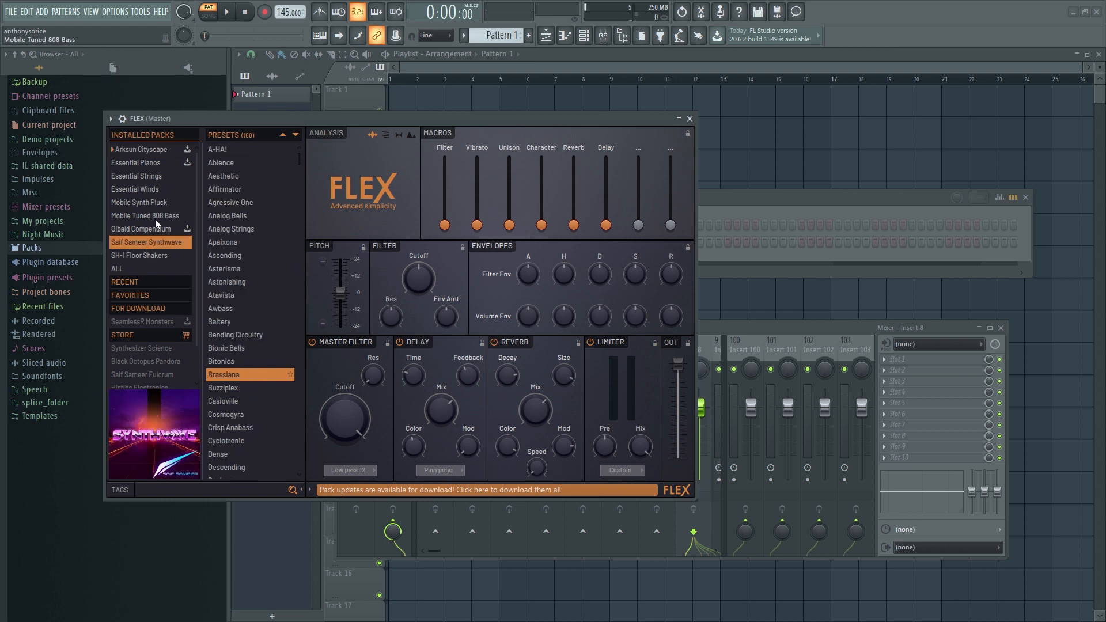
left_click(146, 242)
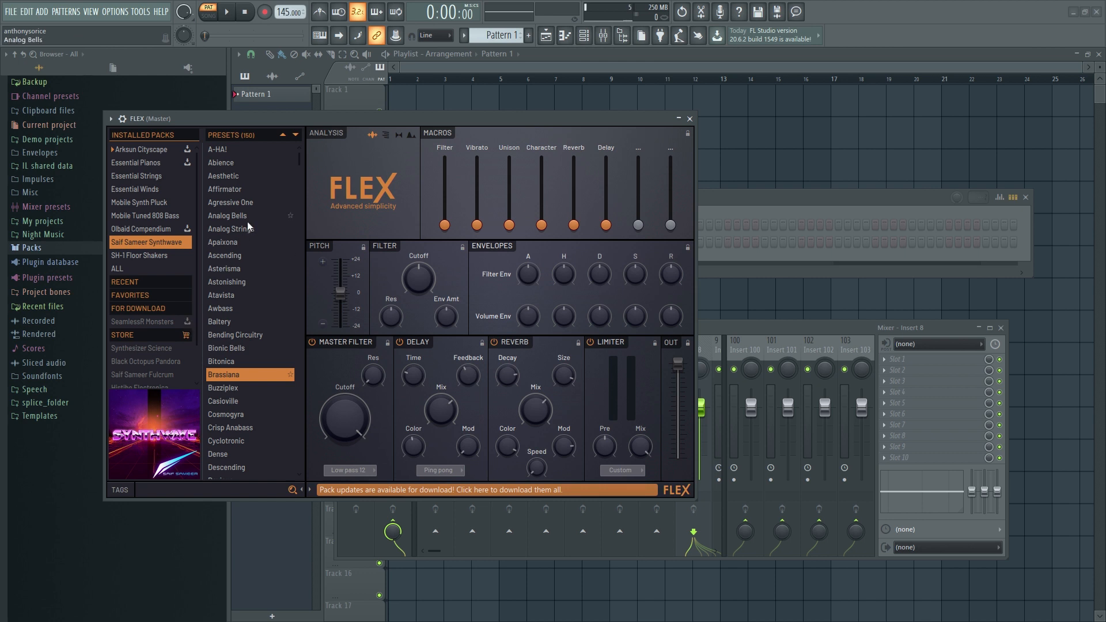
left_click(227, 216)
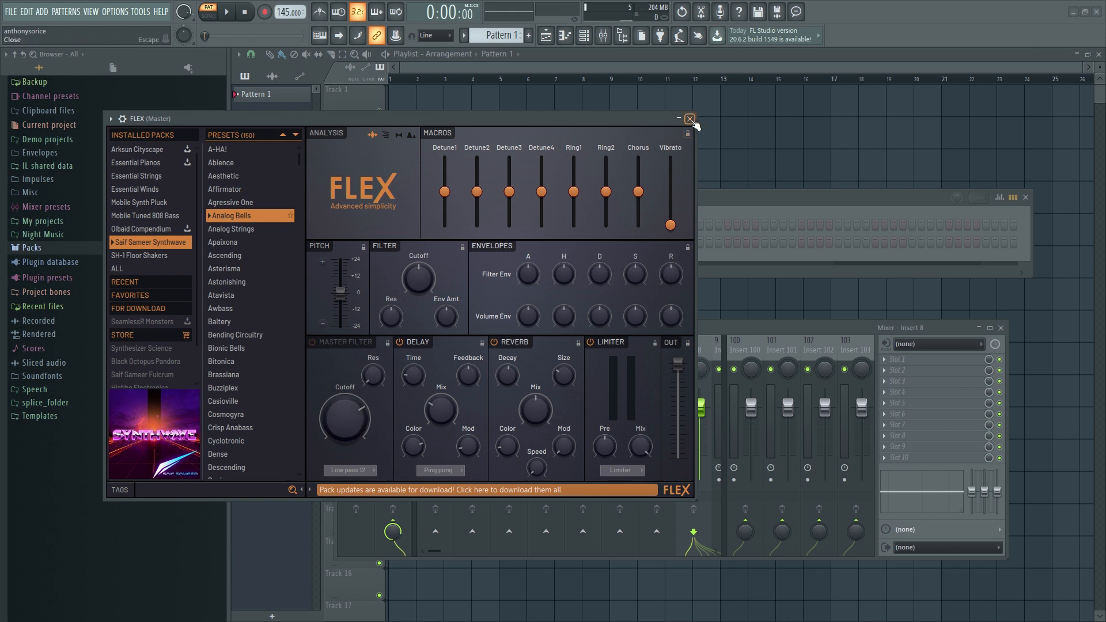
left_click(689, 119)
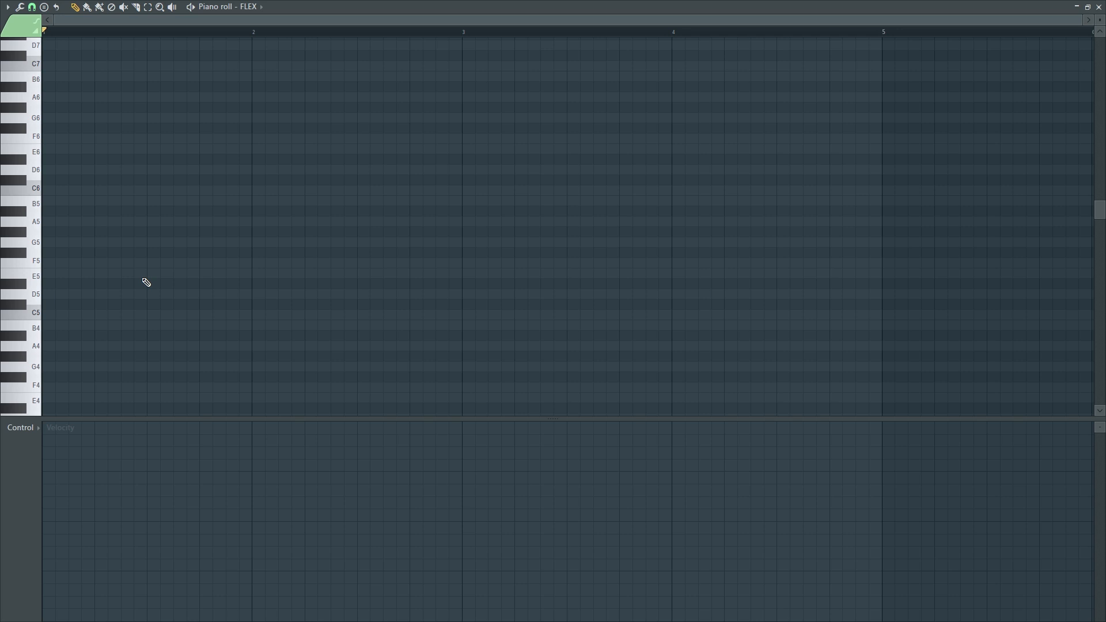
mouse_move(50, 215)
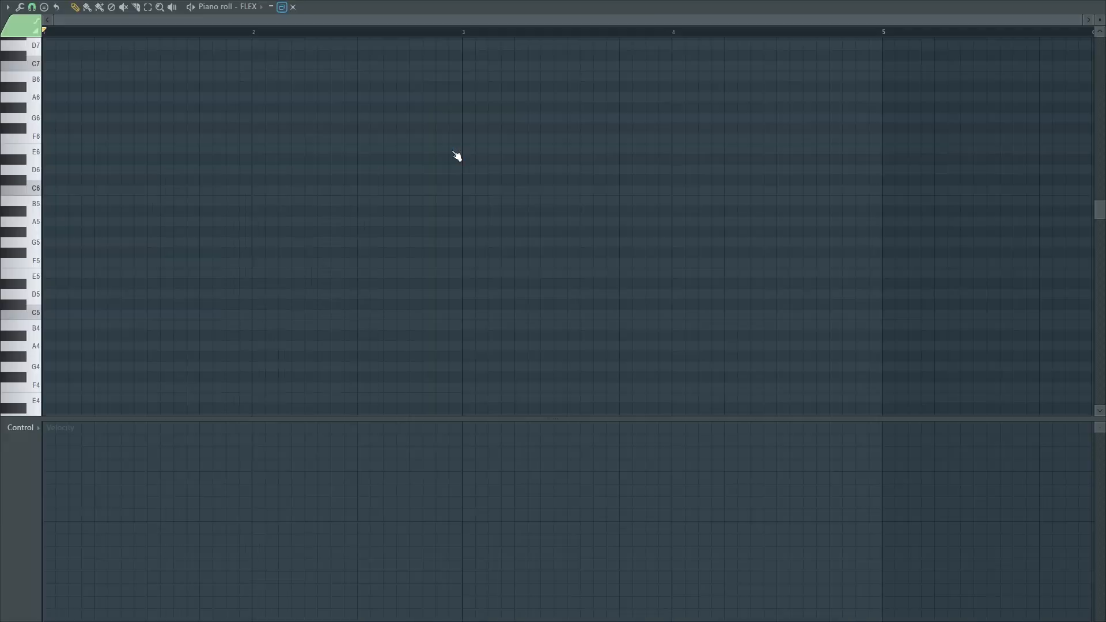
- Draw A#5, B5, F#5 and F5 on beats 1–4 of bar 1 in the FLEX piano roll
left_click(47, 212)
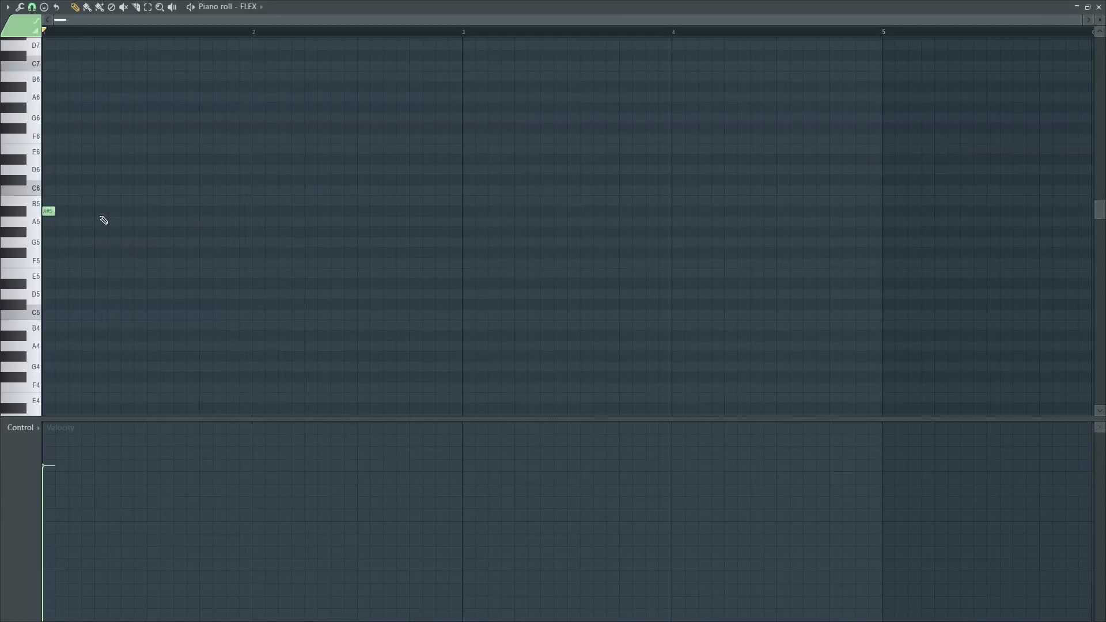
mouse_move(92, 207)
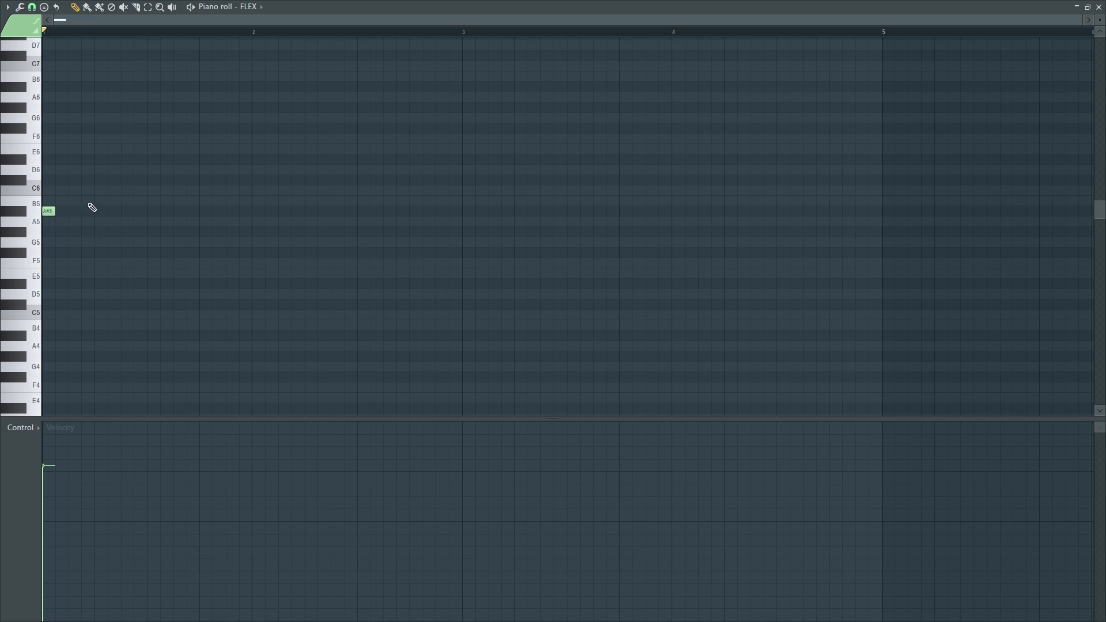
left_click(99, 201)
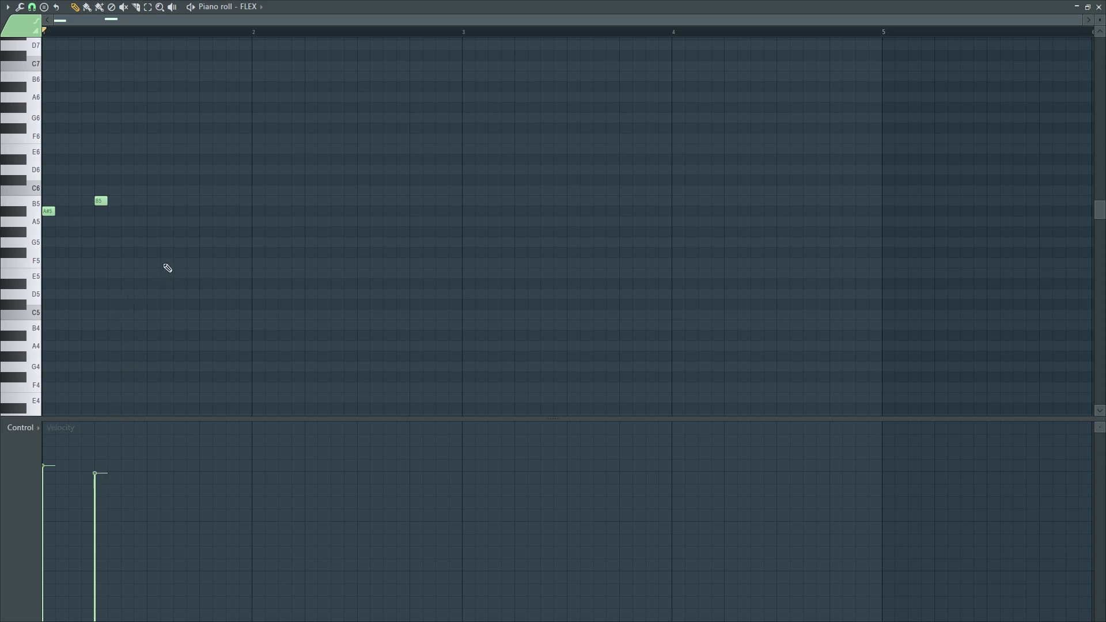
left_click(153, 253)
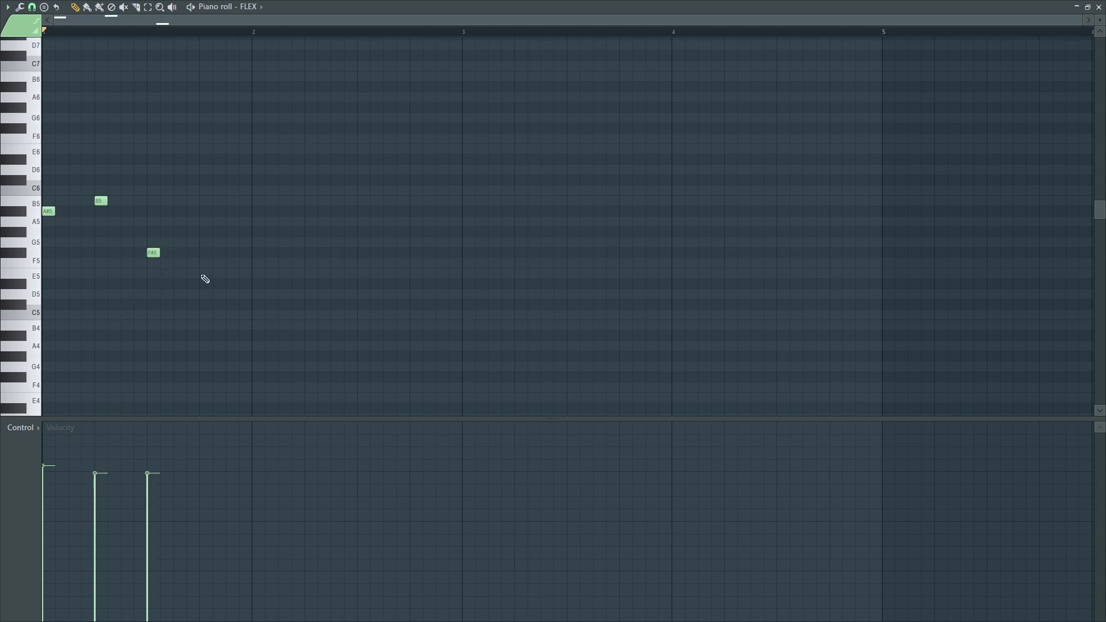
left_click(205, 274)
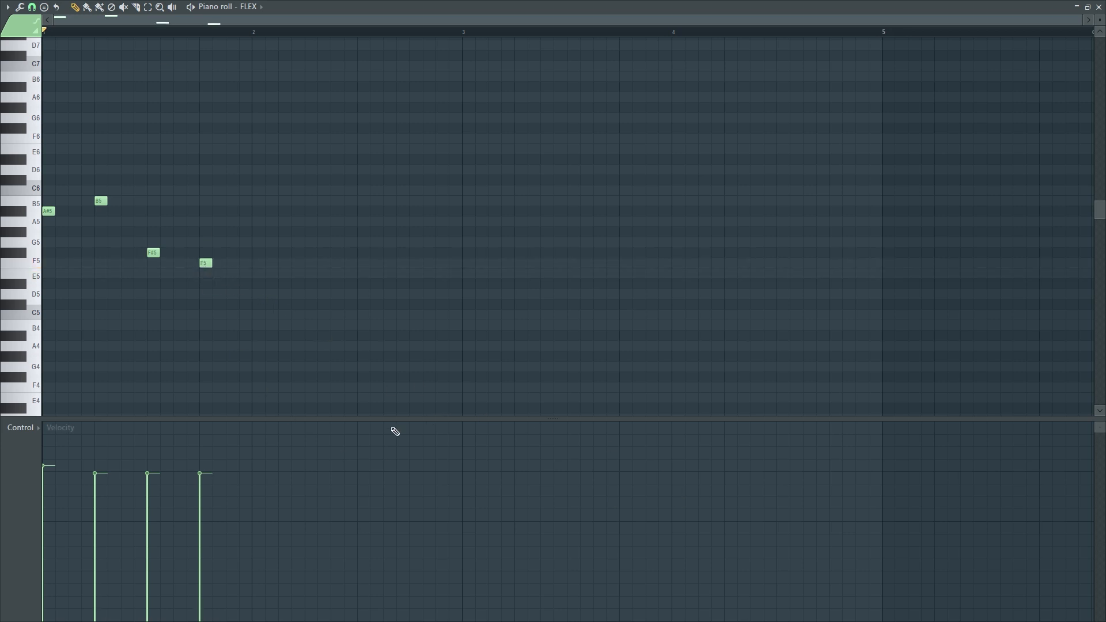
mouse_move(527, 165)
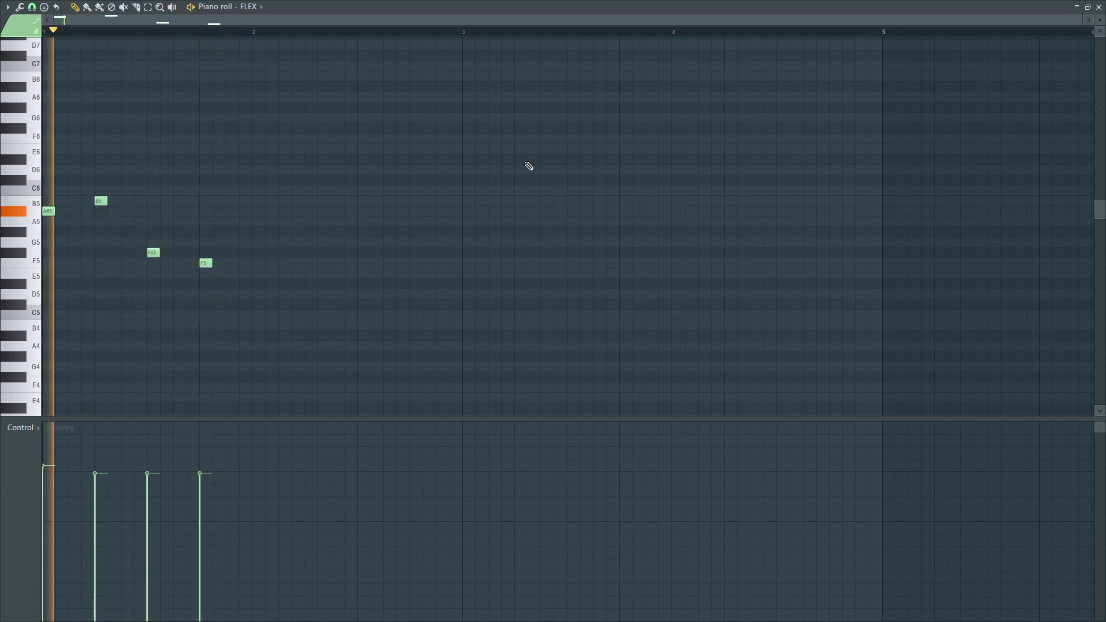
- Repeat the opening phrase into bars 2–3 and end bar 4 with C#5, F5, A#5 and F5
left_click(96, 30)
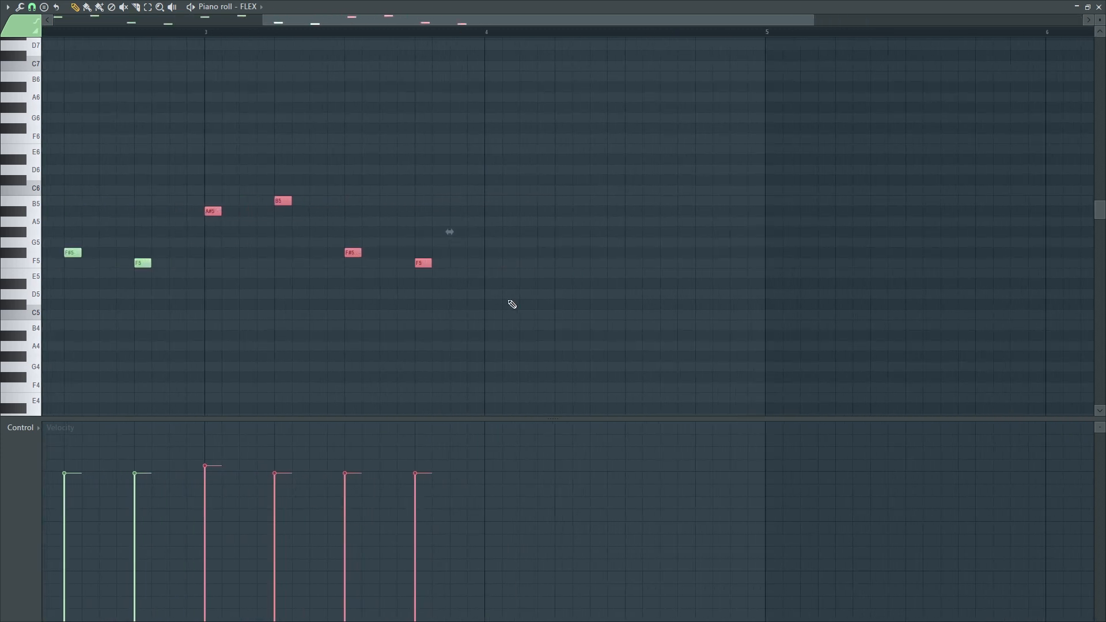
mouse_move(488, 60)
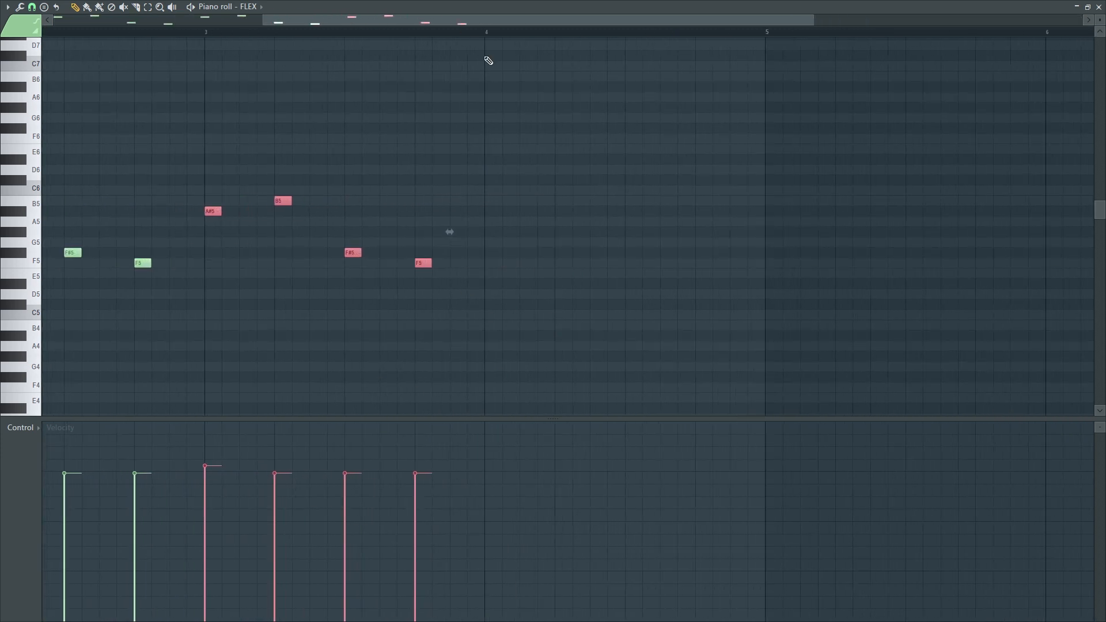
mouse_move(486, 326)
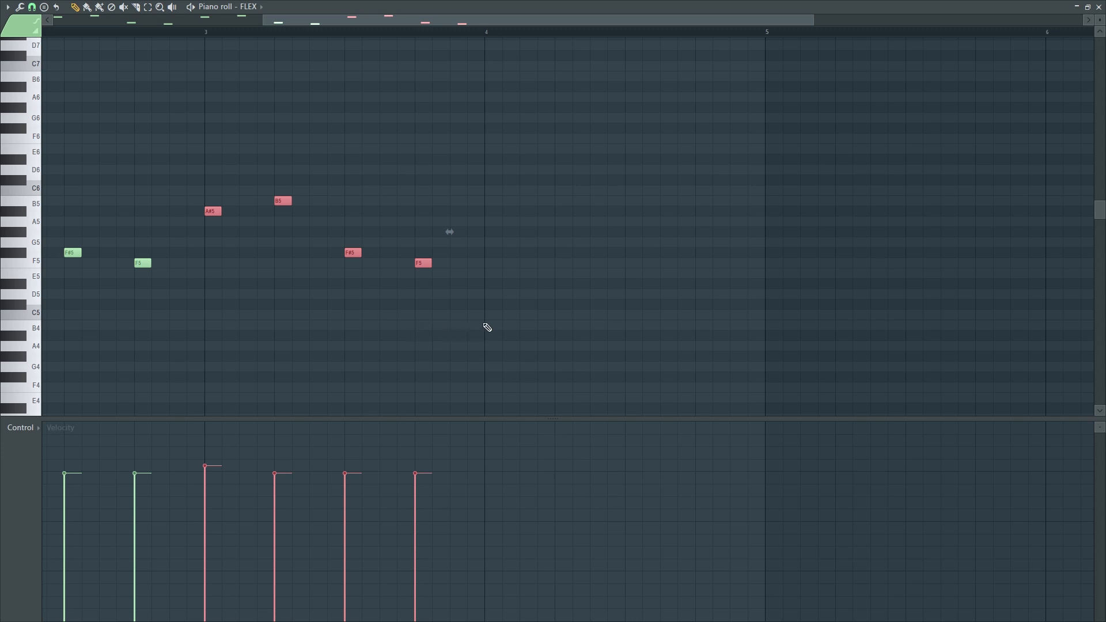
left_click(492, 304)
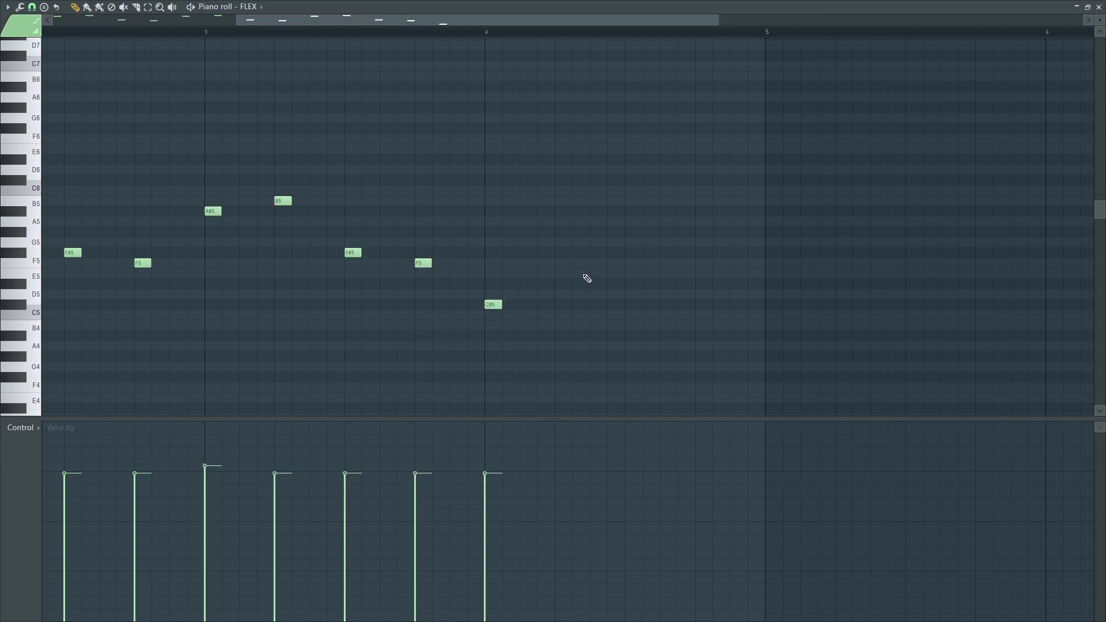
mouse_move(561, 268)
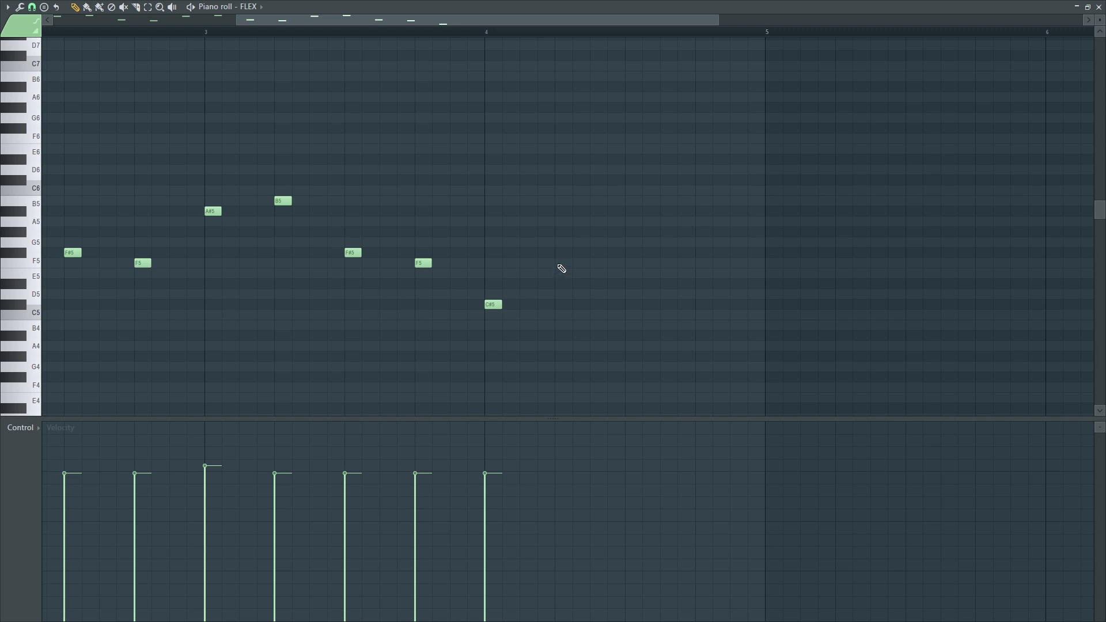
left_click(564, 262)
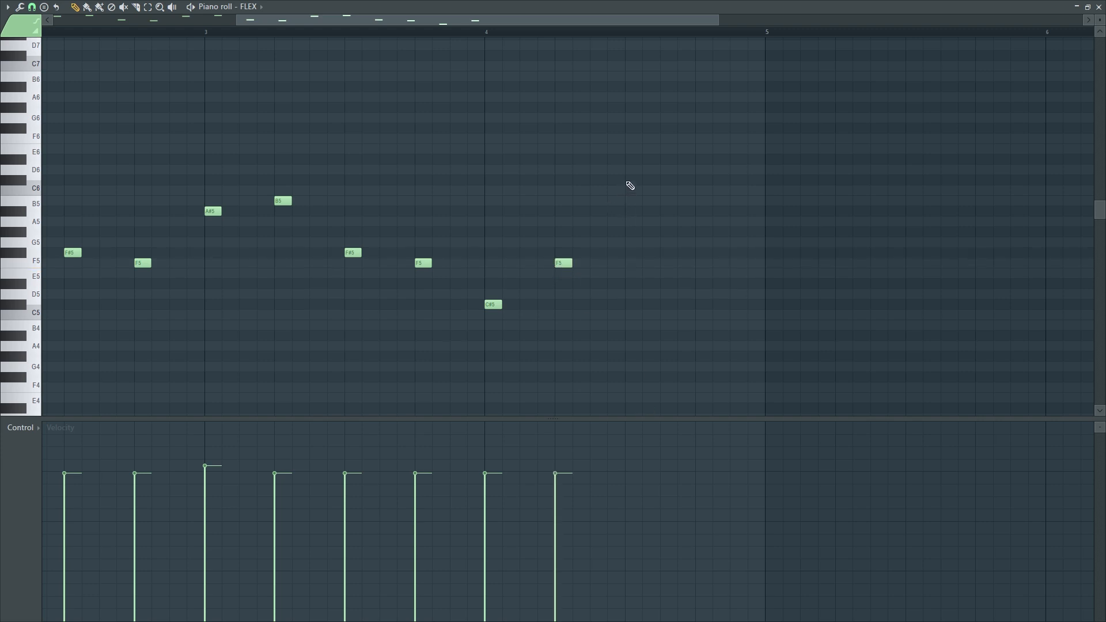
left_click(630, 212)
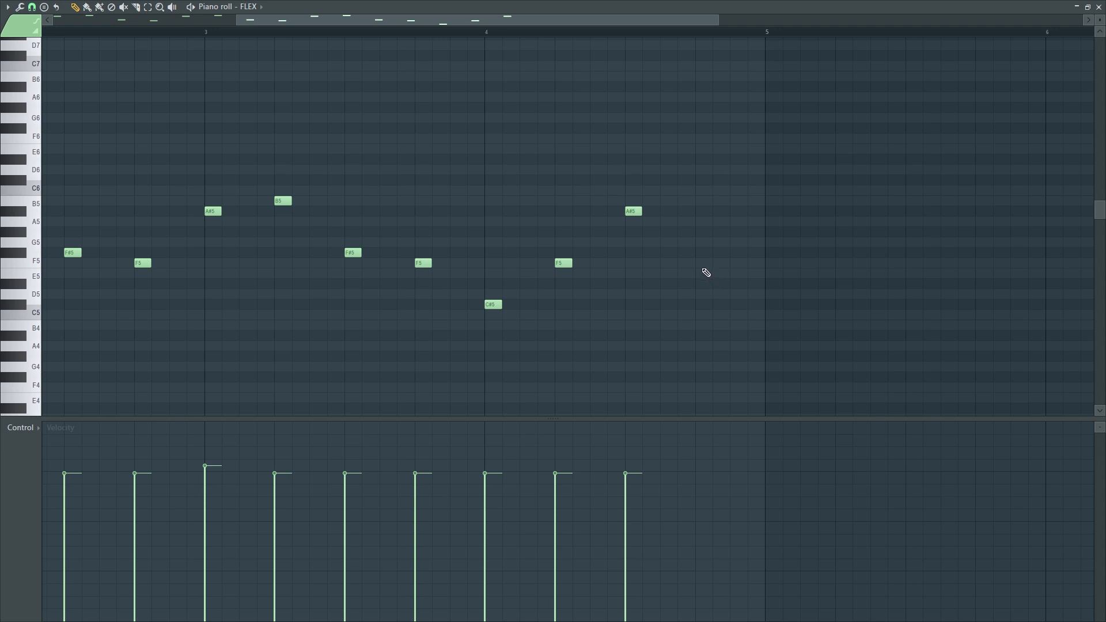
left_click(702, 263)
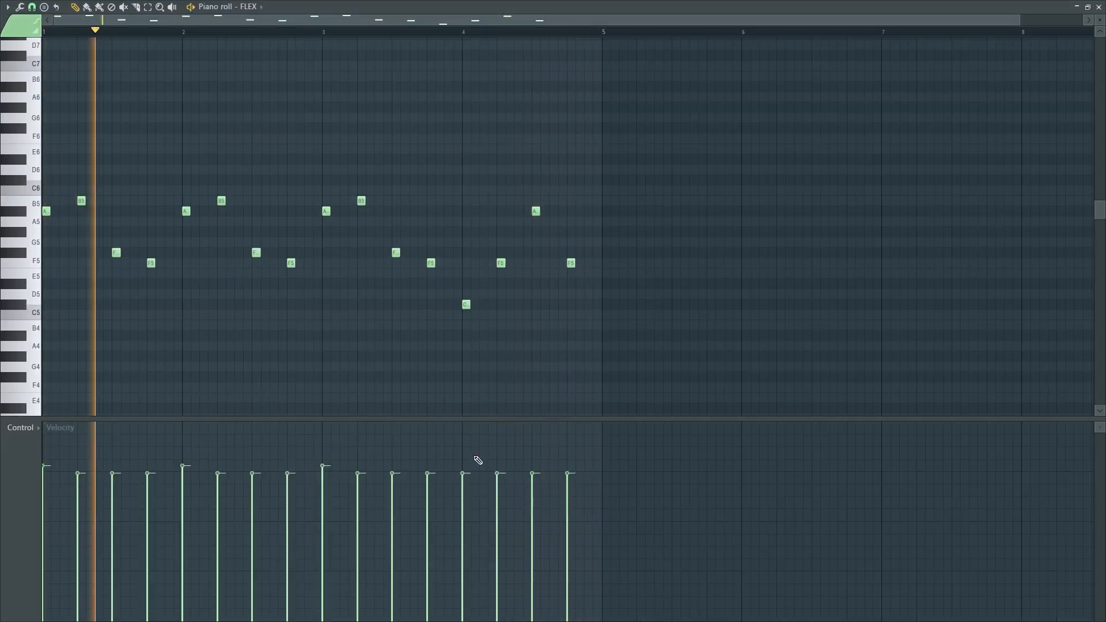
left_click(263, 31)
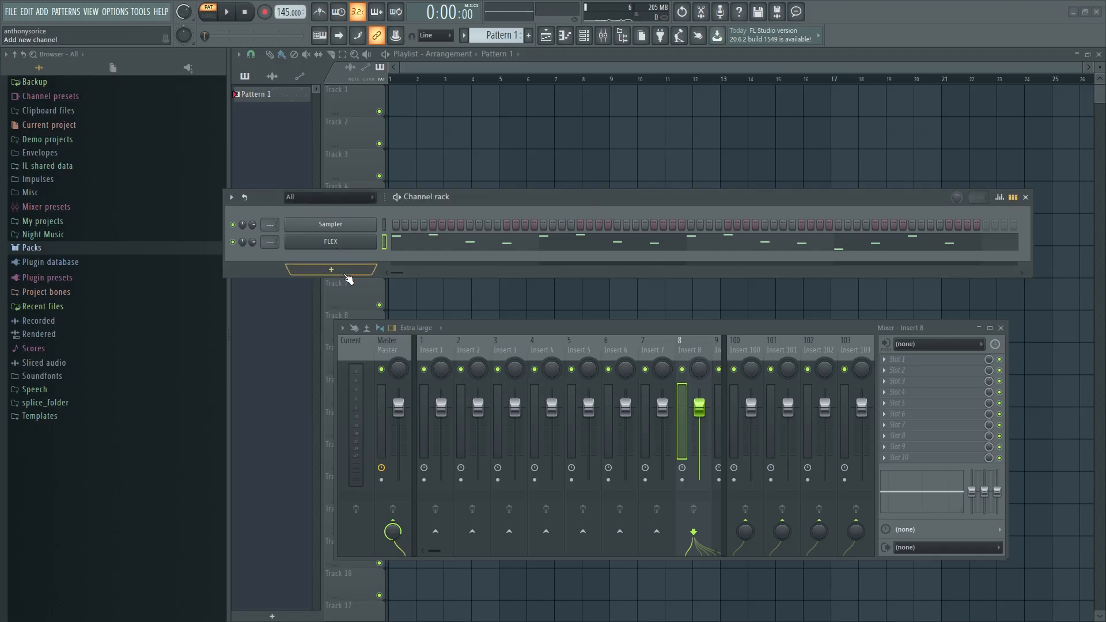
- Add a Sytrus channel and load its Grand piano preset
left_click(329, 270)
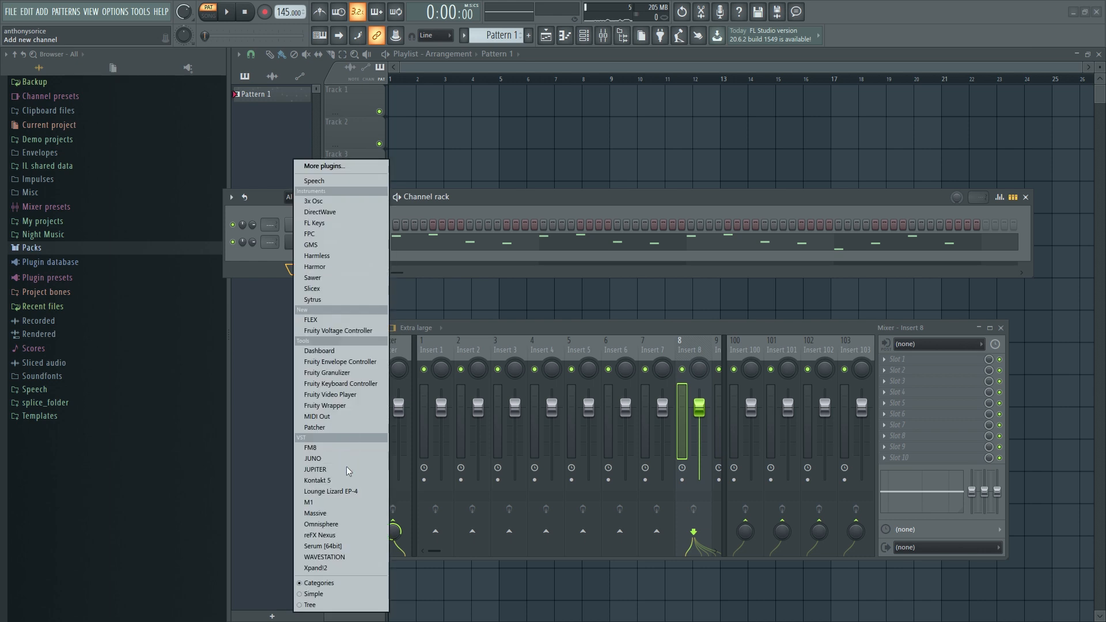
mouse_move(358, 412)
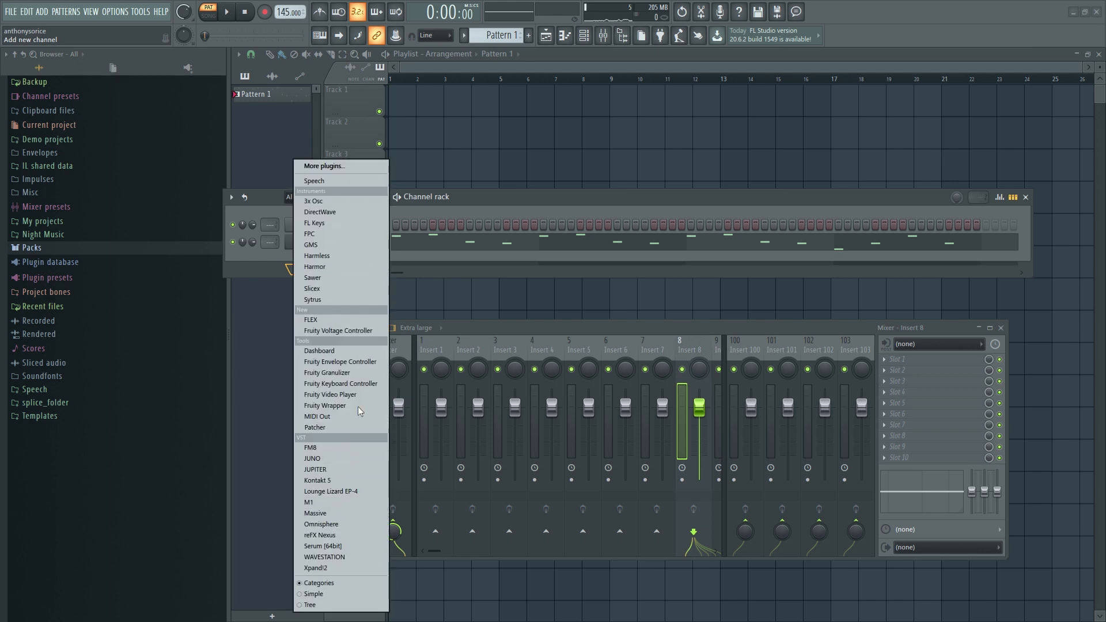
left_click(313, 299)
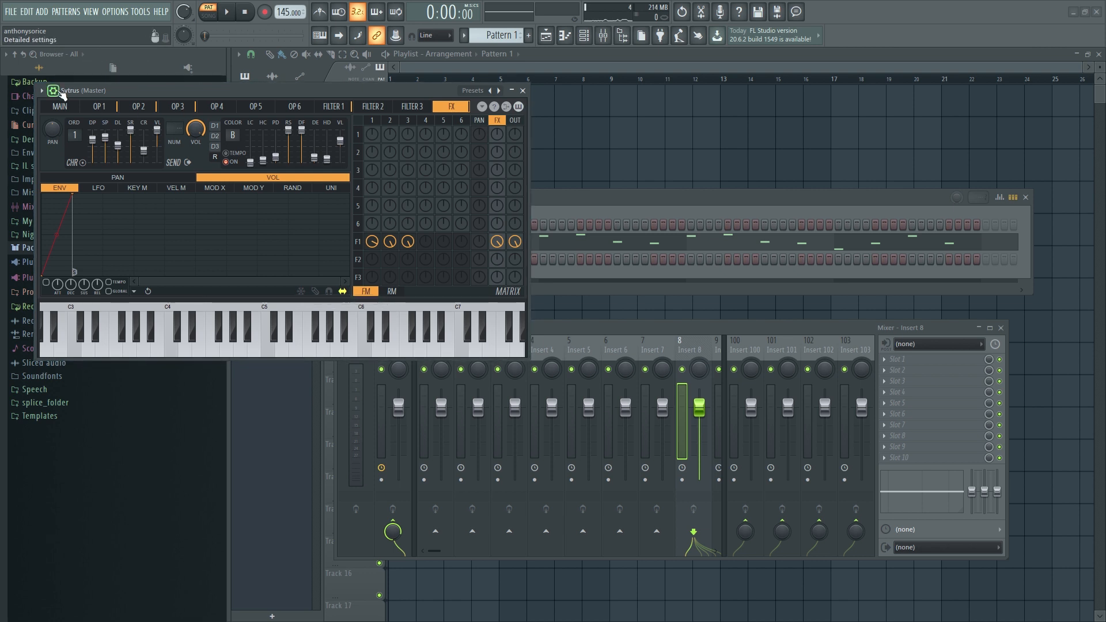
left_click(43, 90)
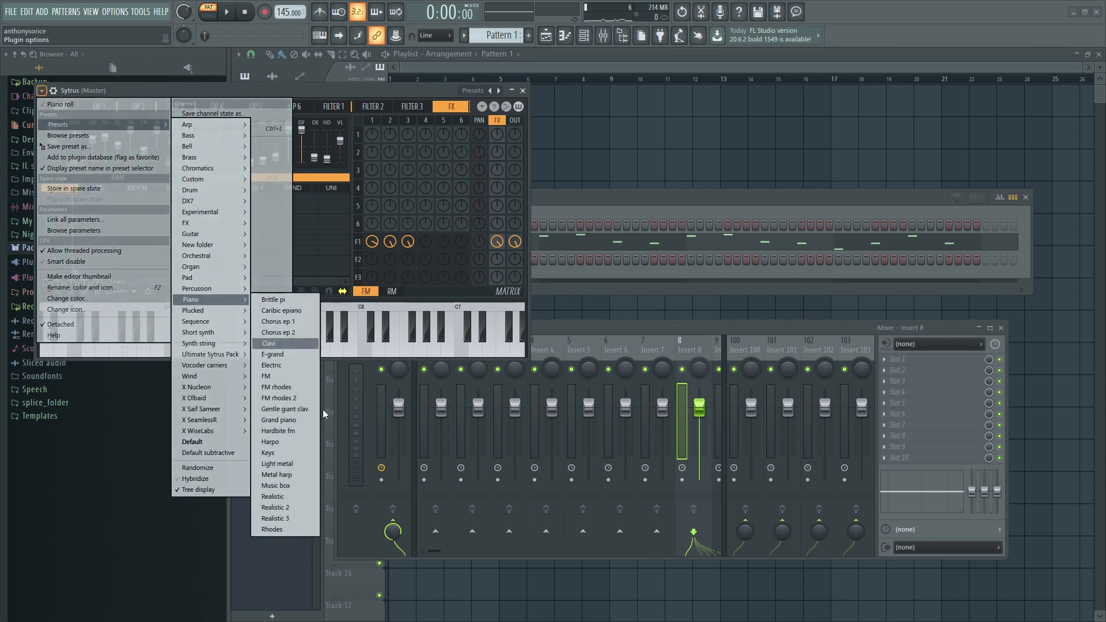
left_click(279, 419)
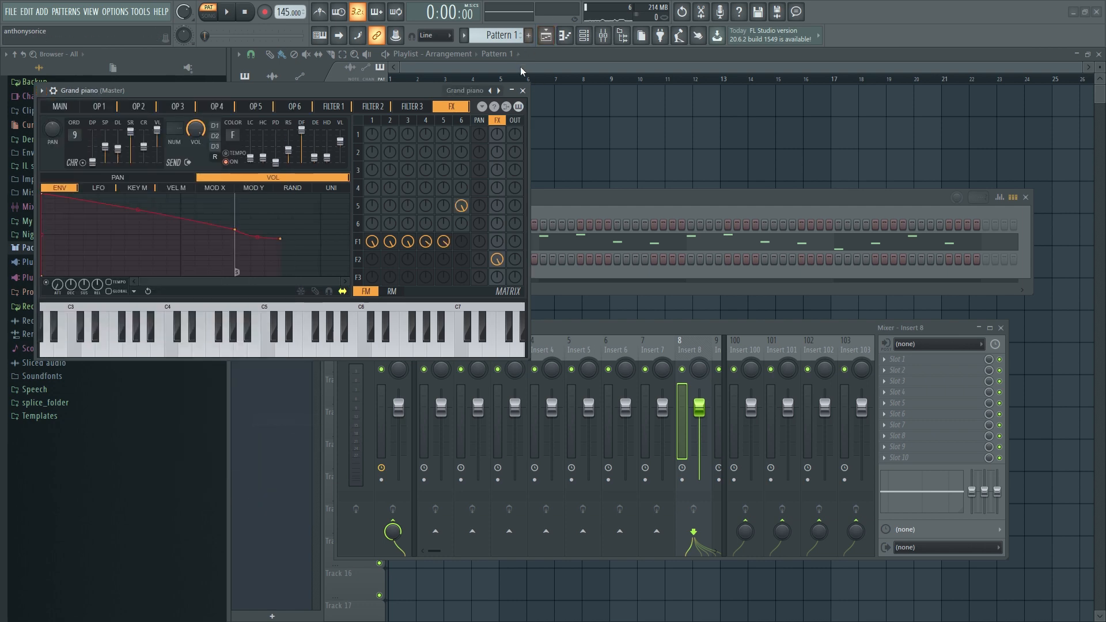
right_click(331, 241)
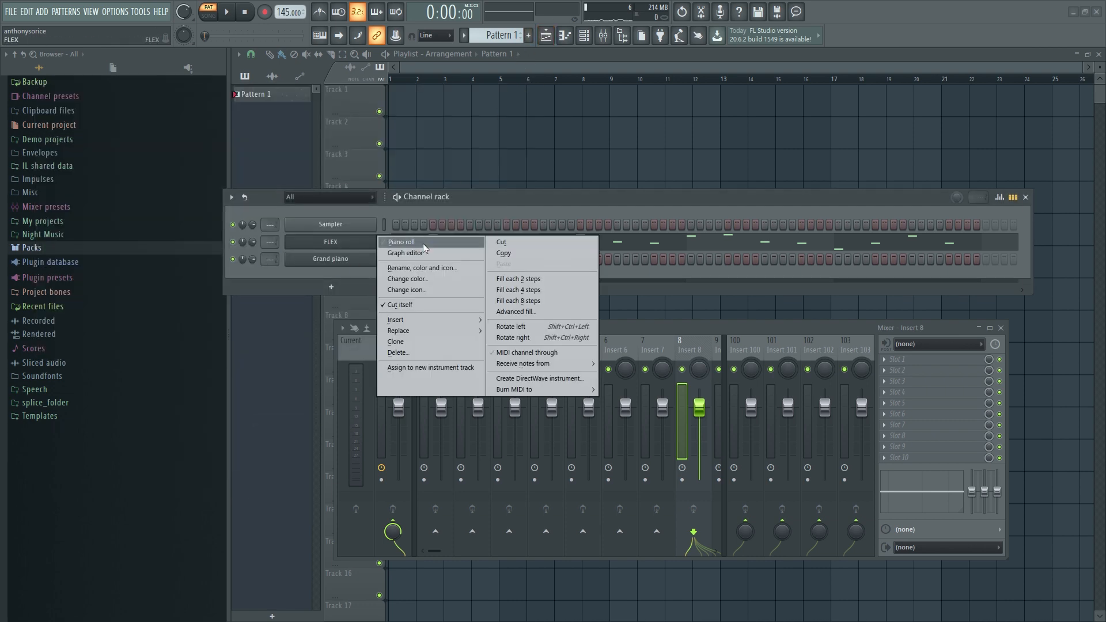
- Copy the FLEX melody into the Grand piano channel, routing FLEX to insert 1 and piano to insert 2
left_click(401, 242)
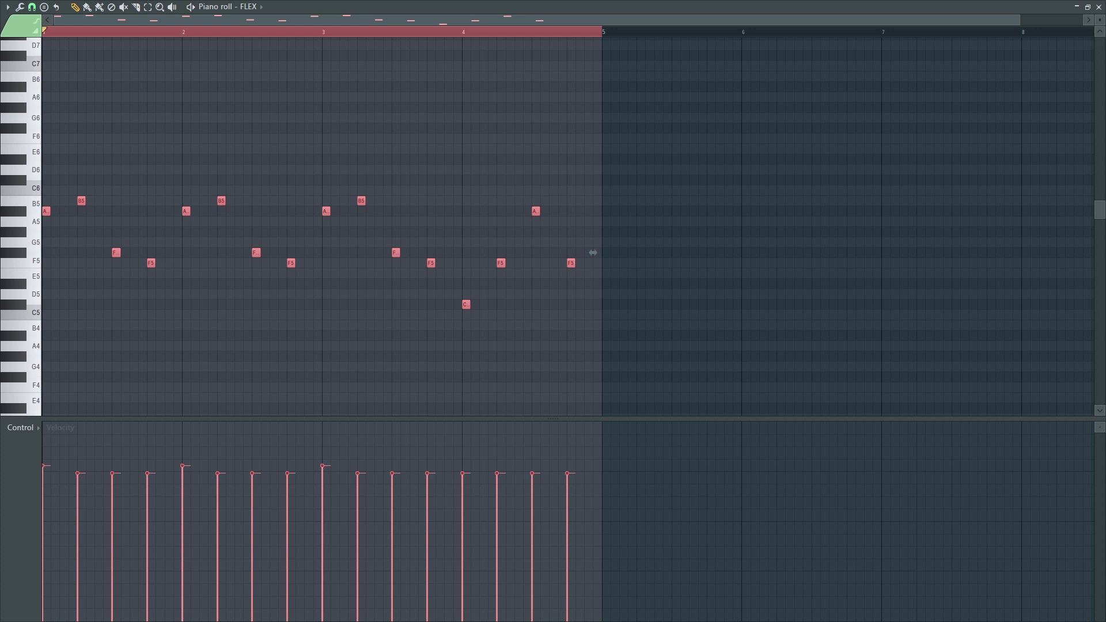
mouse_move(633, 246)
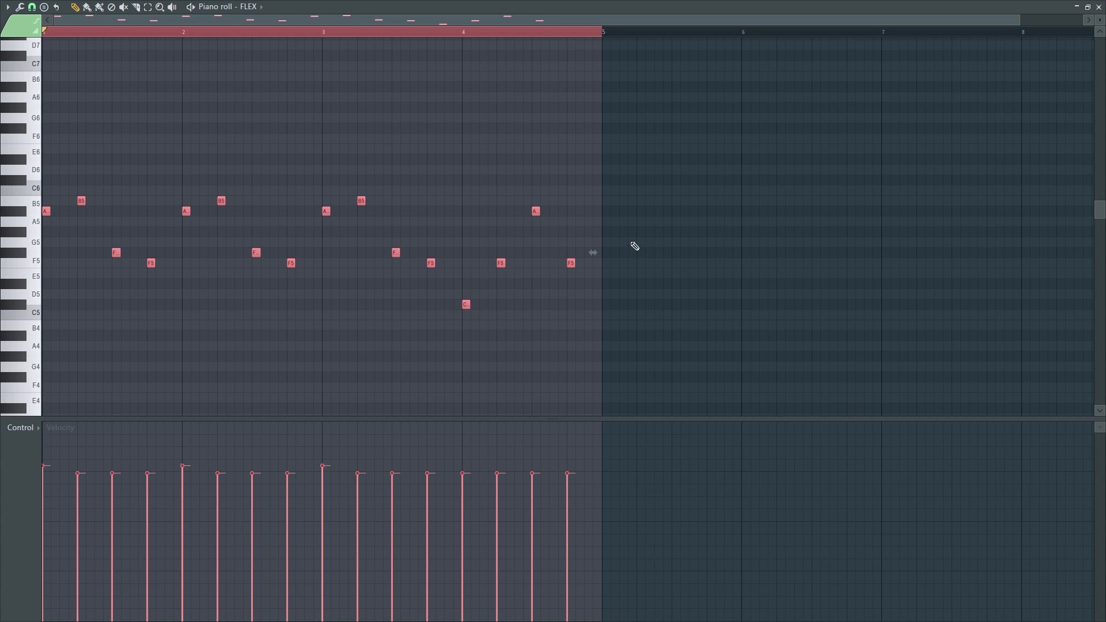
right_click(331, 260)
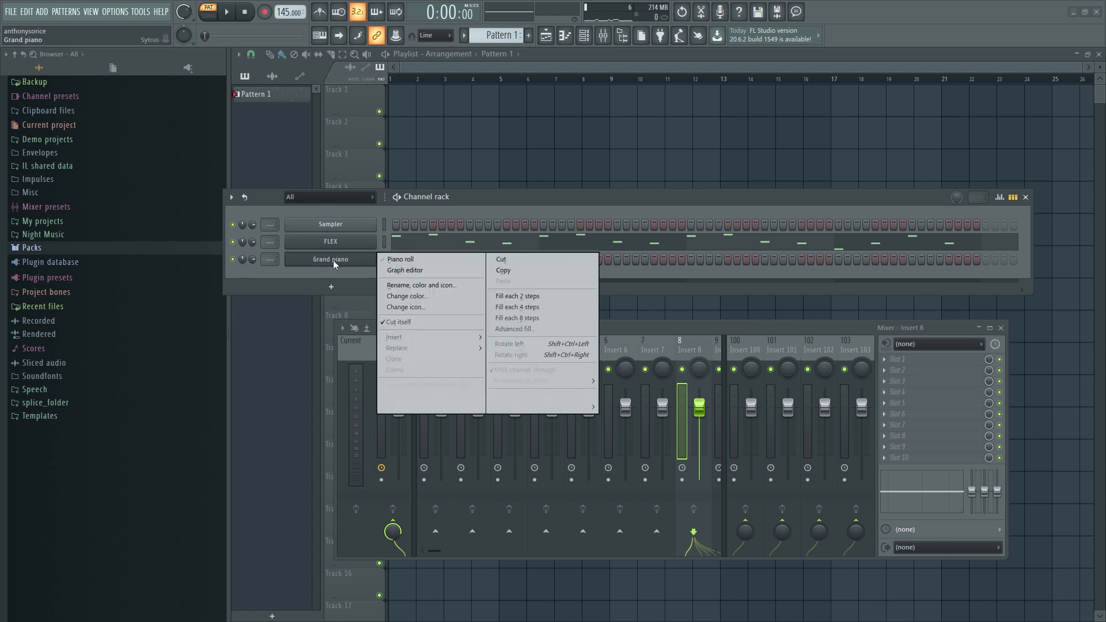
left_click(400, 259)
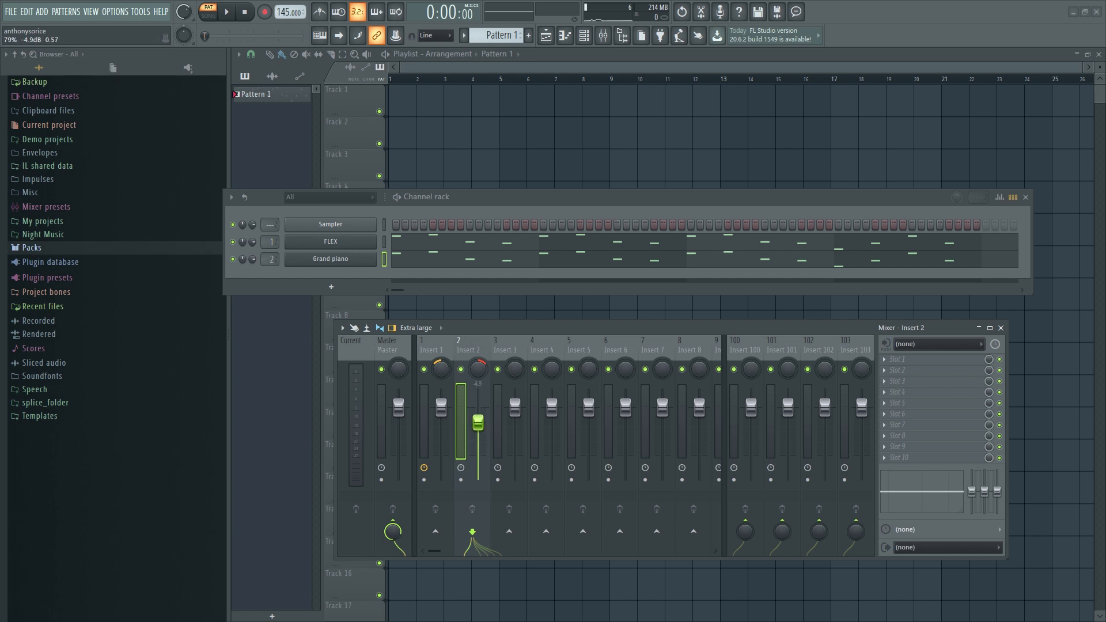
left_click(225, 12)
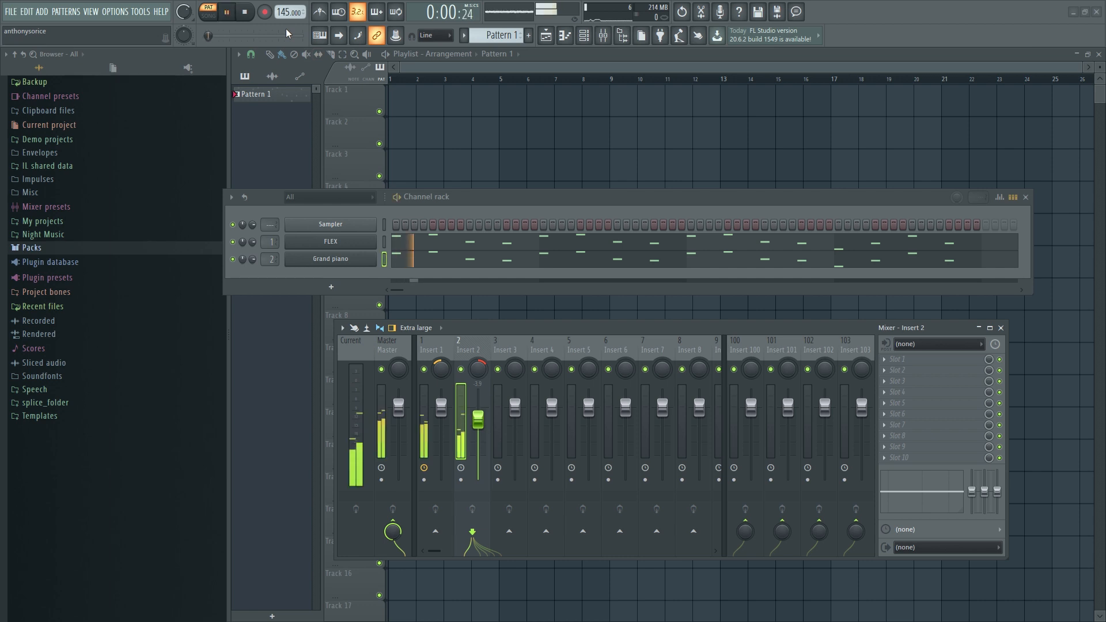
left_click(227, 12)
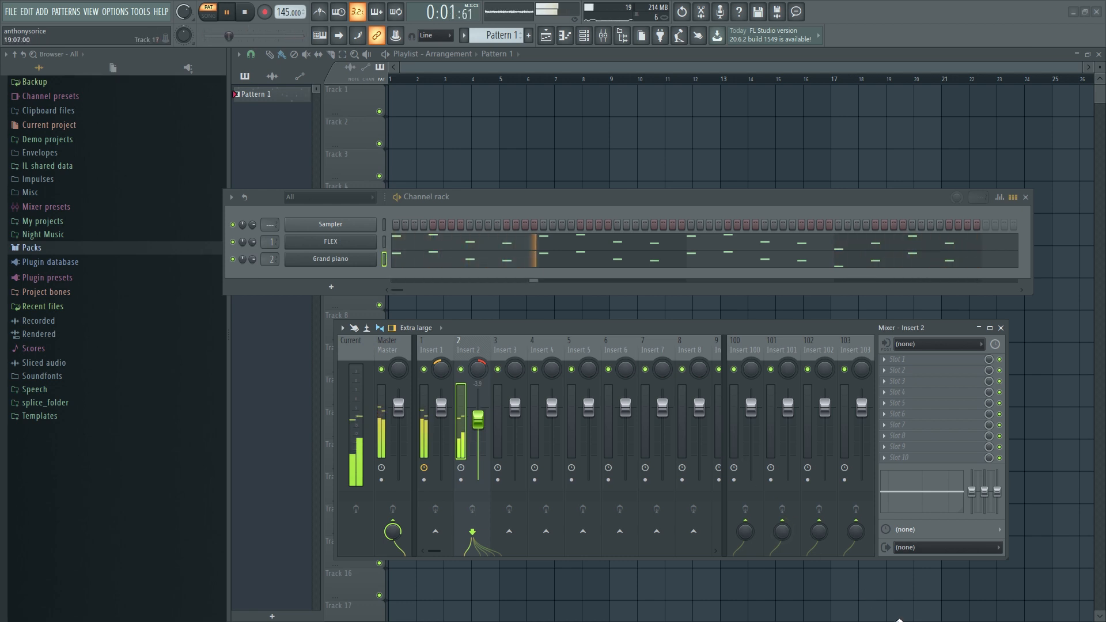
left_click(245, 12)
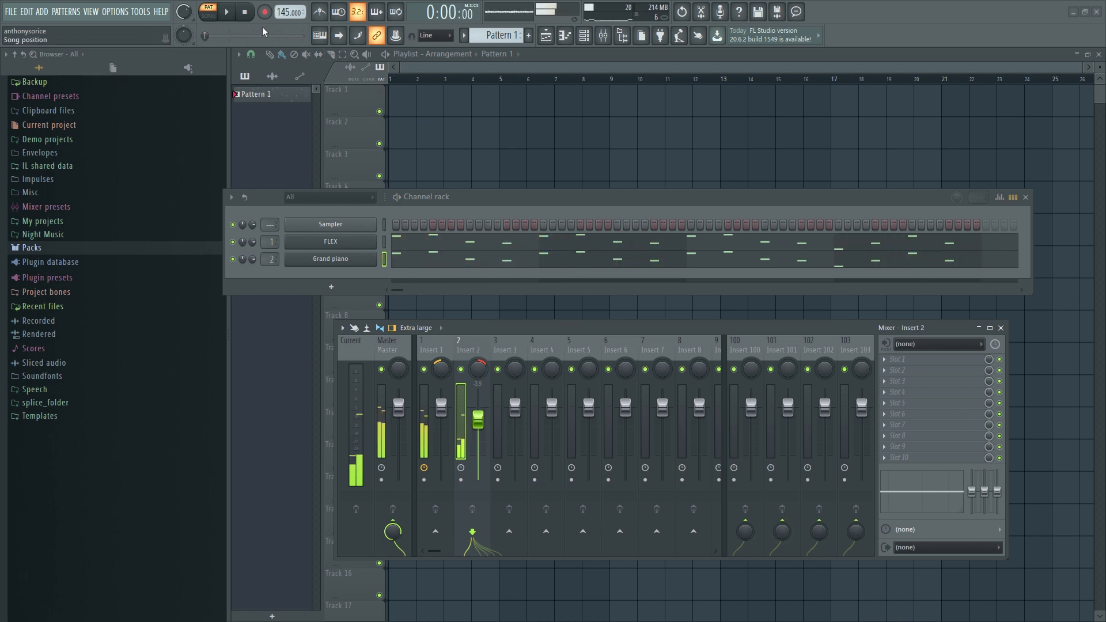
left_click(244, 11)
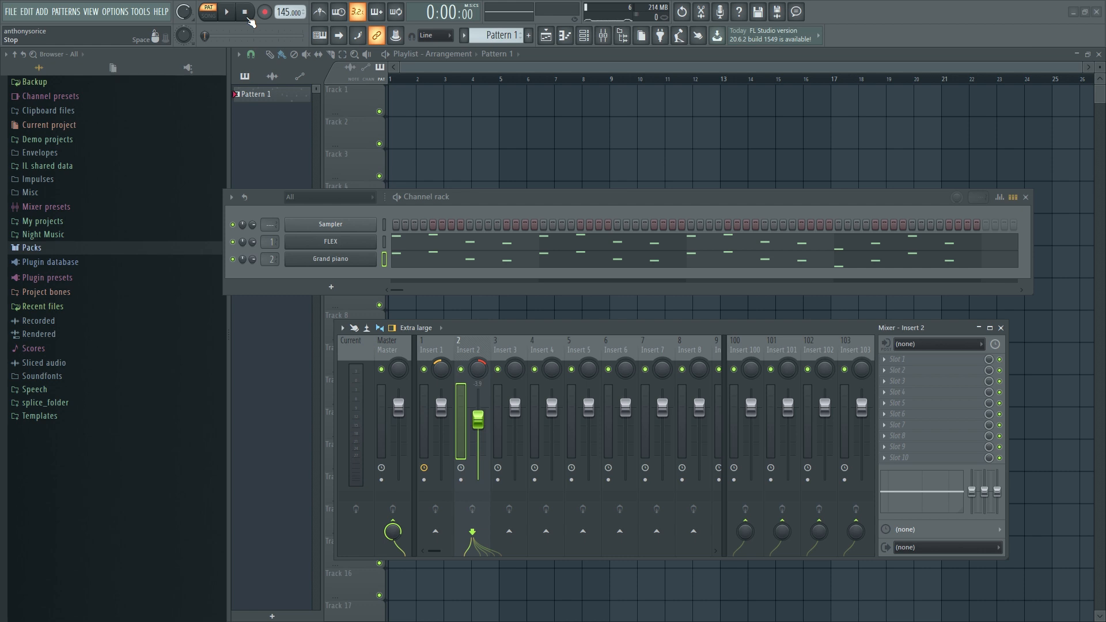
mouse_move(589, 407)
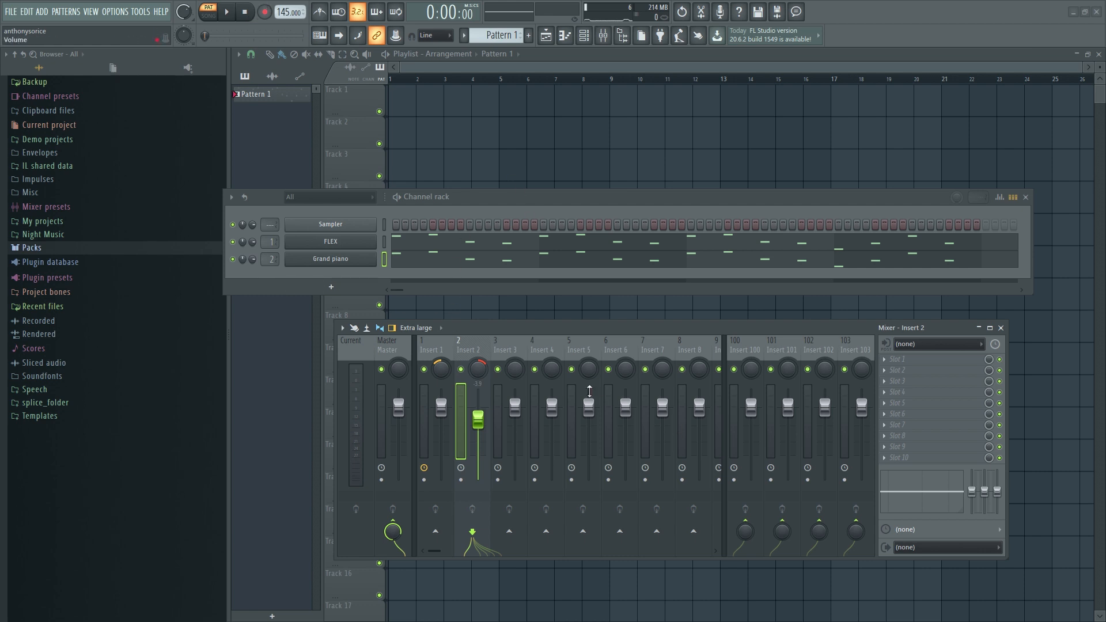
- Rename insert 3 to Verb Bus, colour it pink and load Fruity Reeverb 2 on it
left_click(505, 349)
type("Verb Bus")
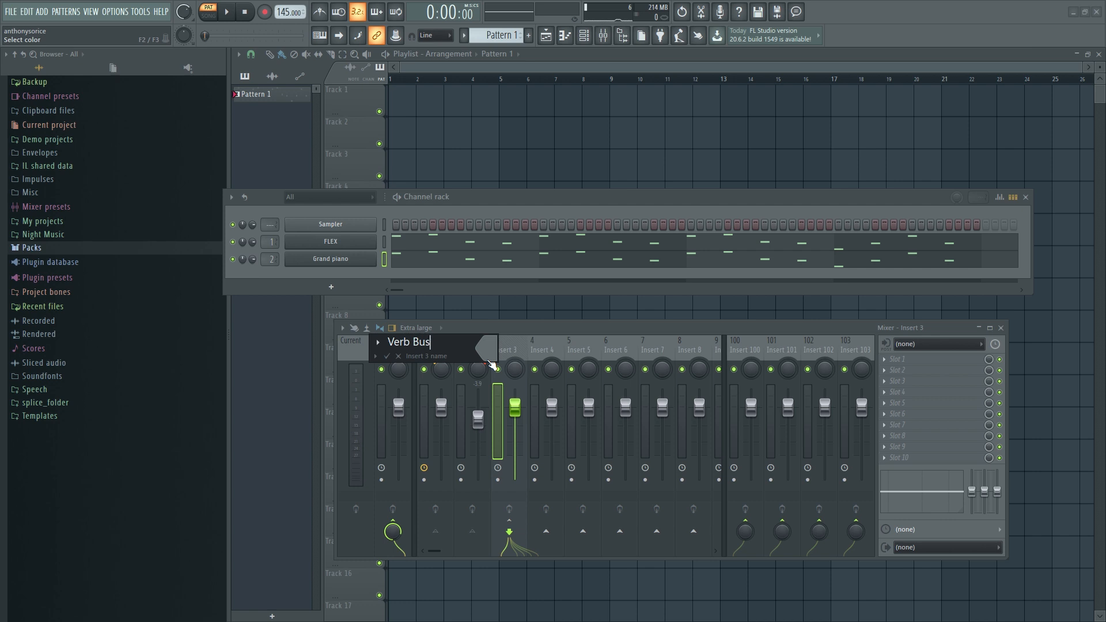
left_click(487, 347)
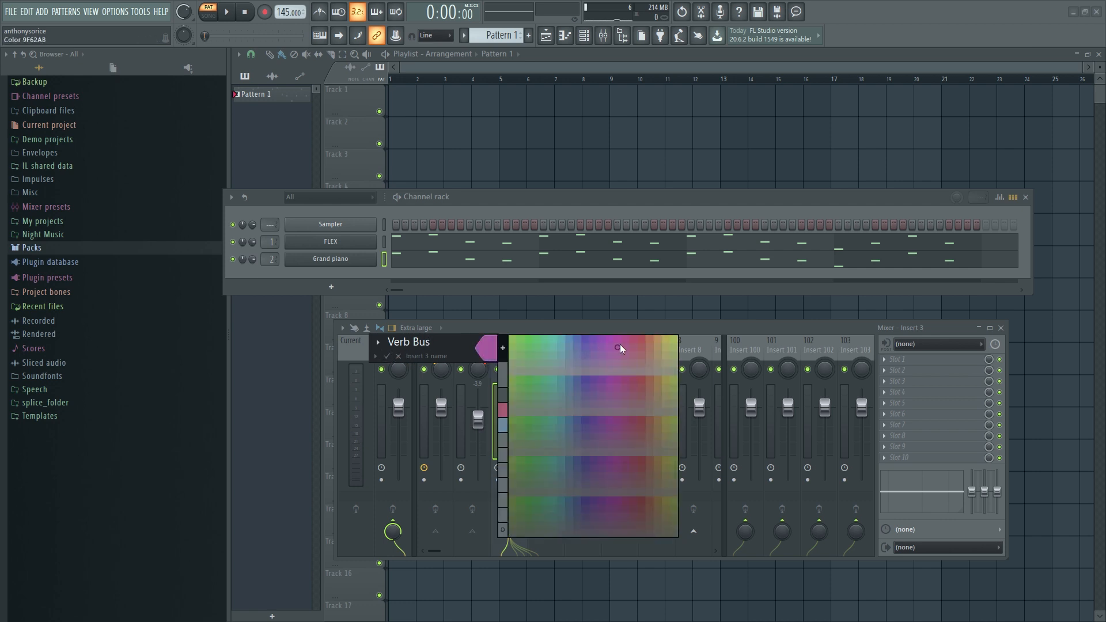
left_click(620, 348)
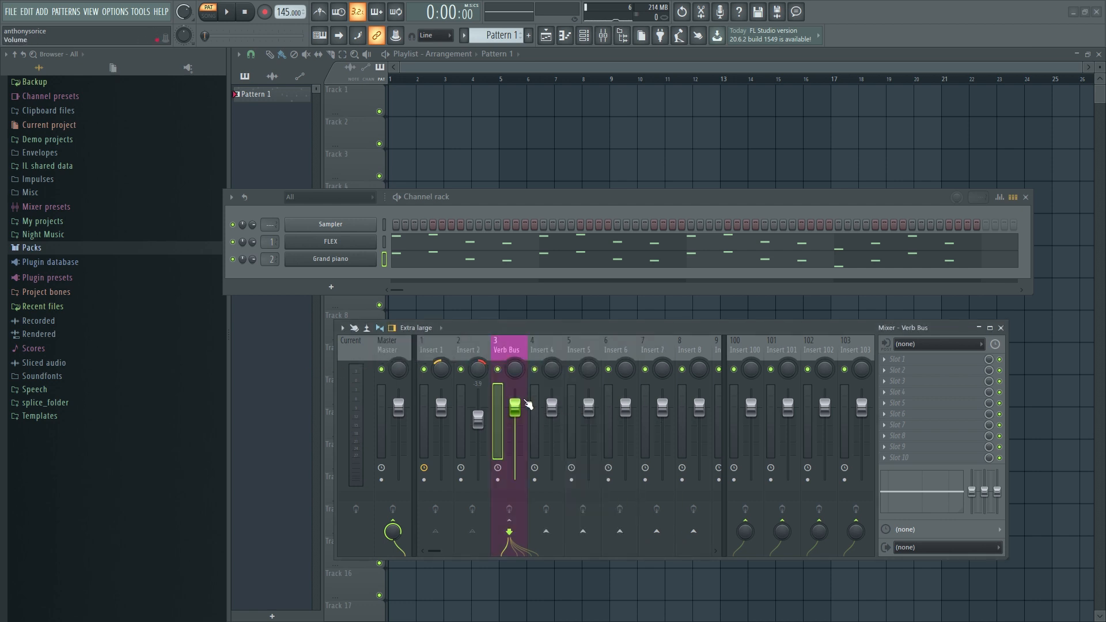
left_click(935, 362)
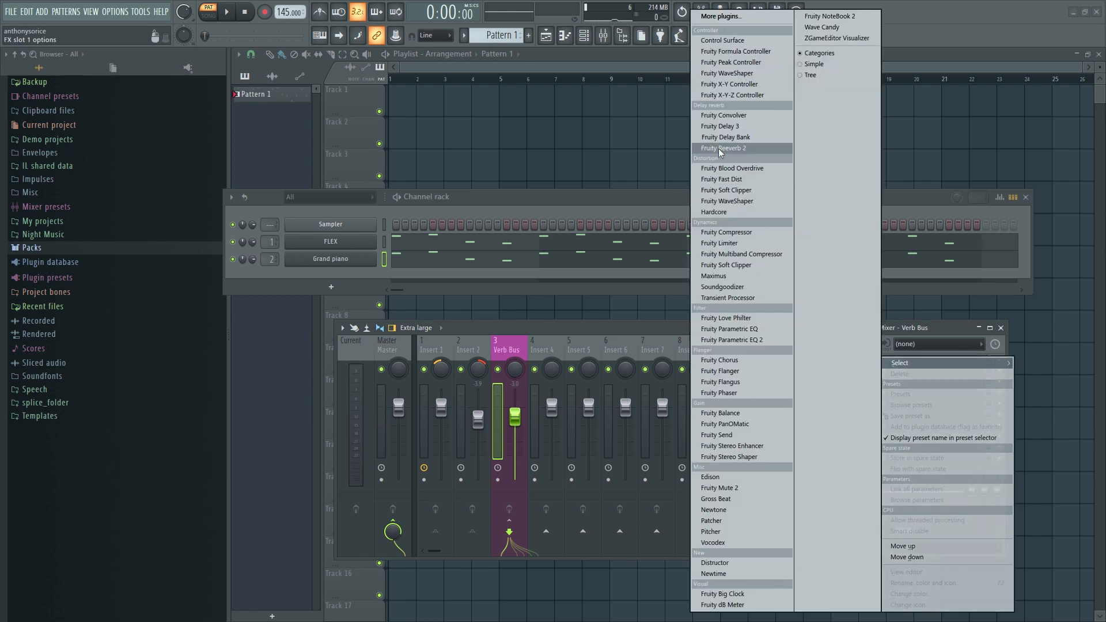
left_click(724, 148)
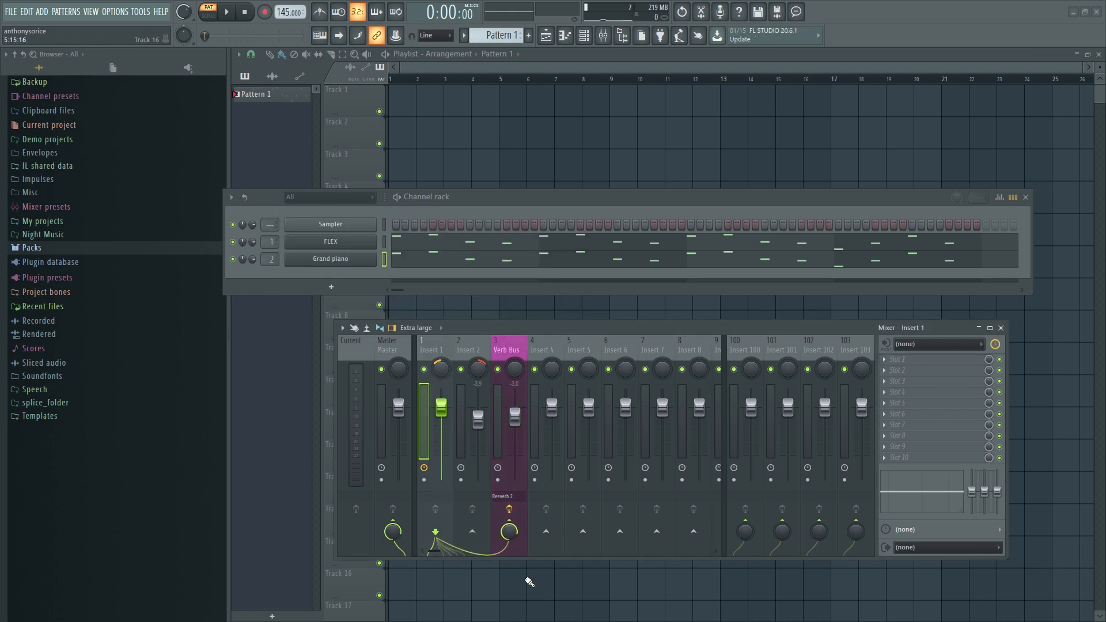
- Send insert 2 into the Verb Bus as well, then play and stop to check the reverb
left_click(458, 349)
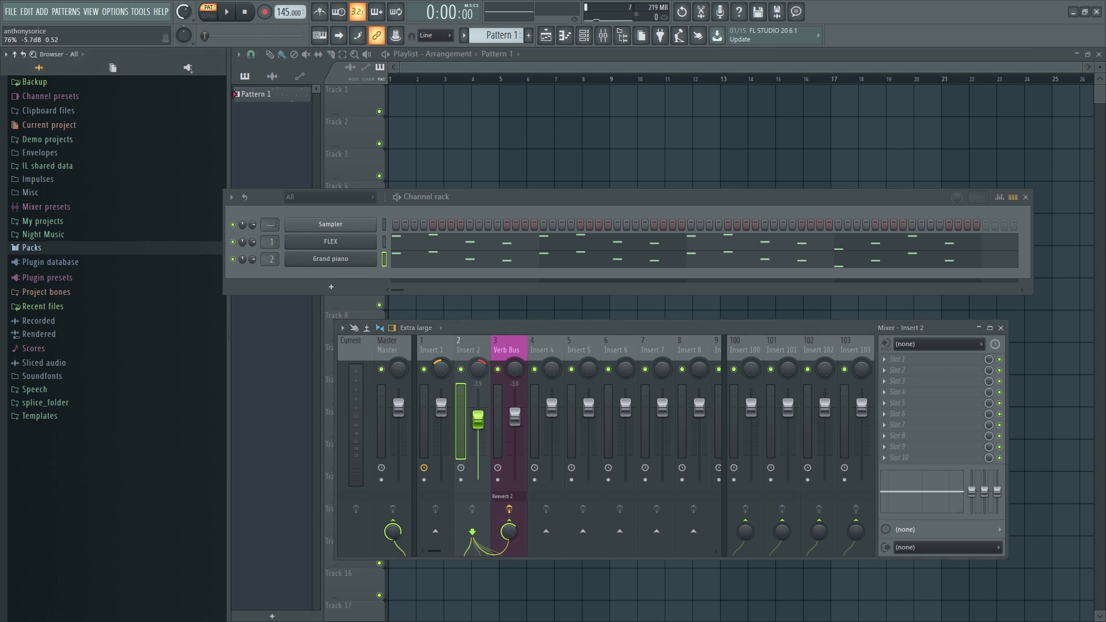
left_click(227, 11)
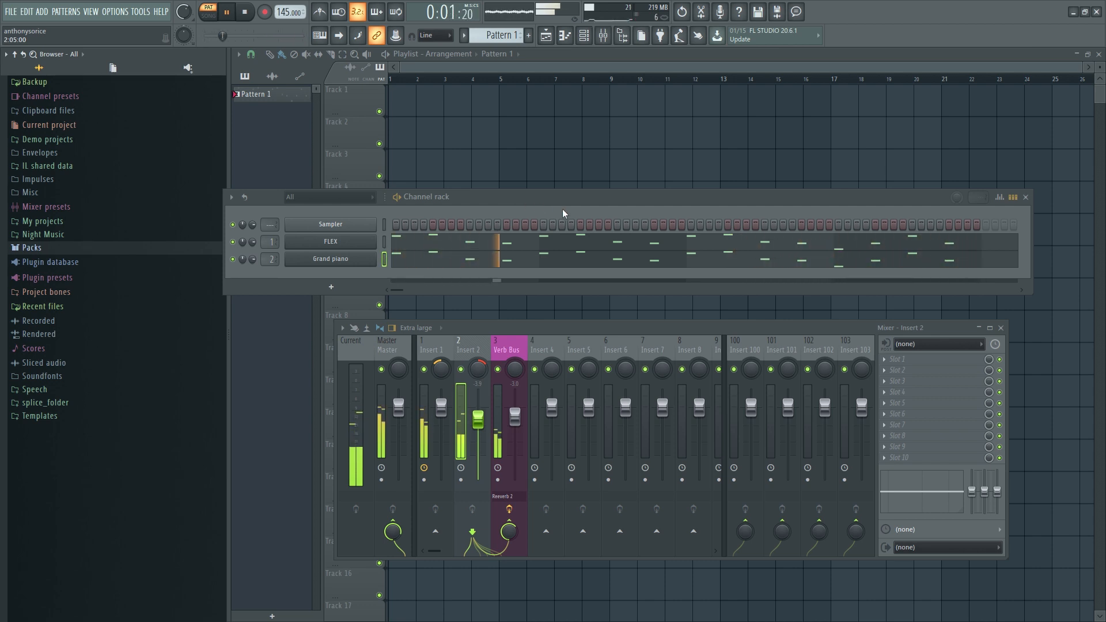
left_click(244, 11)
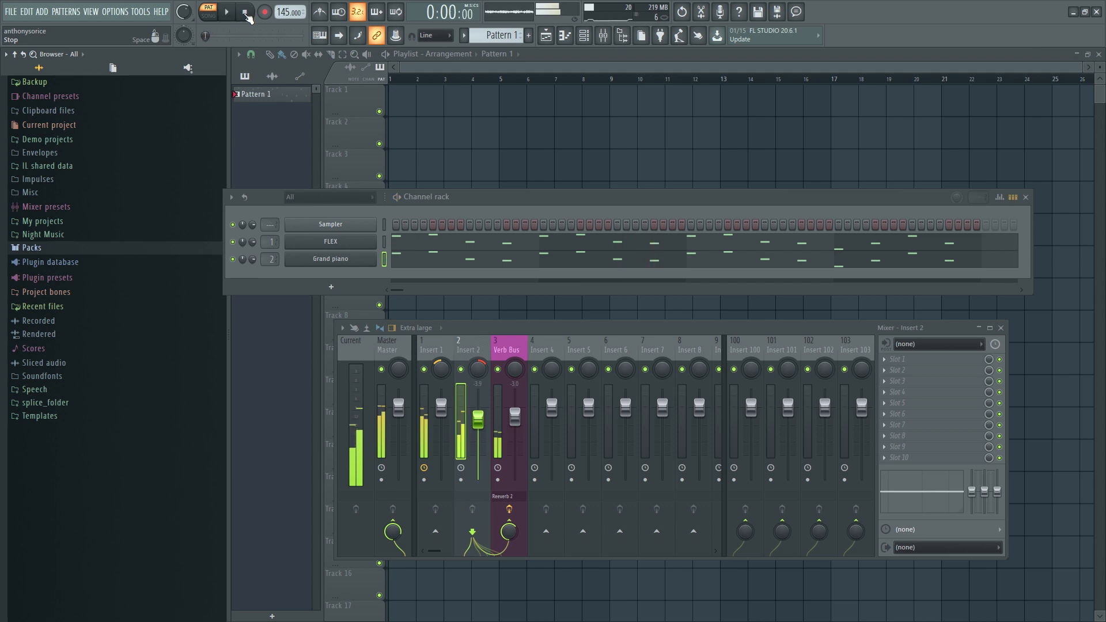
left_click(245, 12)
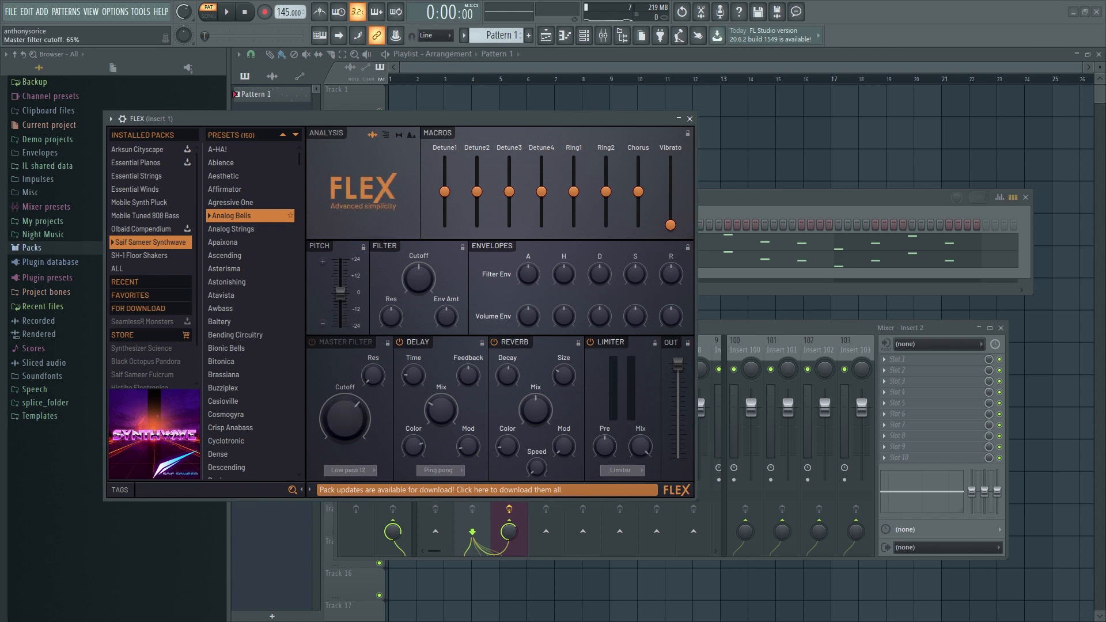
- Load Fruity Parametric EQ 2 on insert 2 and pull its low-pass band down to about 2.5 kHz
left_click(689, 117)
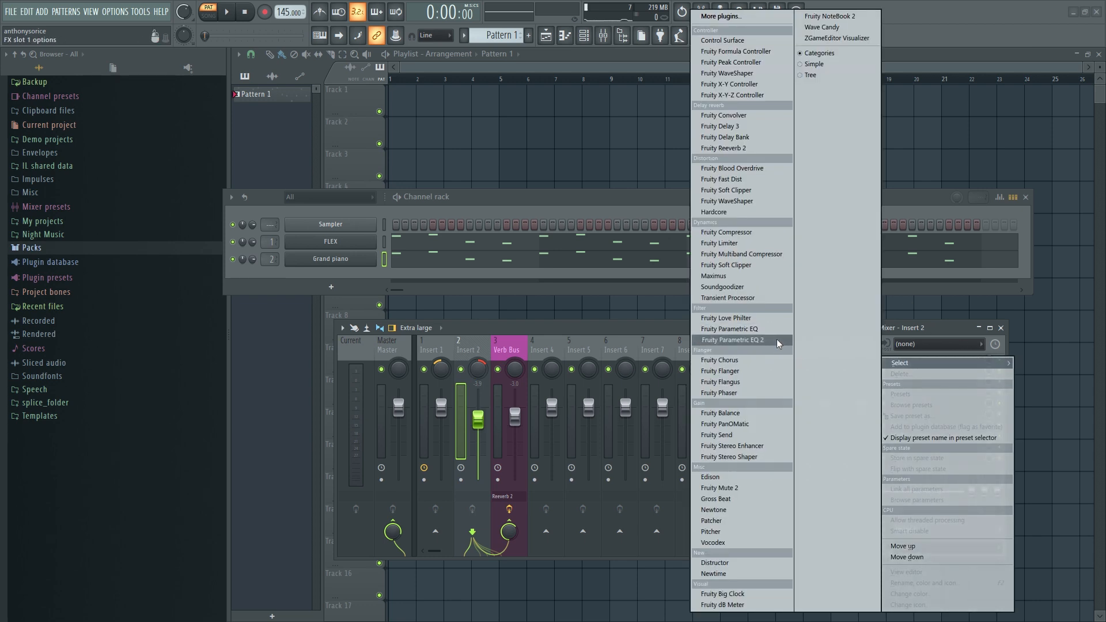
left_click(733, 338)
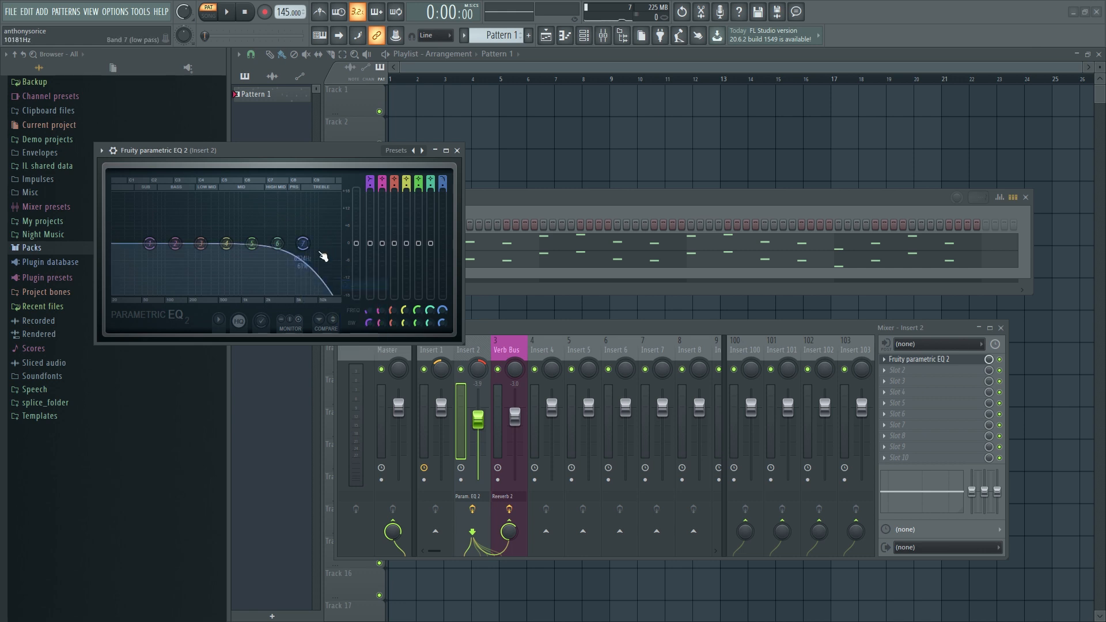
left_click_drag(302, 243, 272, 243)
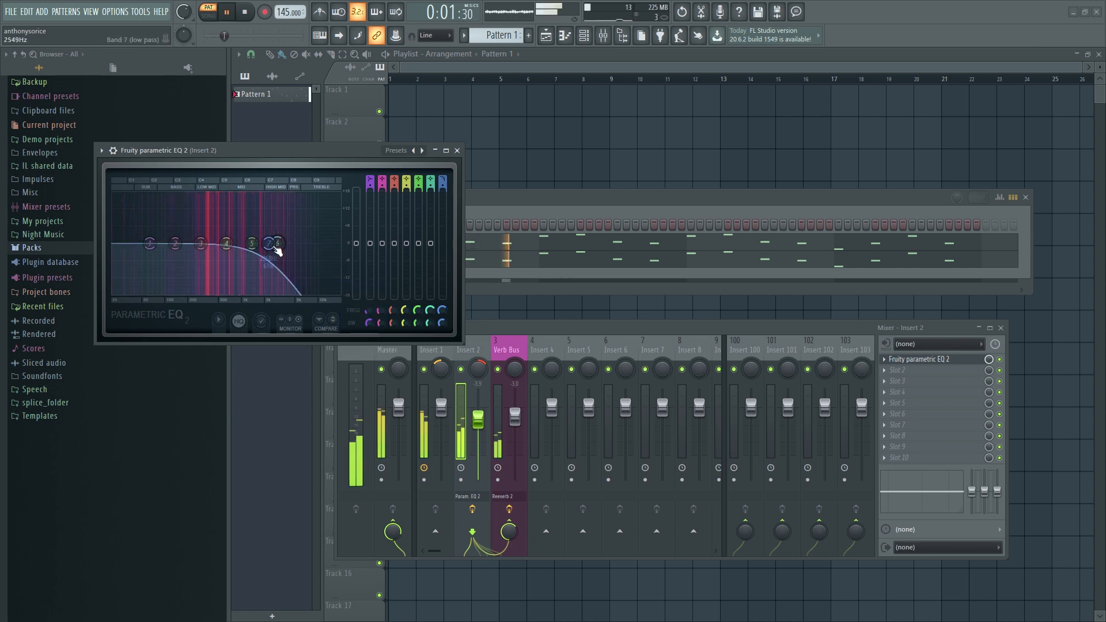
left_click_drag(275, 242, 260, 242)
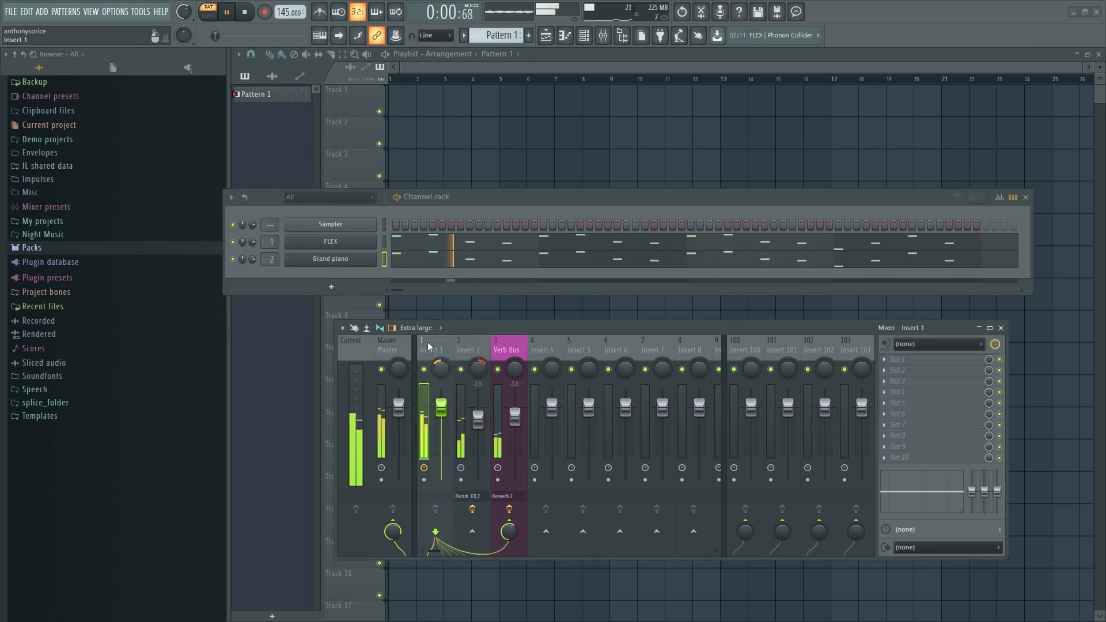
left_click(331, 241)
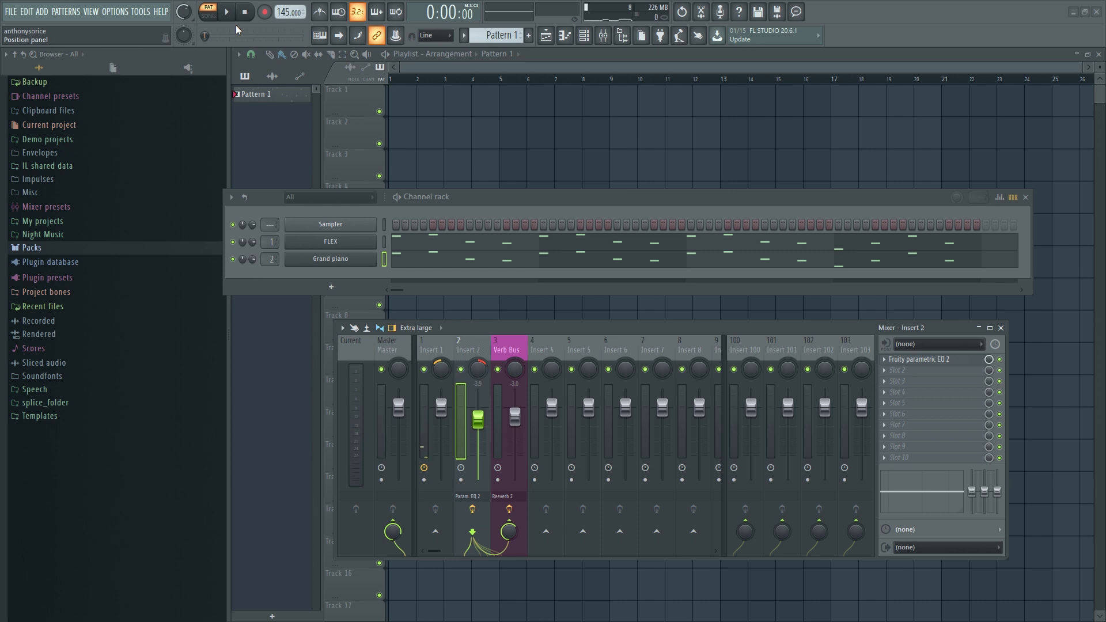
- Add a FLEX channel with the 808 Punched preset from Mobile Tuned 808 Bass and name it 808
left_click(331, 286)
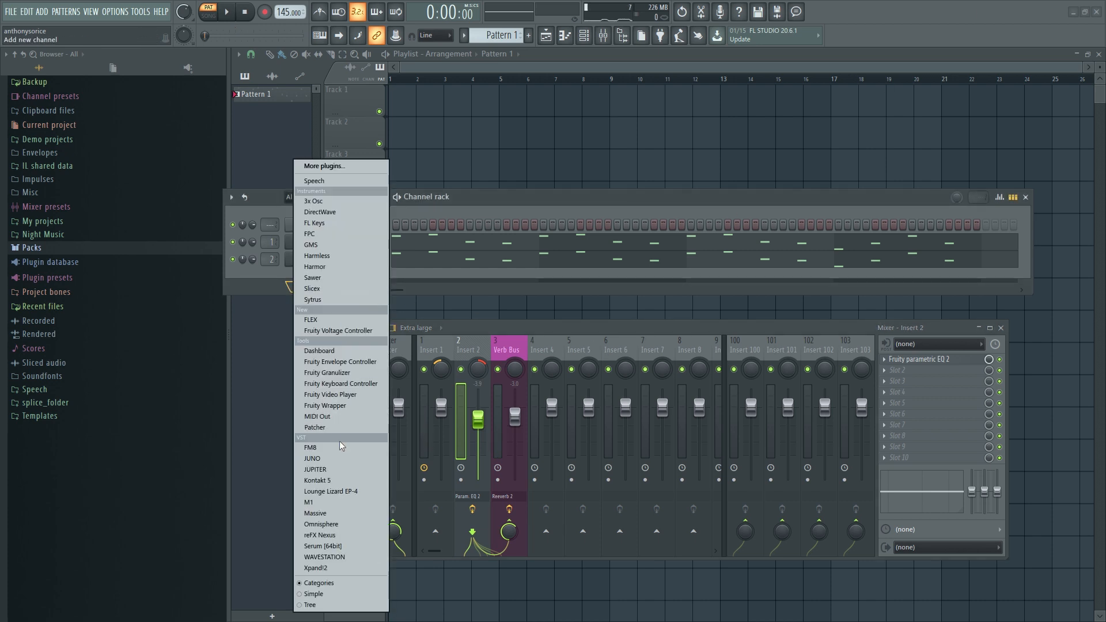
mouse_move(341, 309)
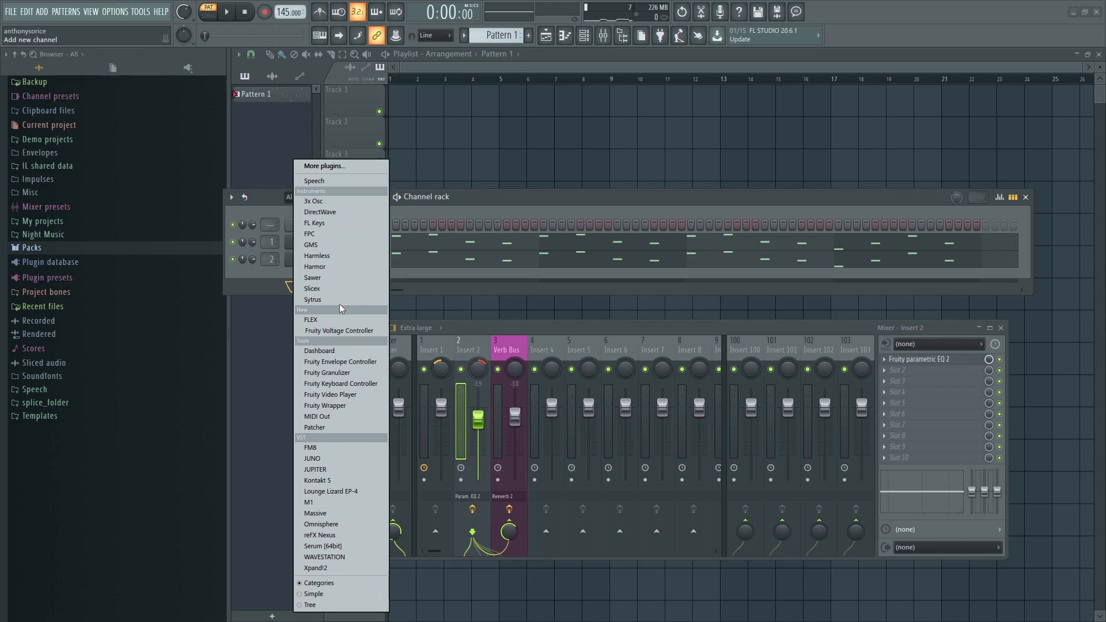
left_click(309, 319)
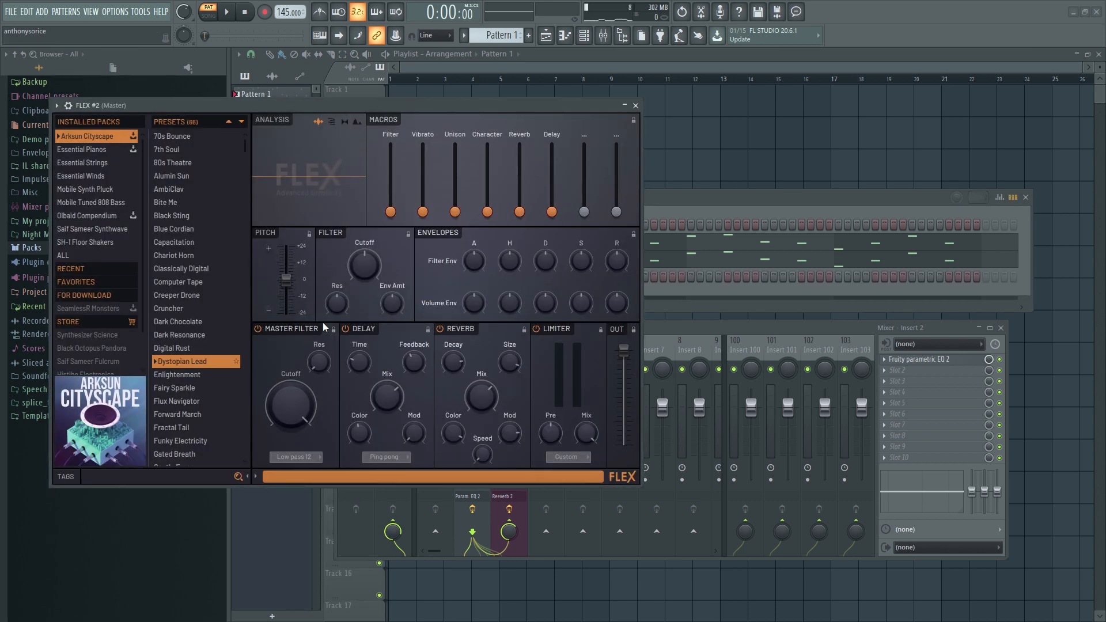
left_click(90, 203)
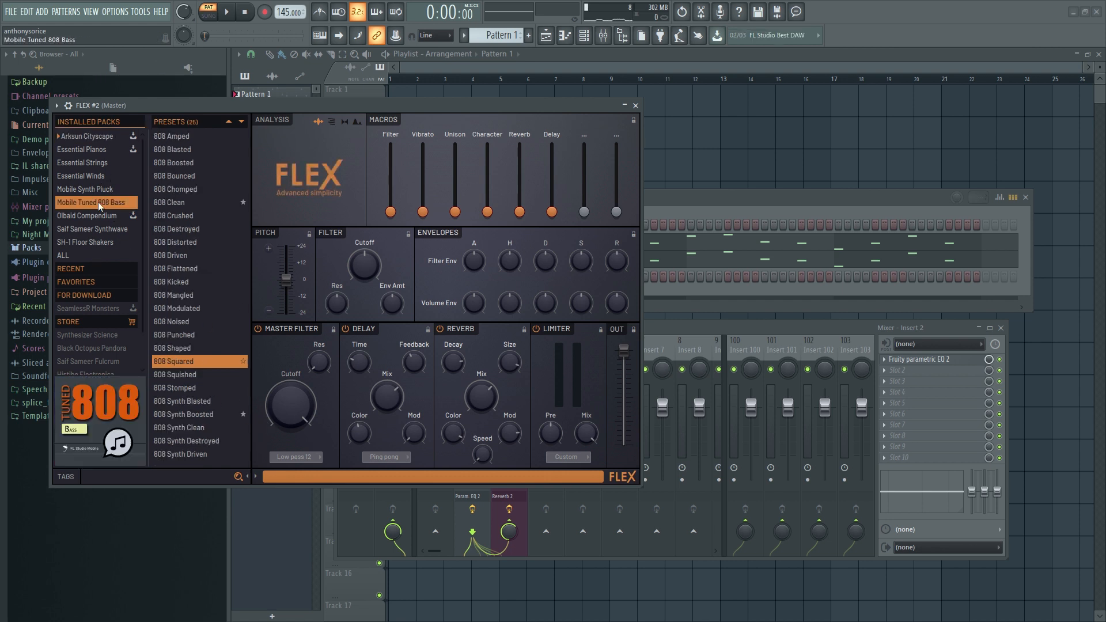
left_click(177, 388)
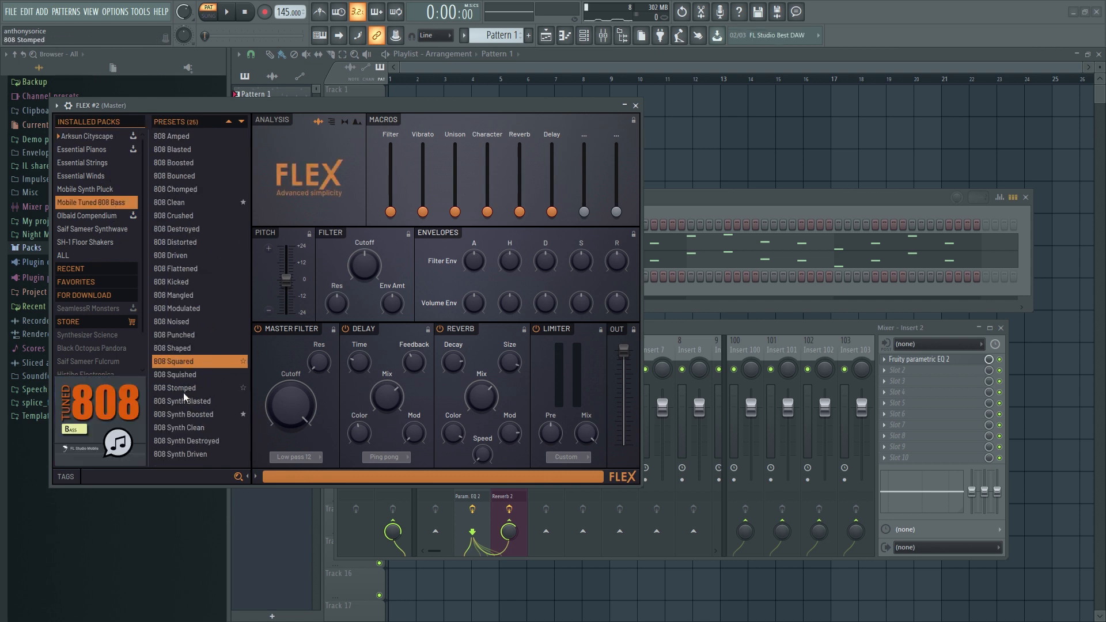
left_click(177, 334)
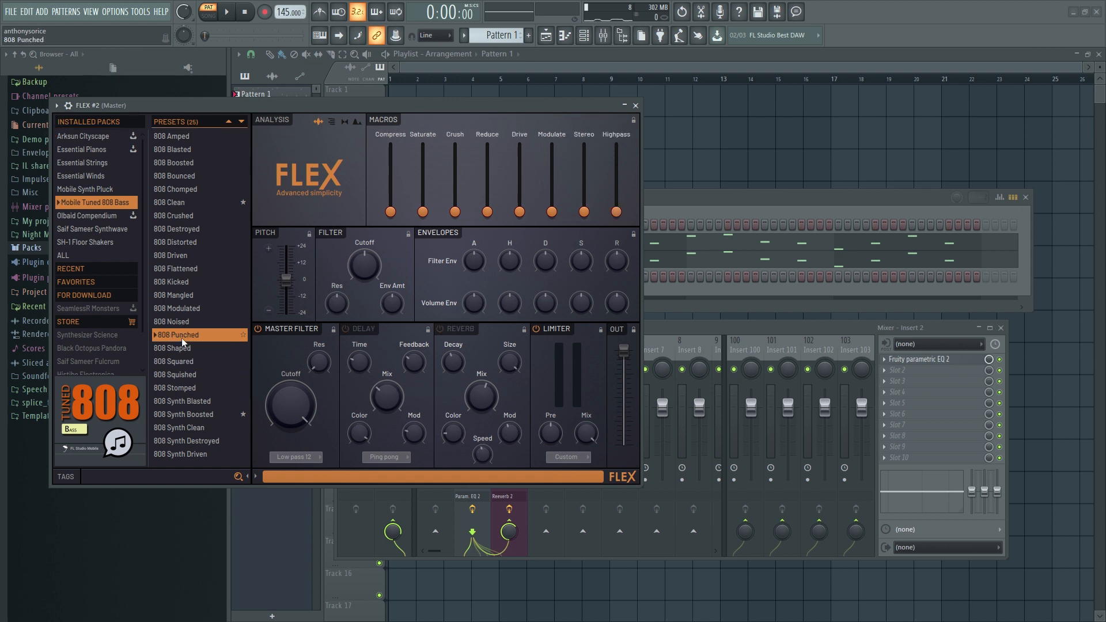
left_click(634, 105)
type("82")
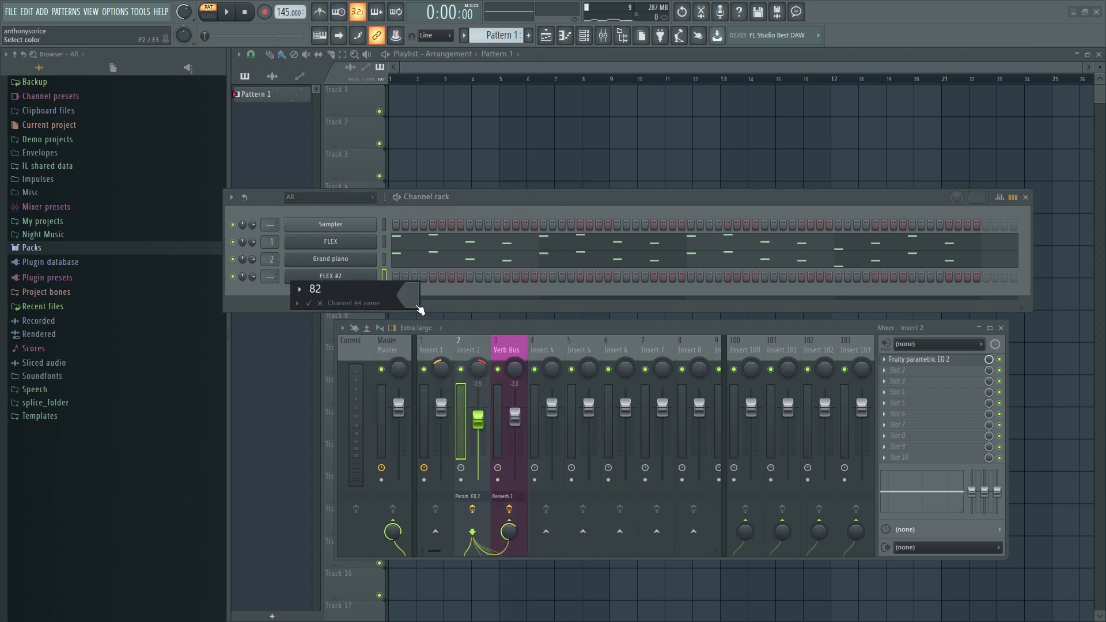
type("808")
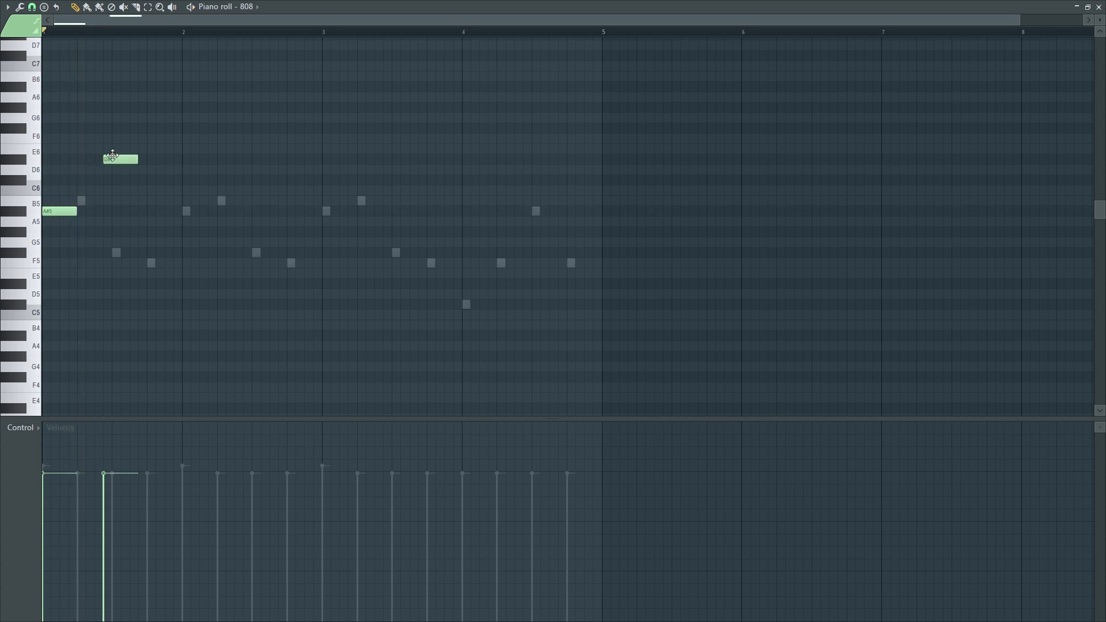
- Draw the remaining 808 notes in the first bar and settle the new note's pitch
left_click_drag(137, 159, 106, 159)
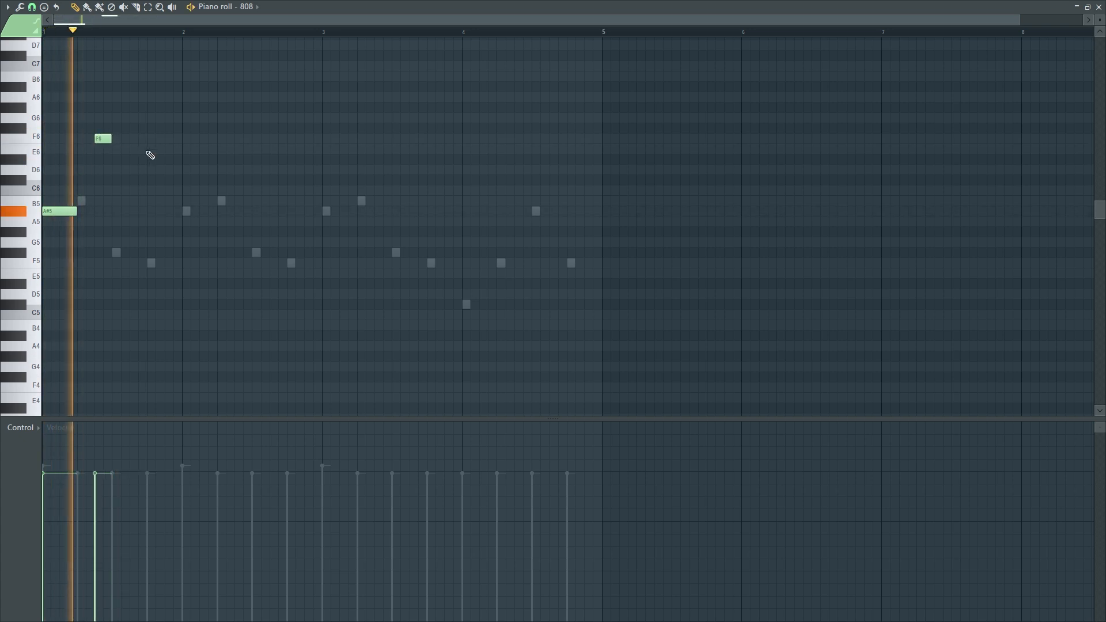
left_click(153, 180)
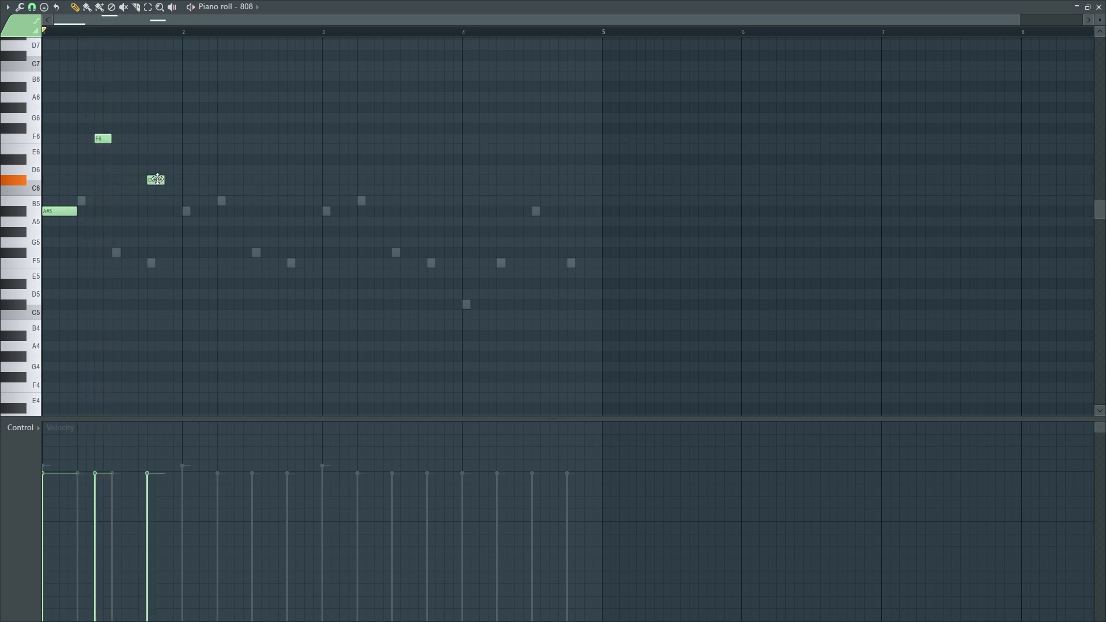
left_click_drag(156, 180, 156, 171)
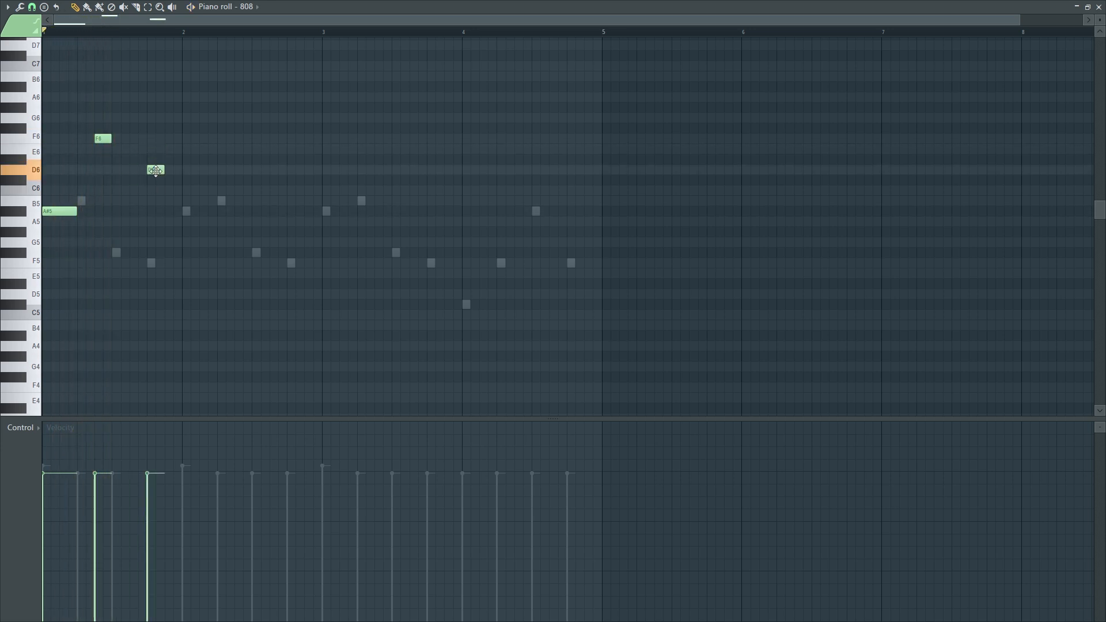
left_click_drag(153, 171, 153, 139)
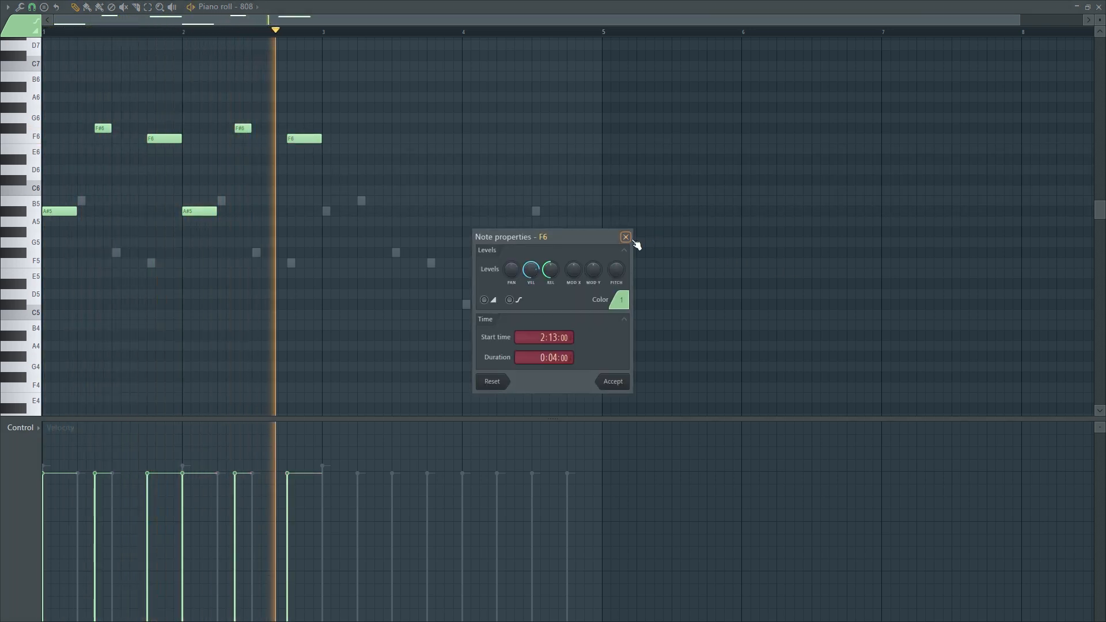
left_click(624, 237)
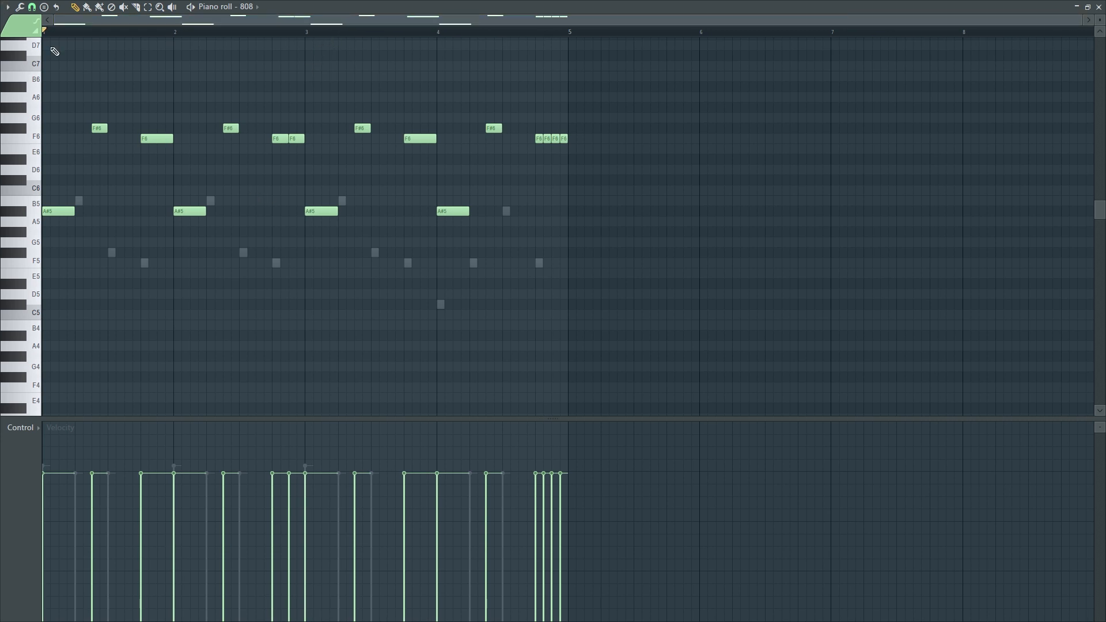
- Audition the 808 line and transpose the whole pattern down to around A#3–F#4
left_click(171, 32)
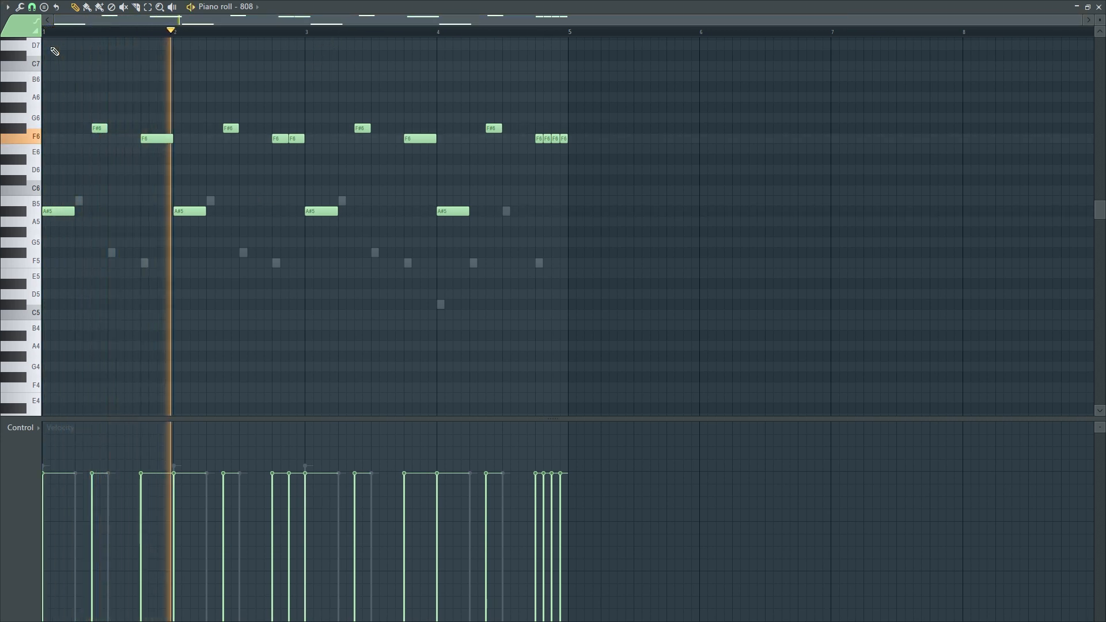
left_click(328, 30)
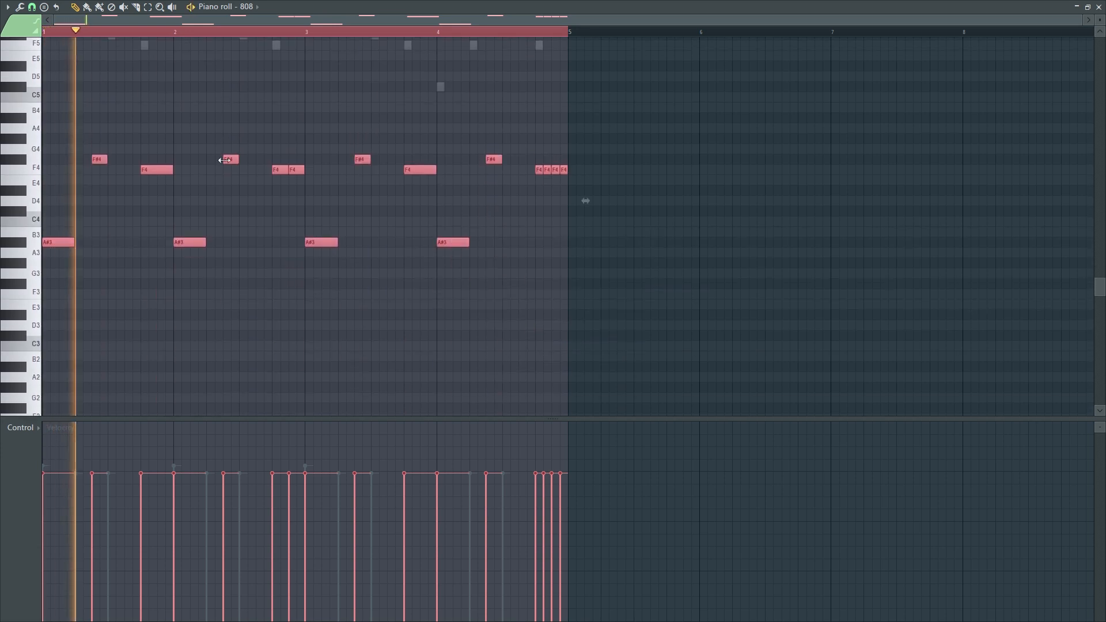
left_click(236, 31)
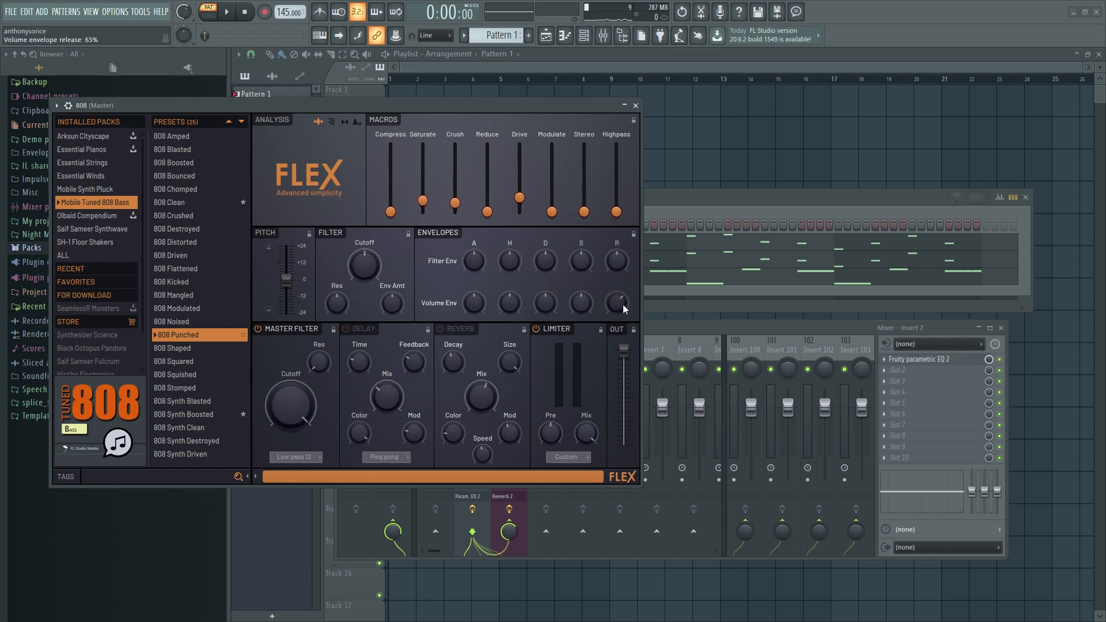
- Shorten the 808 volume release to 65%, lower its mixer volume and play to check balance
left_click(227, 12)
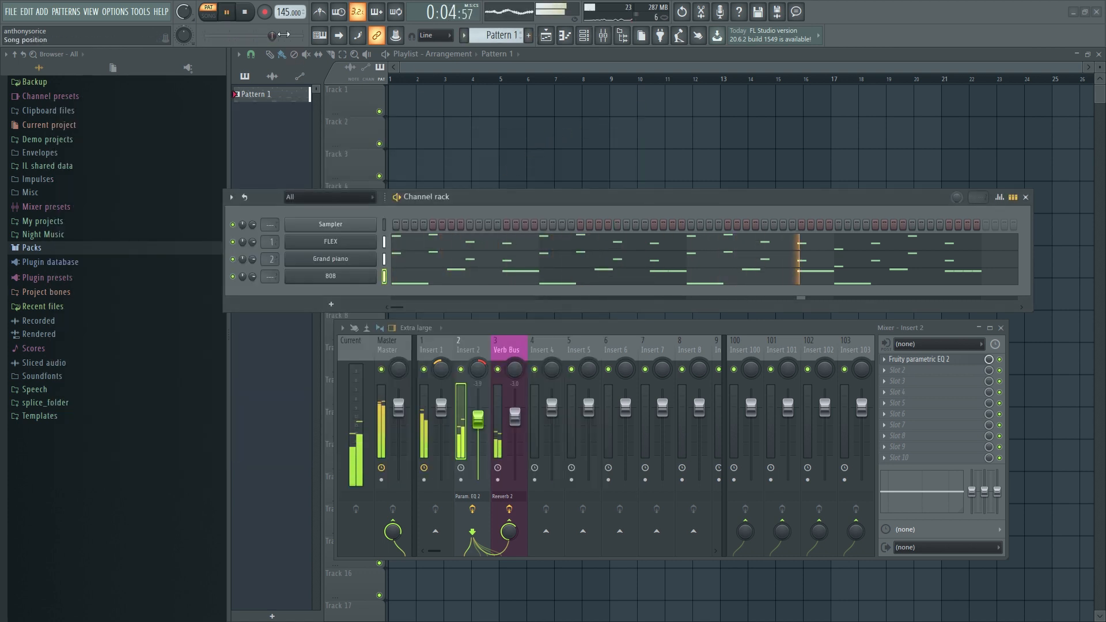
left_click(244, 11)
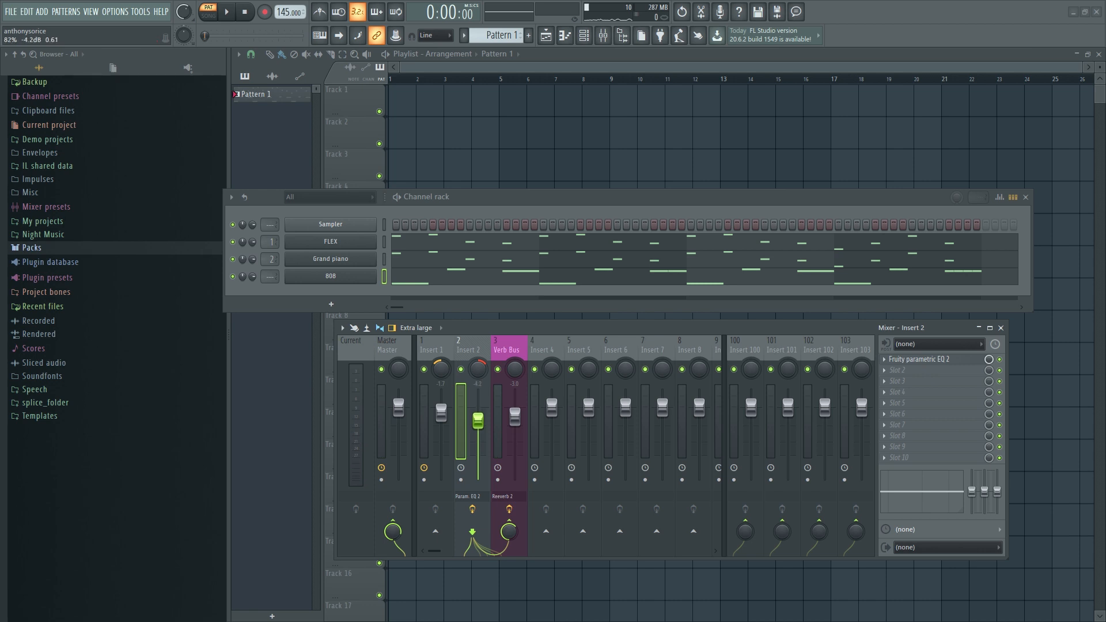
left_click(225, 11)
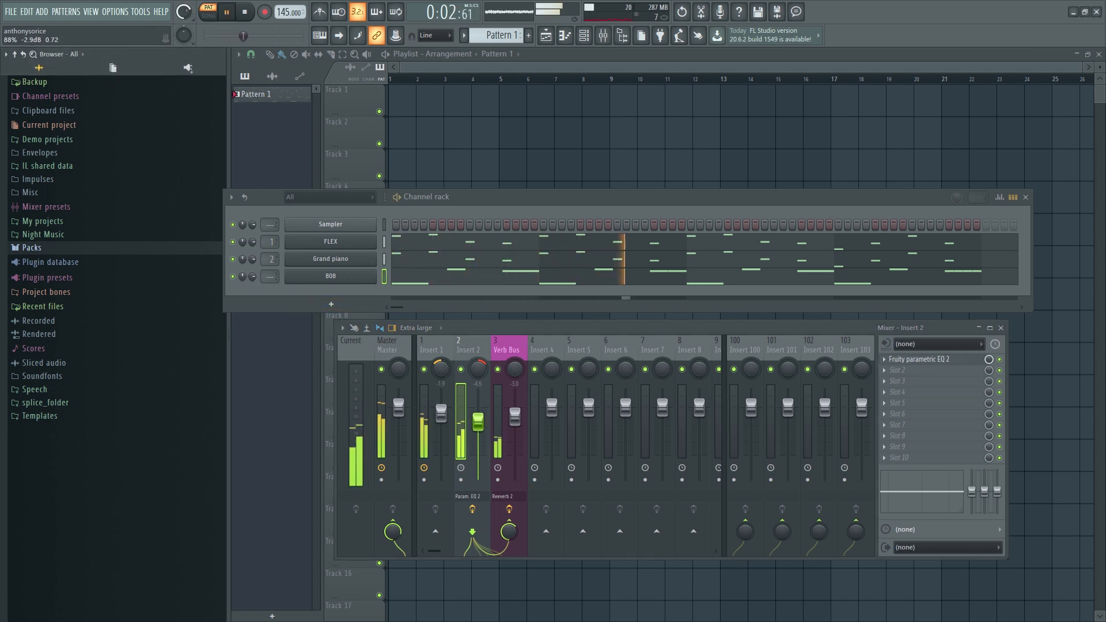
left_click(31, 247)
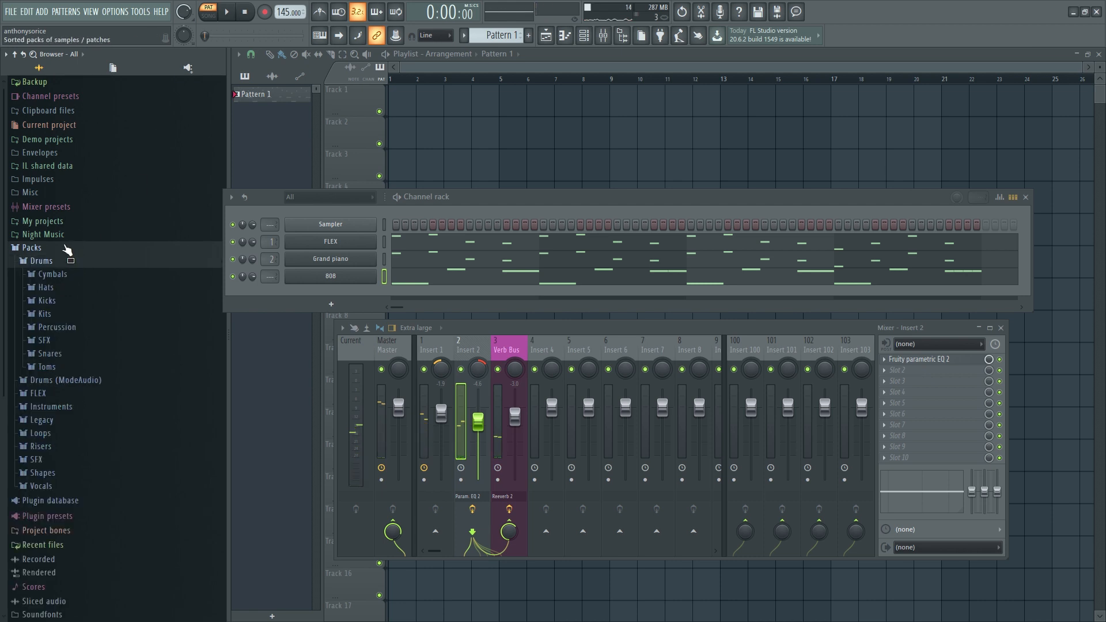
- Load FPC 4 Kick from Packs > Drums > Kicks and shape its volume envelope hold
left_click(46, 300)
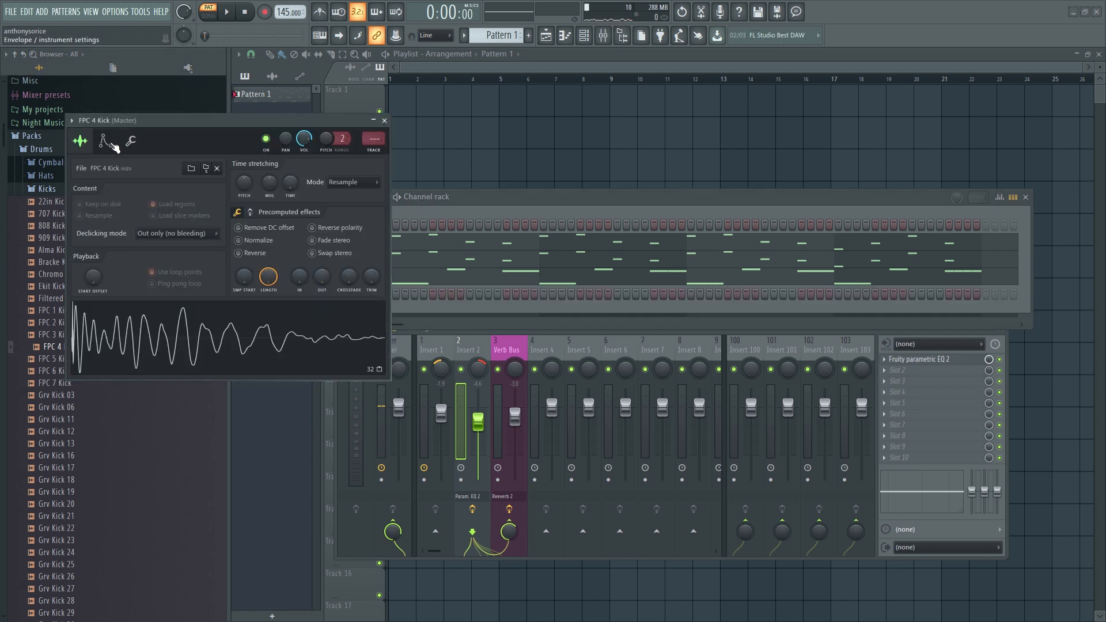
left_click(103, 140)
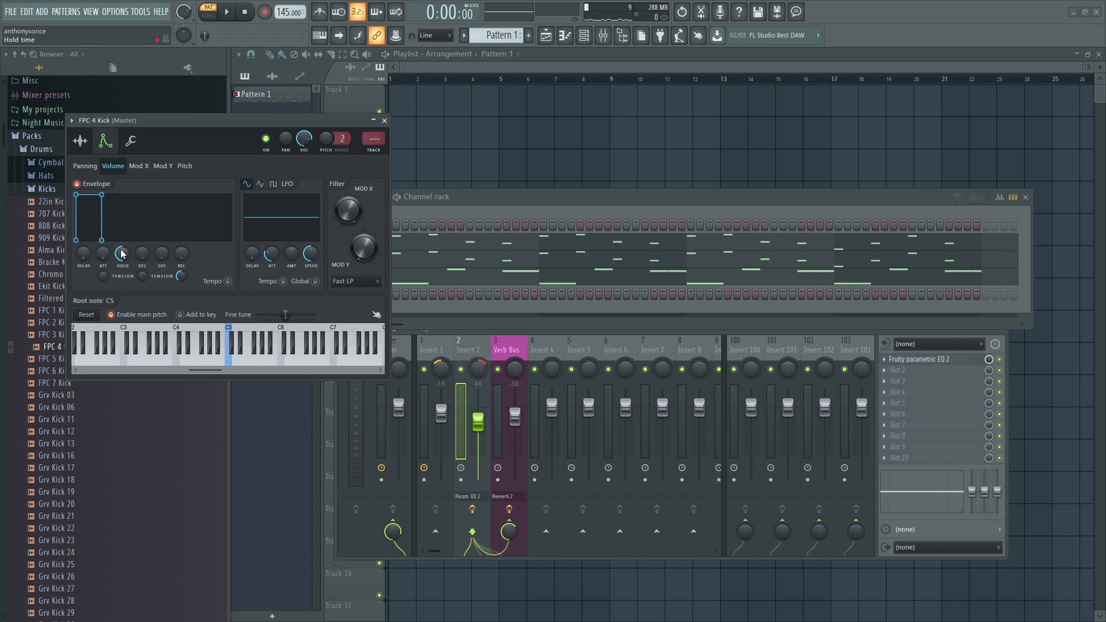
left_click(228, 349)
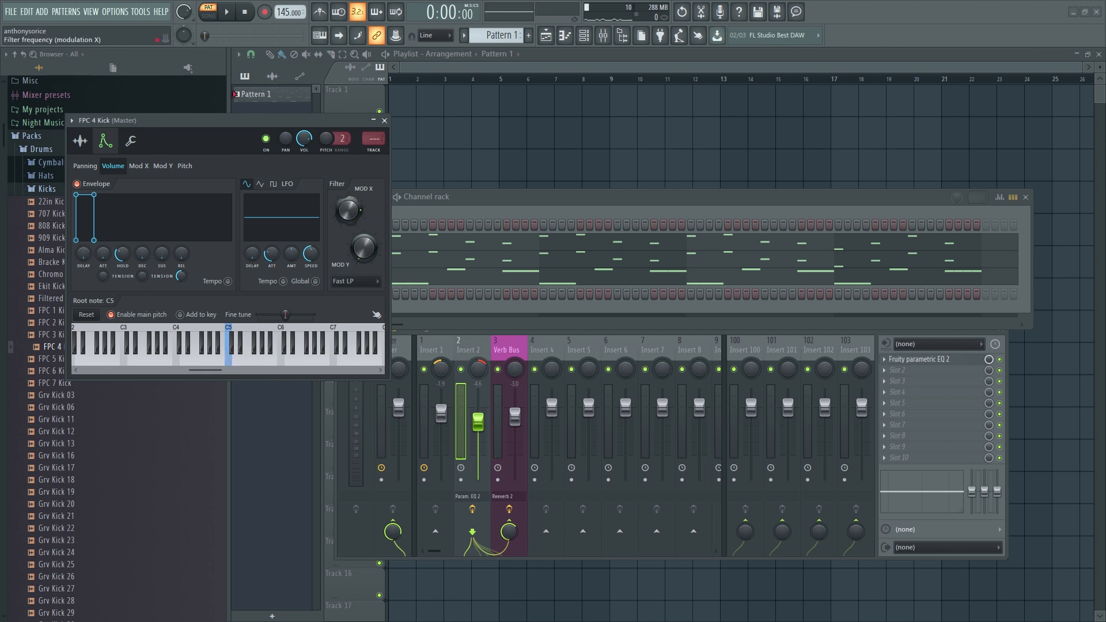
left_click(229, 346)
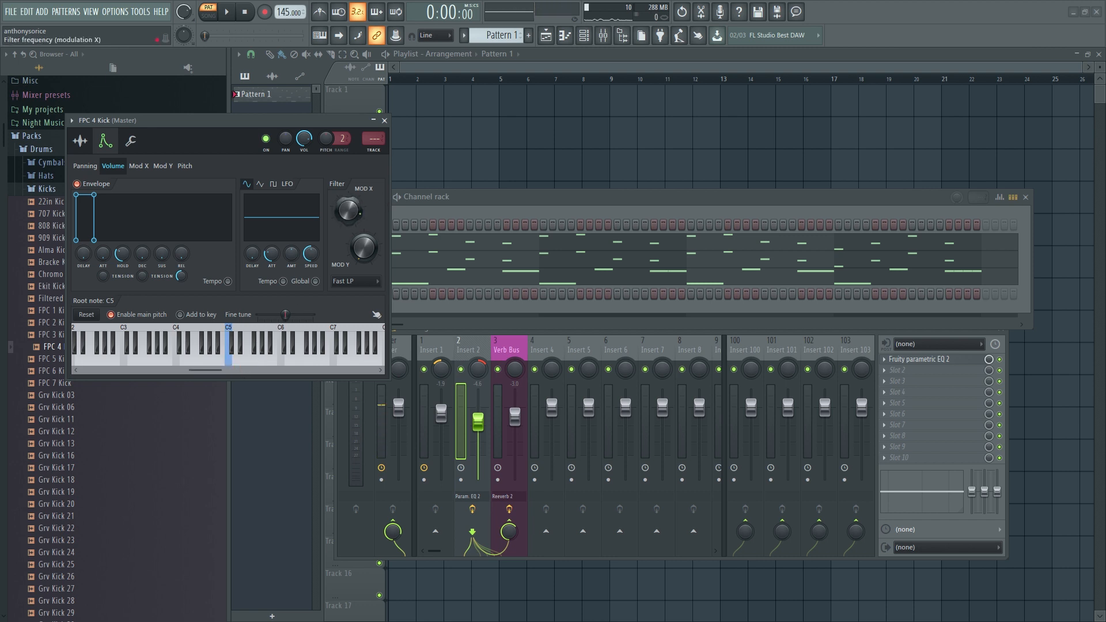
left_click(228, 345)
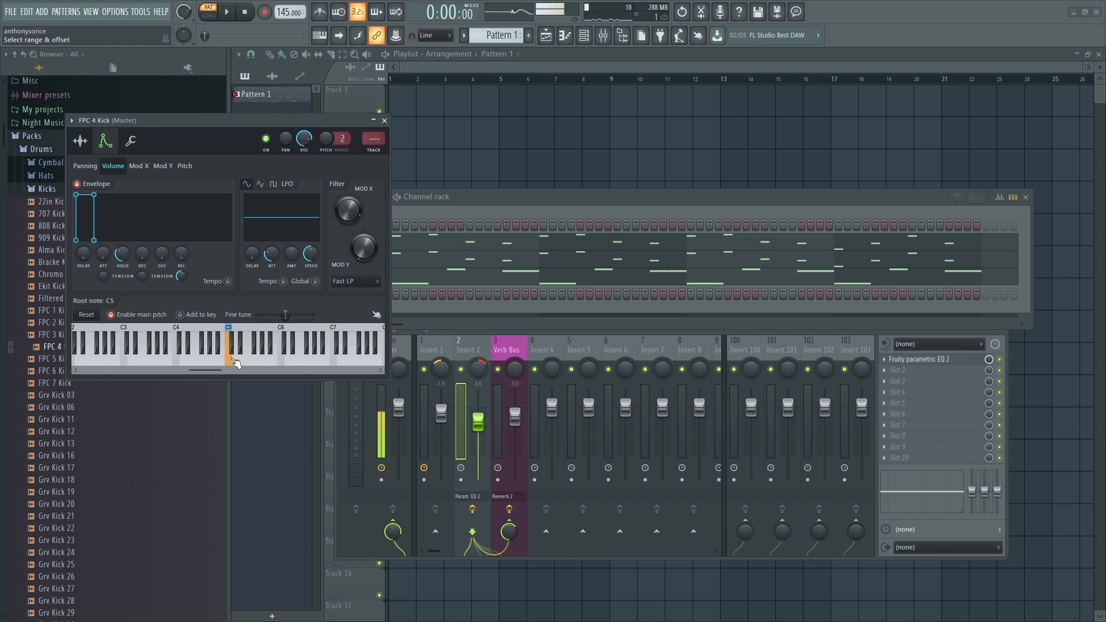
left_click(383, 120)
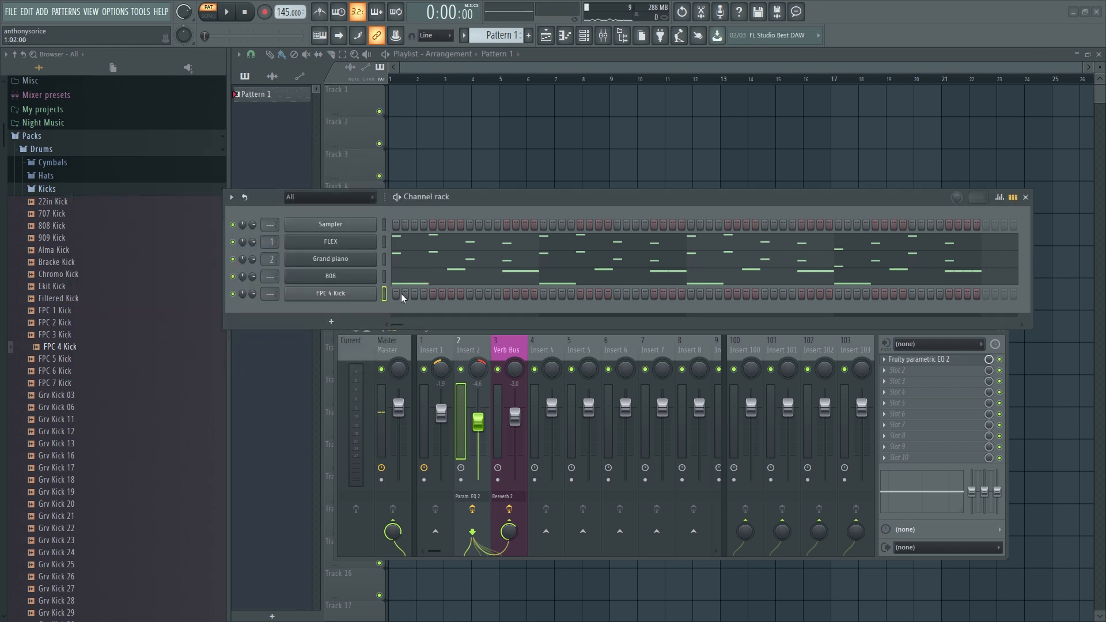
- Program the FPC 4 Kick step pattern across the bars and audition it with playback
left_click(452, 294)
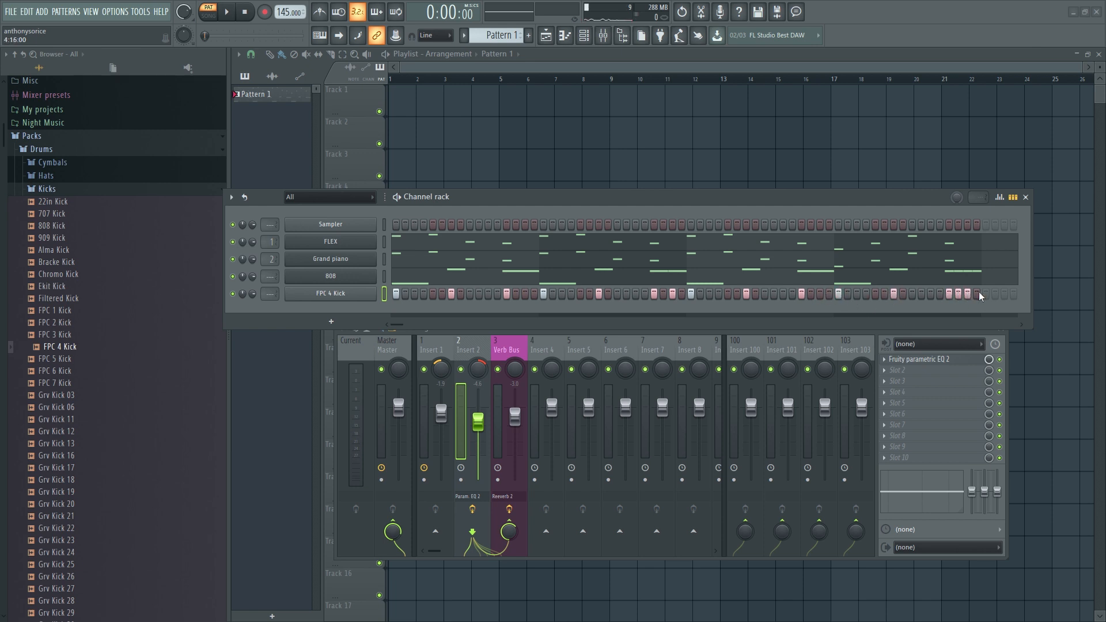
left_click(225, 11)
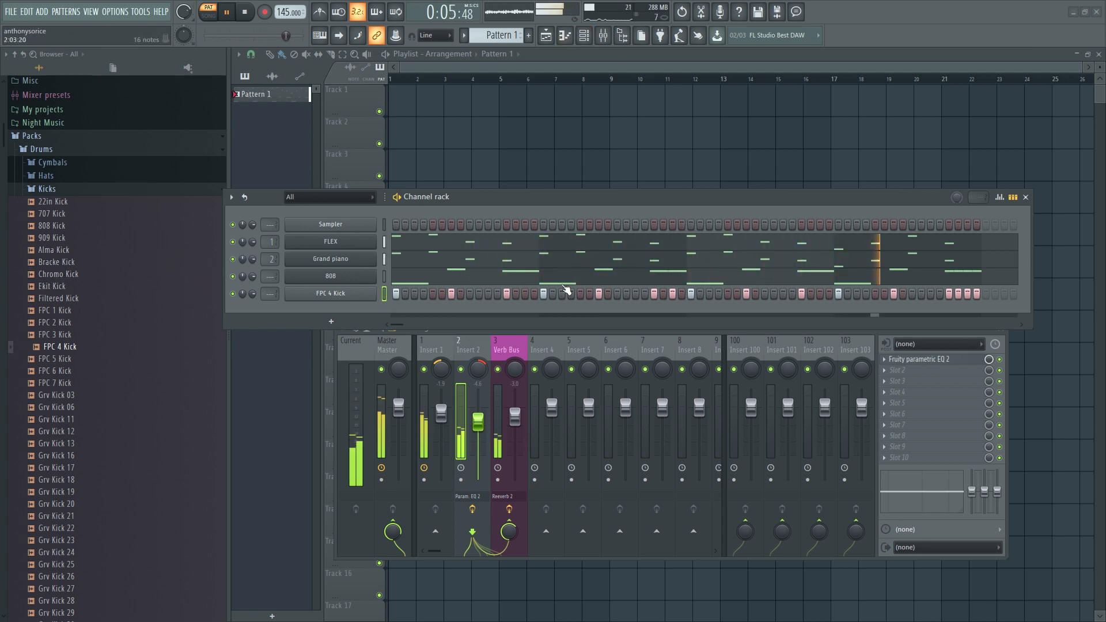
left_click(245, 12)
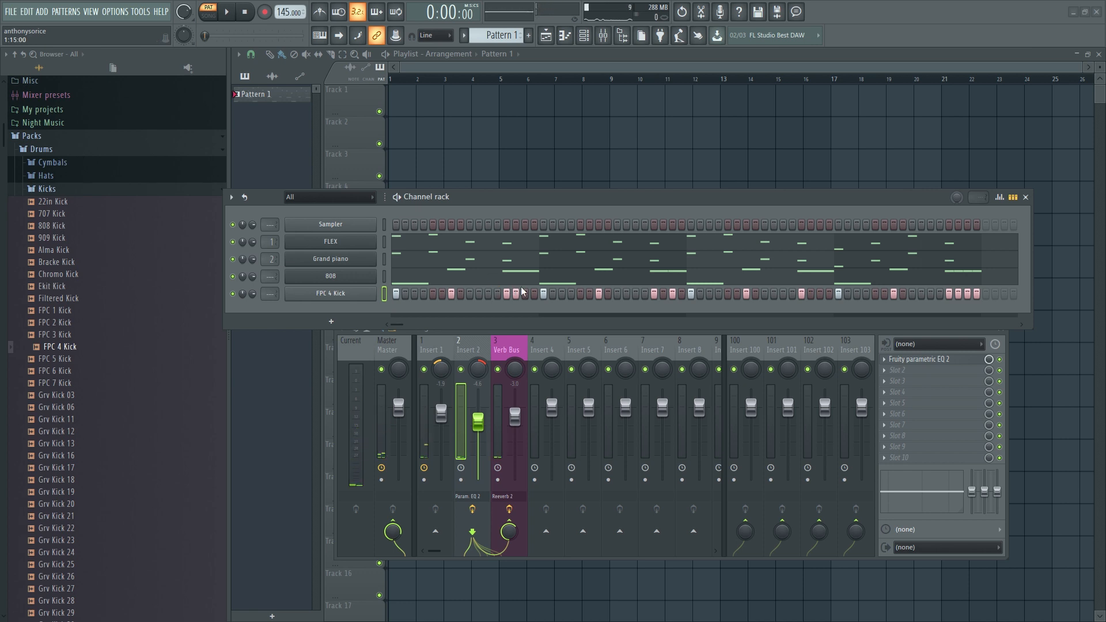
left_click(227, 12)
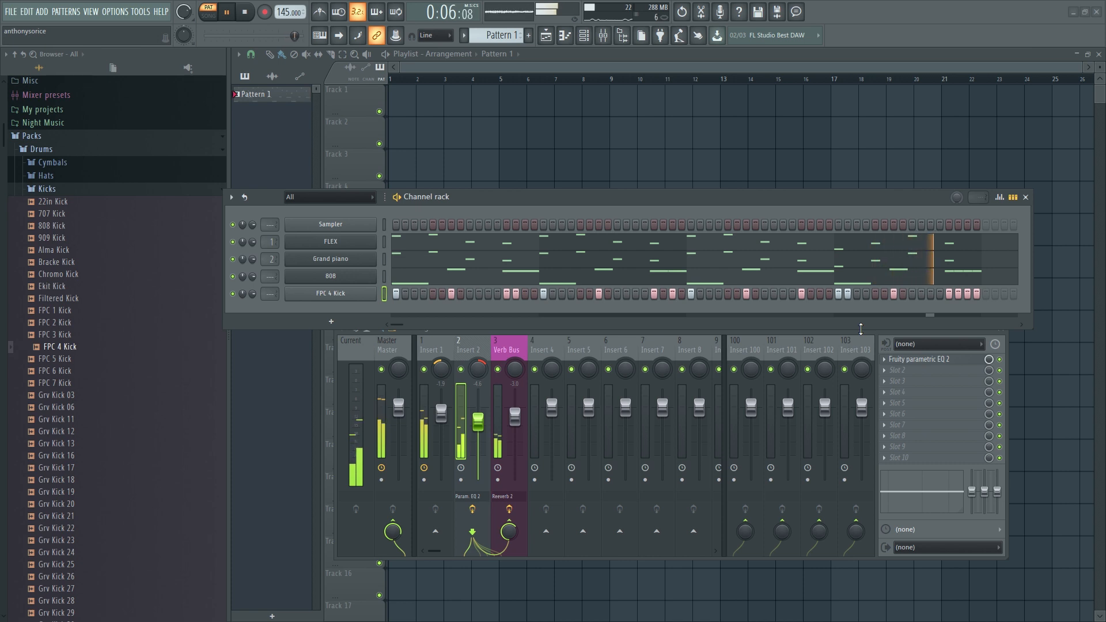
left_click(244, 11)
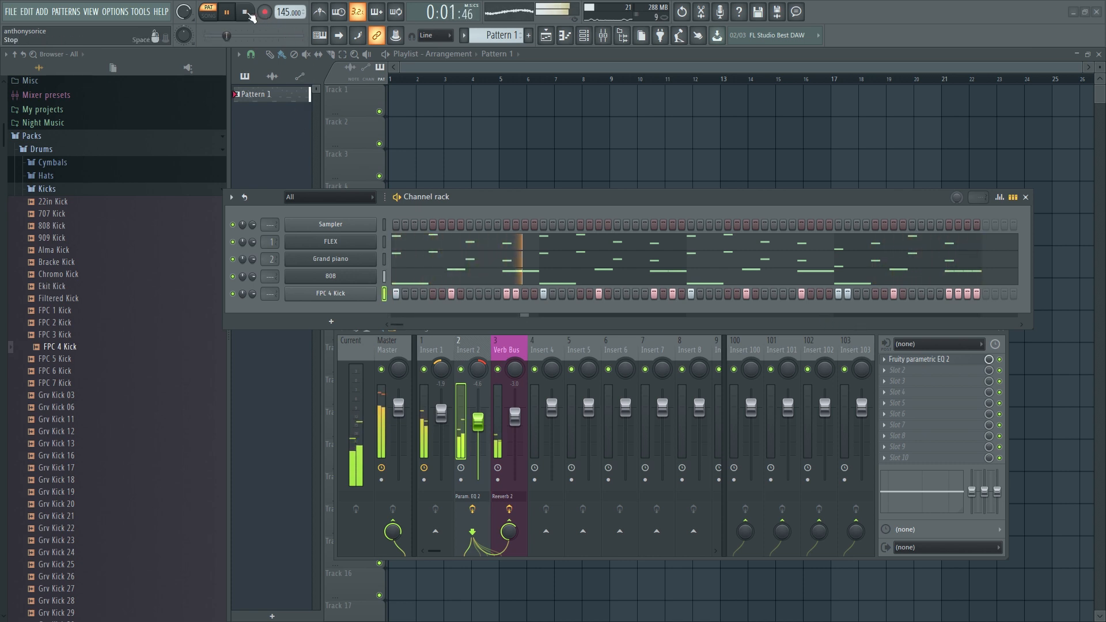
left_click(244, 12)
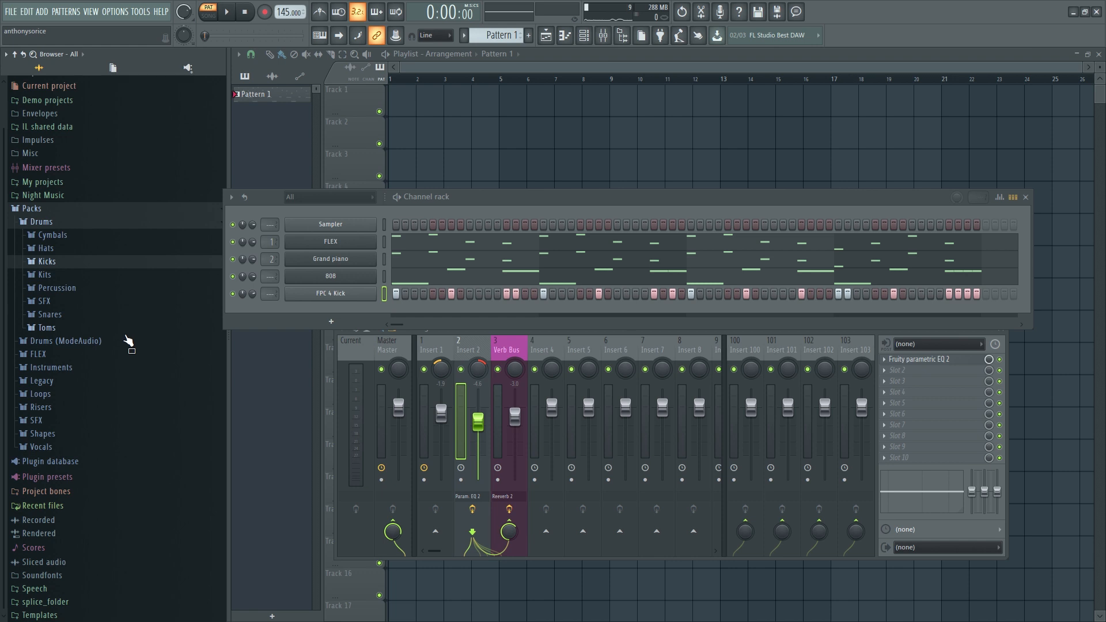
mouse_move(136, 332)
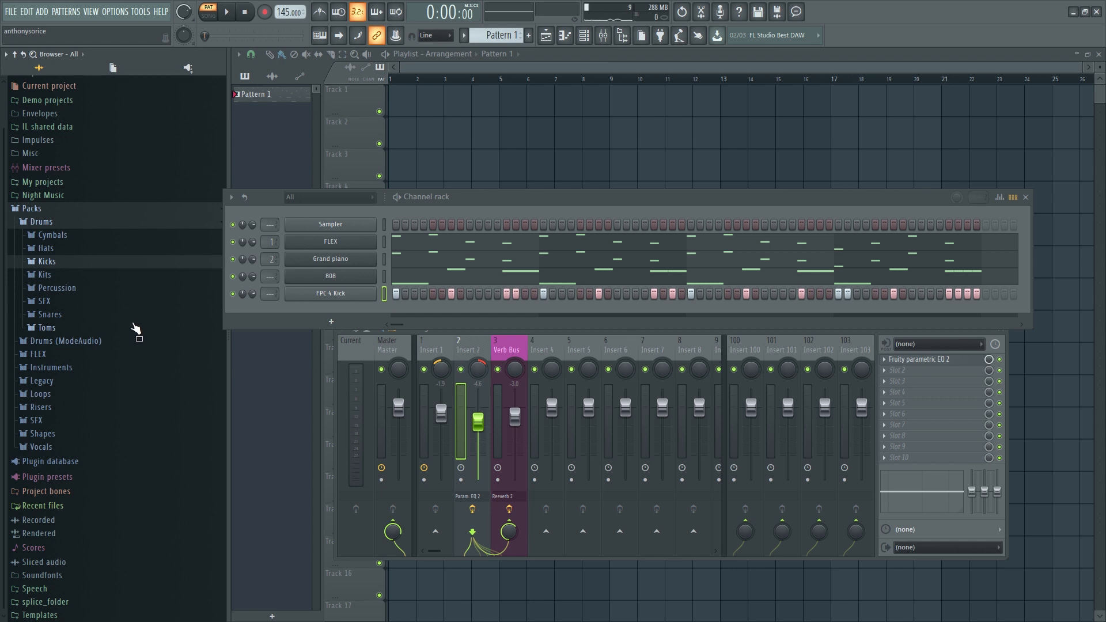
mouse_move(128, 351)
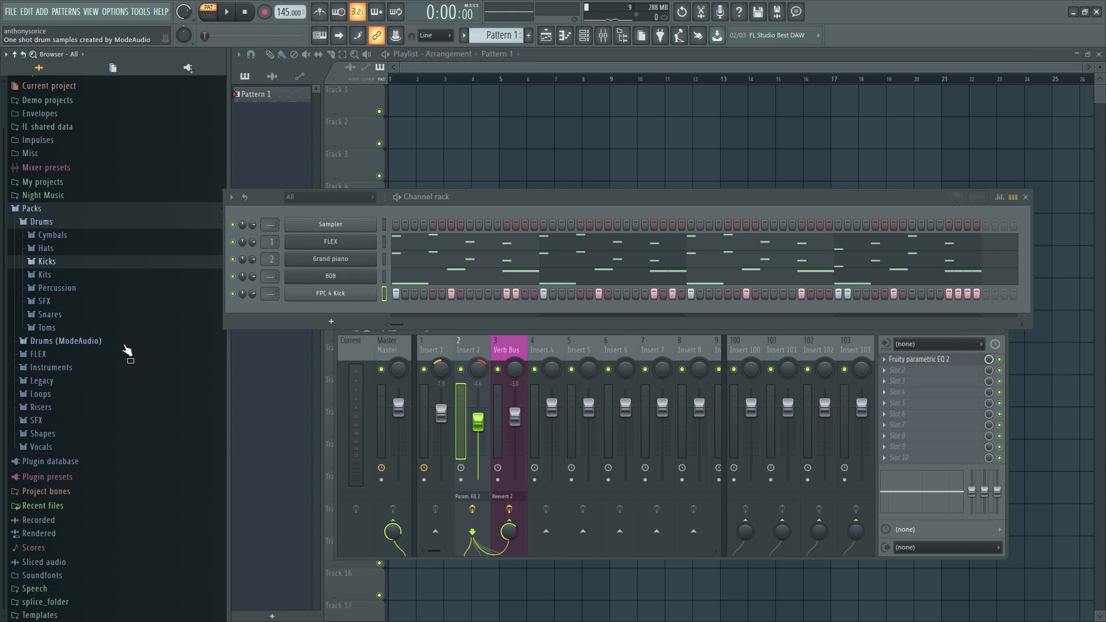
mouse_move(43, 302)
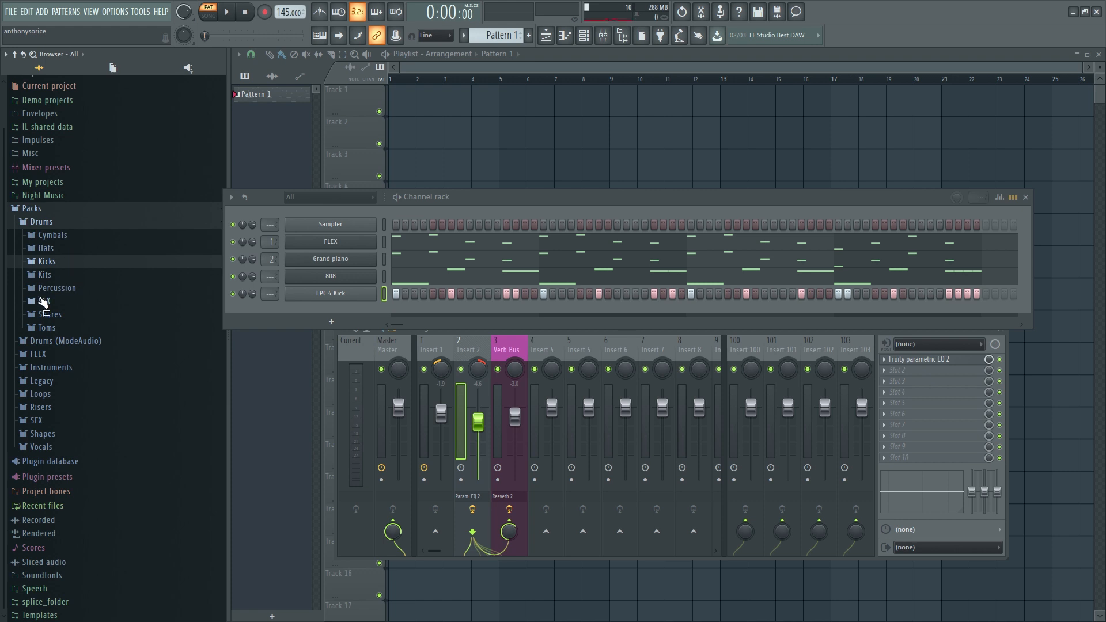
- Add 808 Snare from the Snares folder below the kick and program its steps
left_click(50, 314)
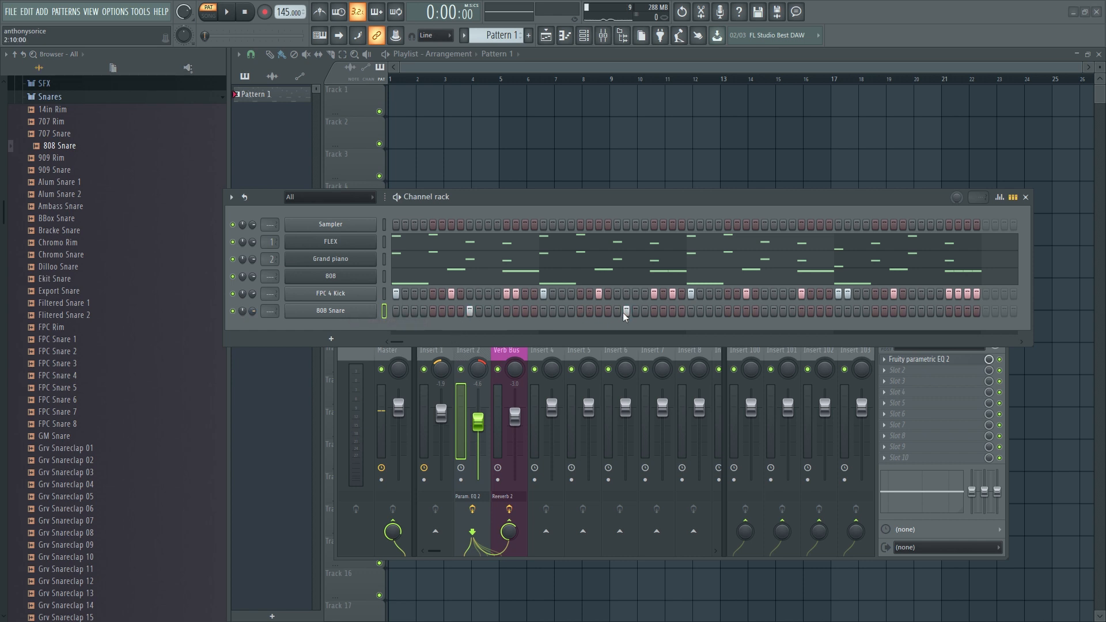
right_click(330, 311)
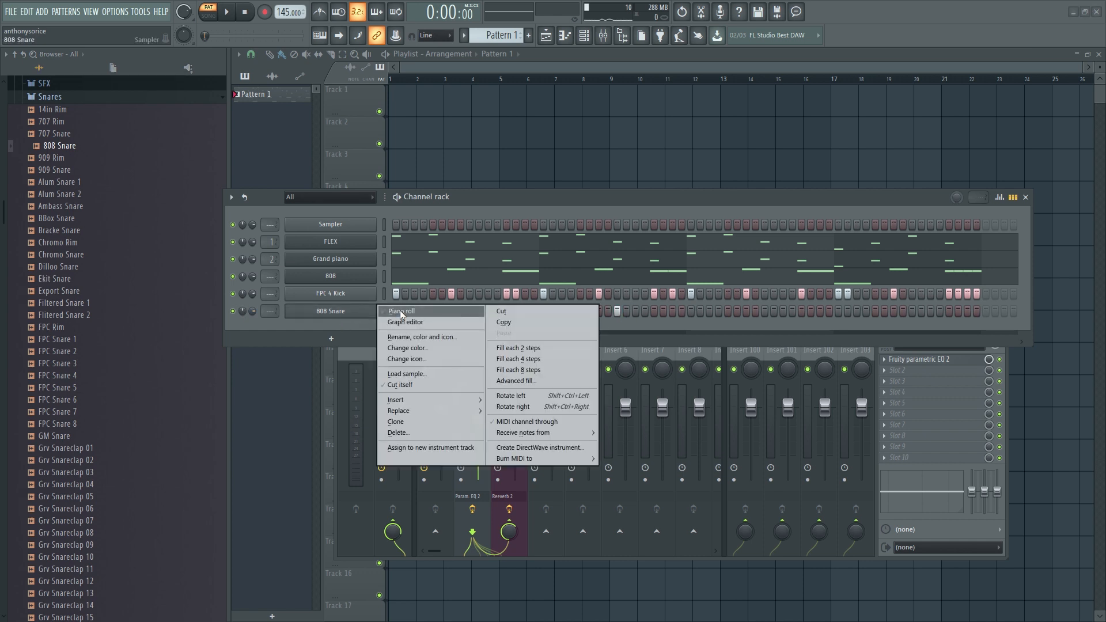
left_click(401, 311)
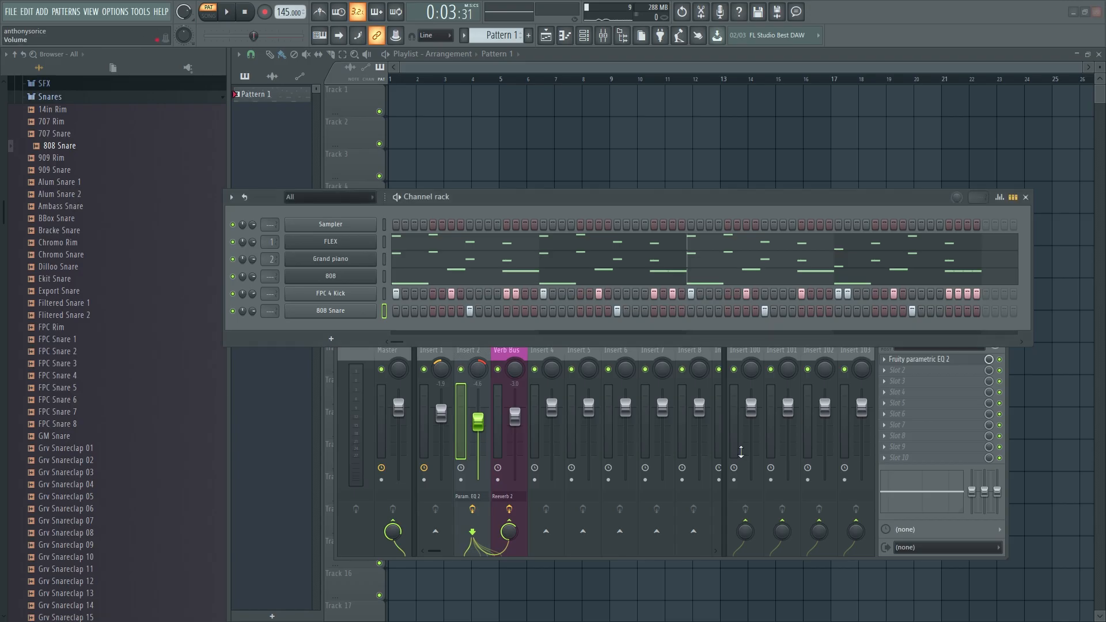
- Preview Grv Snareclap samples and add Grv Snareclap 13 matching the snare steps
scroll("down", 3)
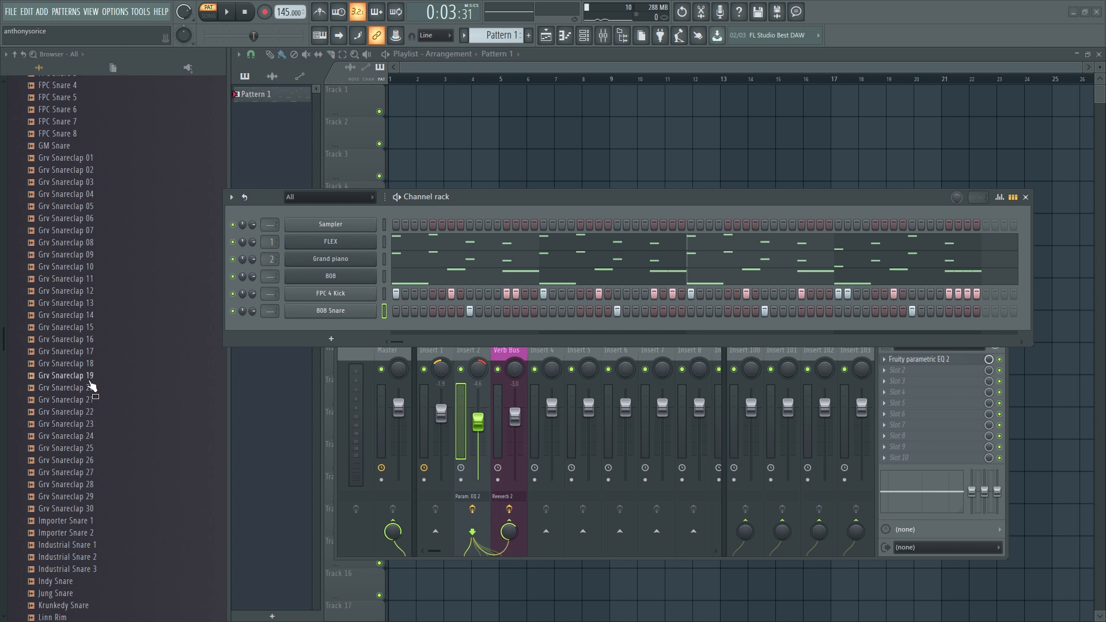
mouse_move(256, 323)
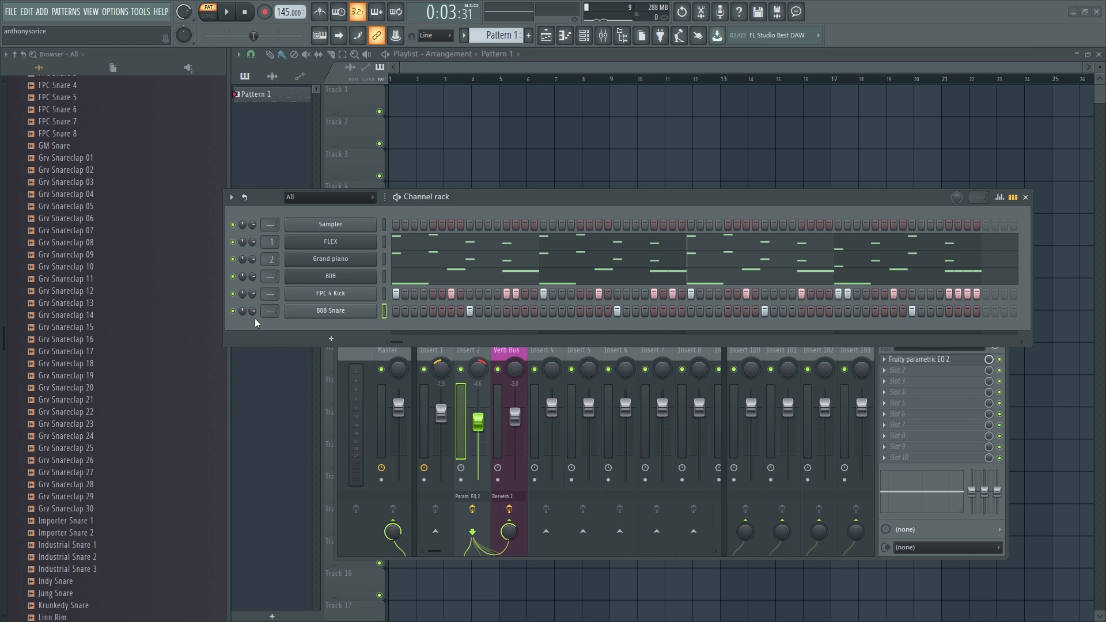
mouse_move(99, 413)
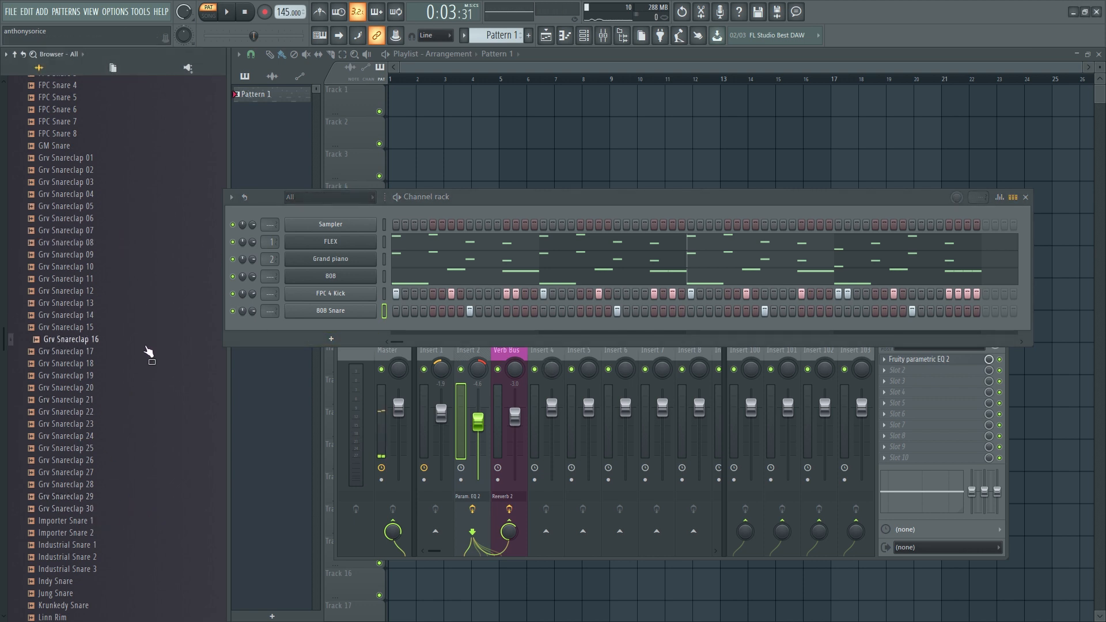
left_click(65, 303)
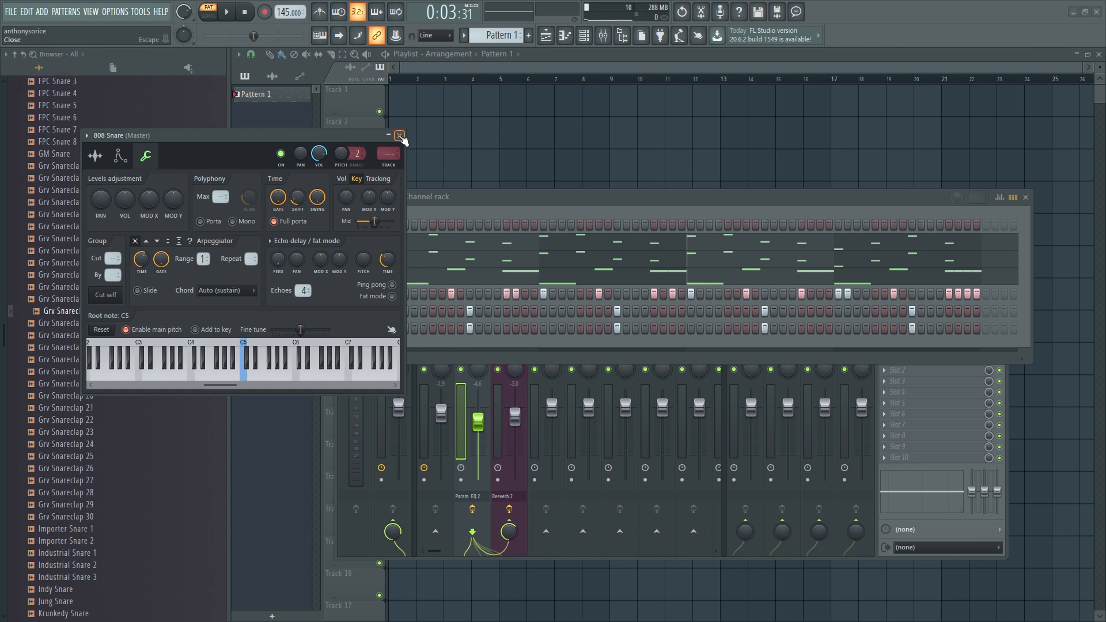
left_click(400, 135)
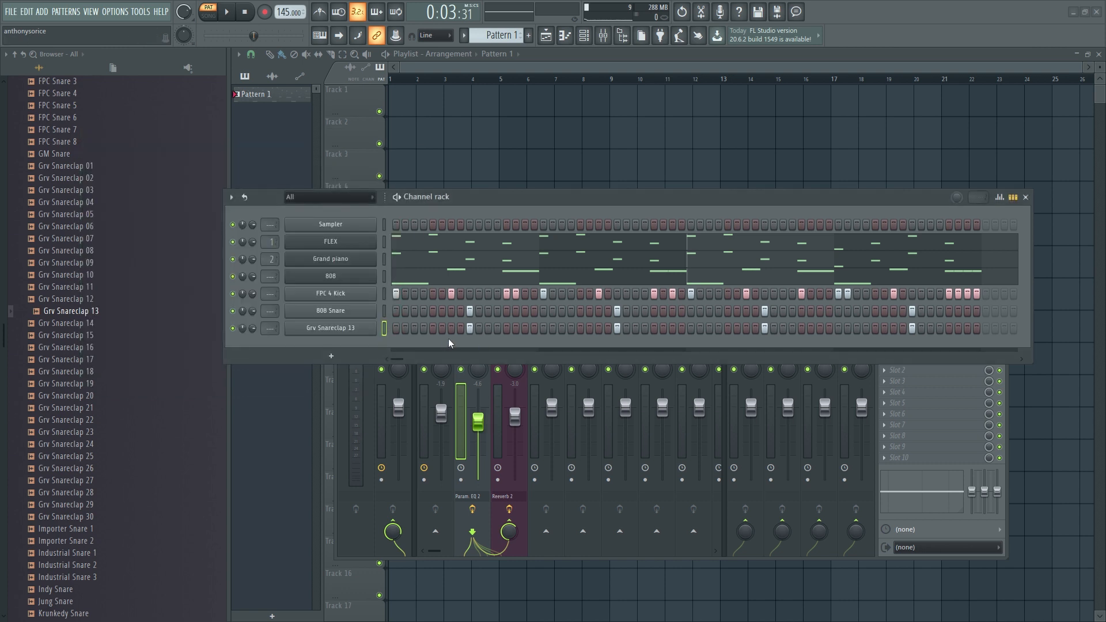
mouse_move(465, 309)
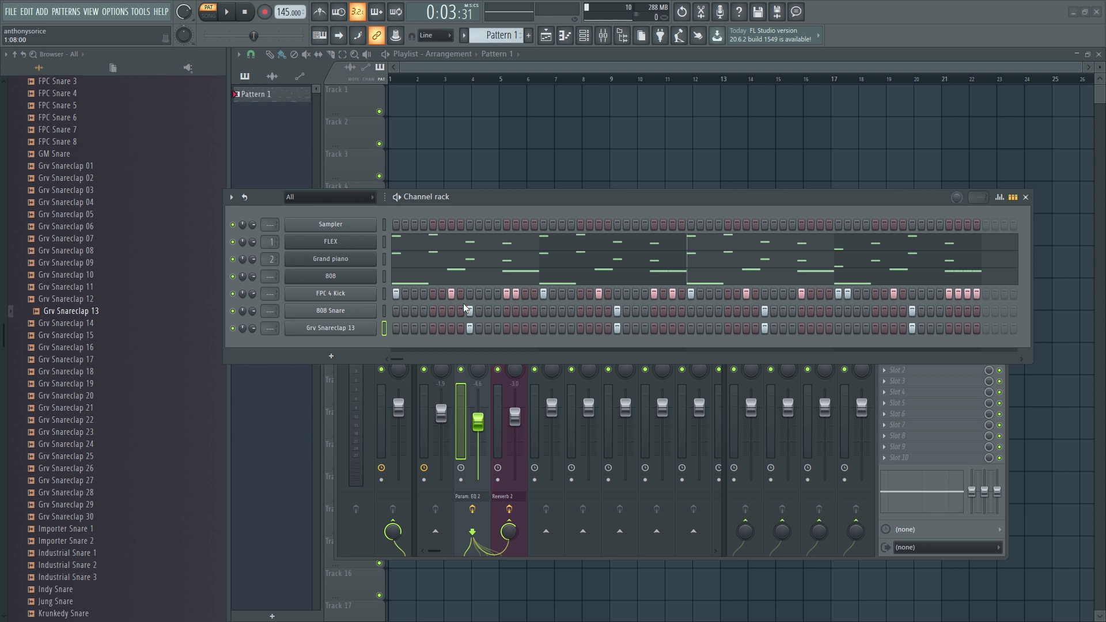
- Play the layered beat through and route the 808 Snare channel to mixer insert 8
left_click(227, 12)
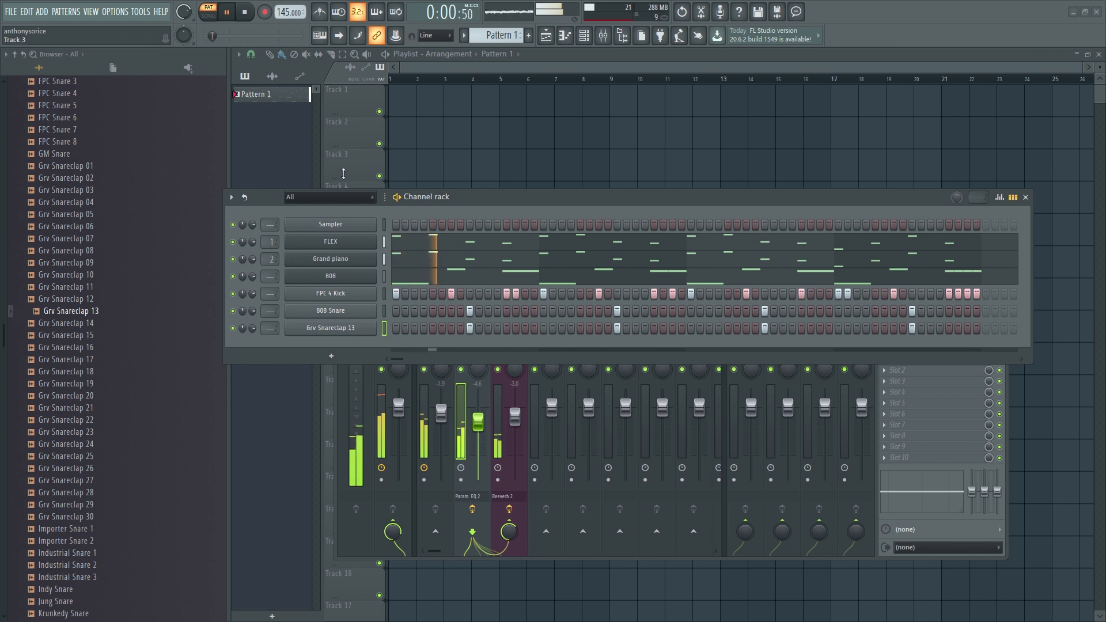
left_click(264, 11)
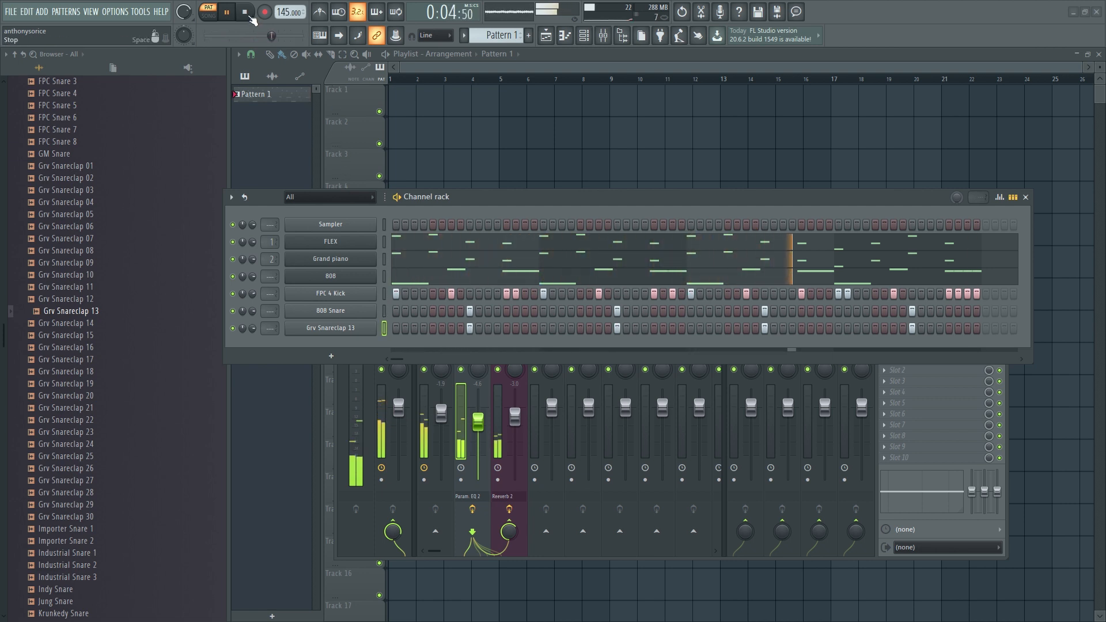
left_click(226, 11)
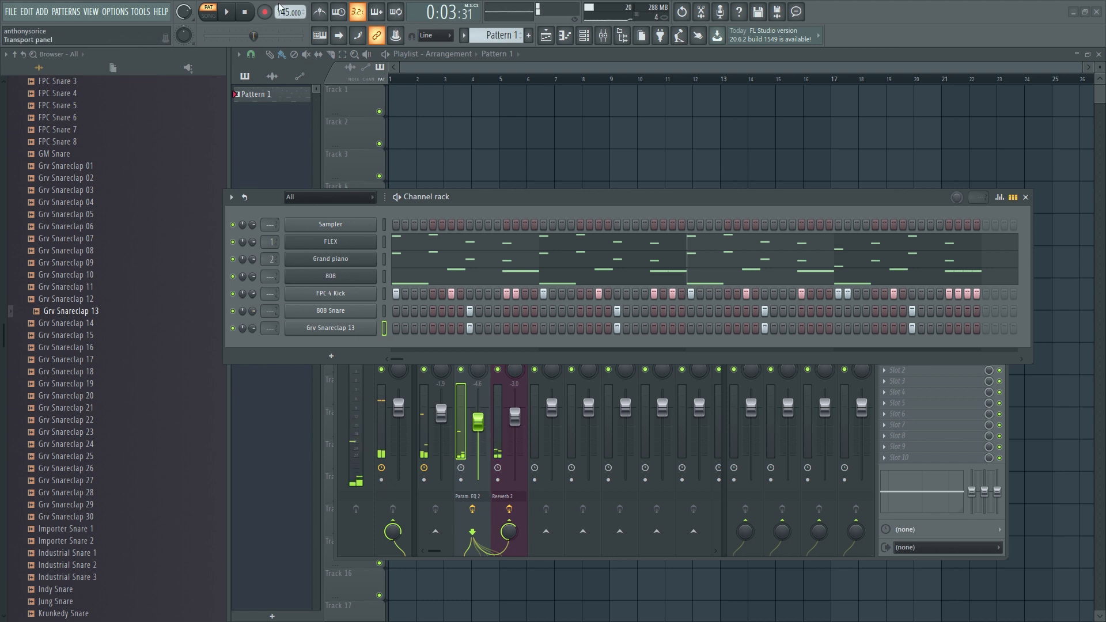
left_click(244, 12)
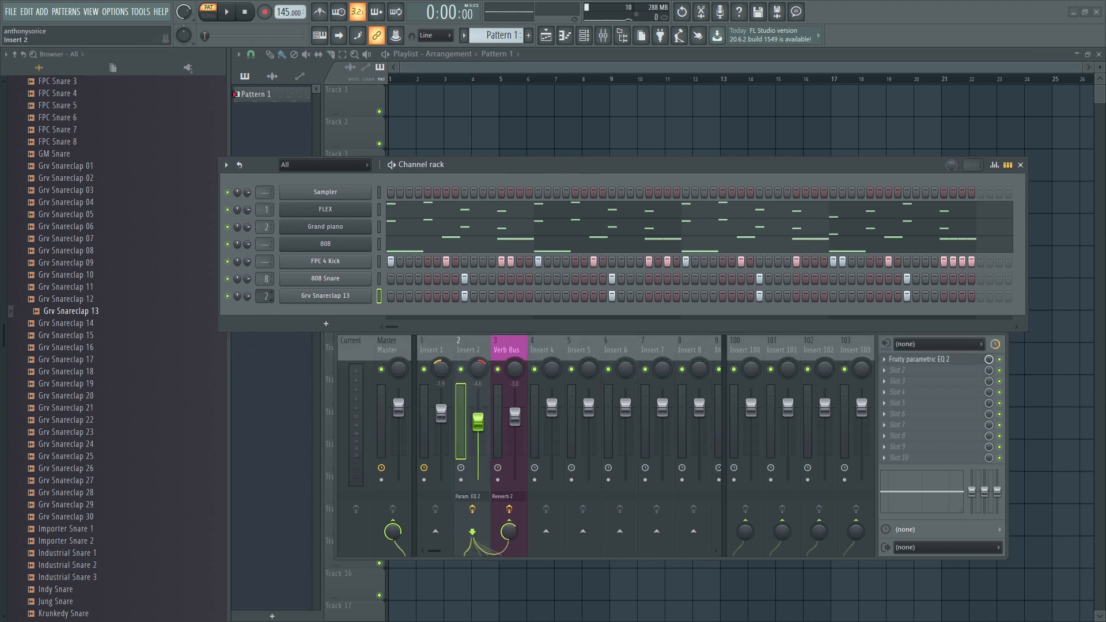
- Rename mixer insert 8 to 'snare/clap'
left_click(694, 350)
type("sna")
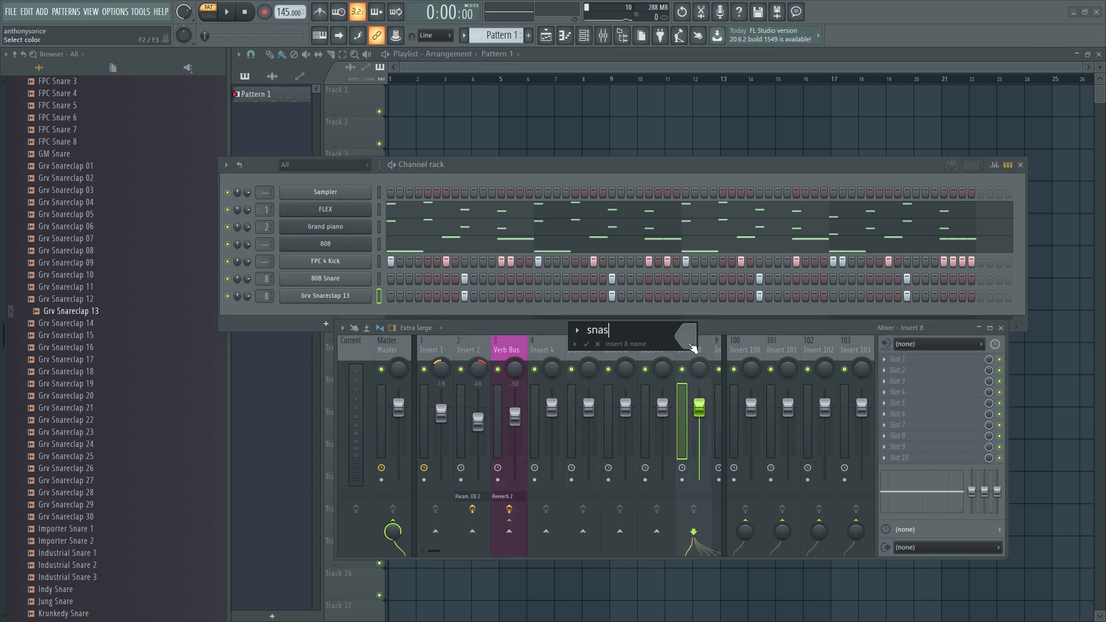
type("snare/clapo")
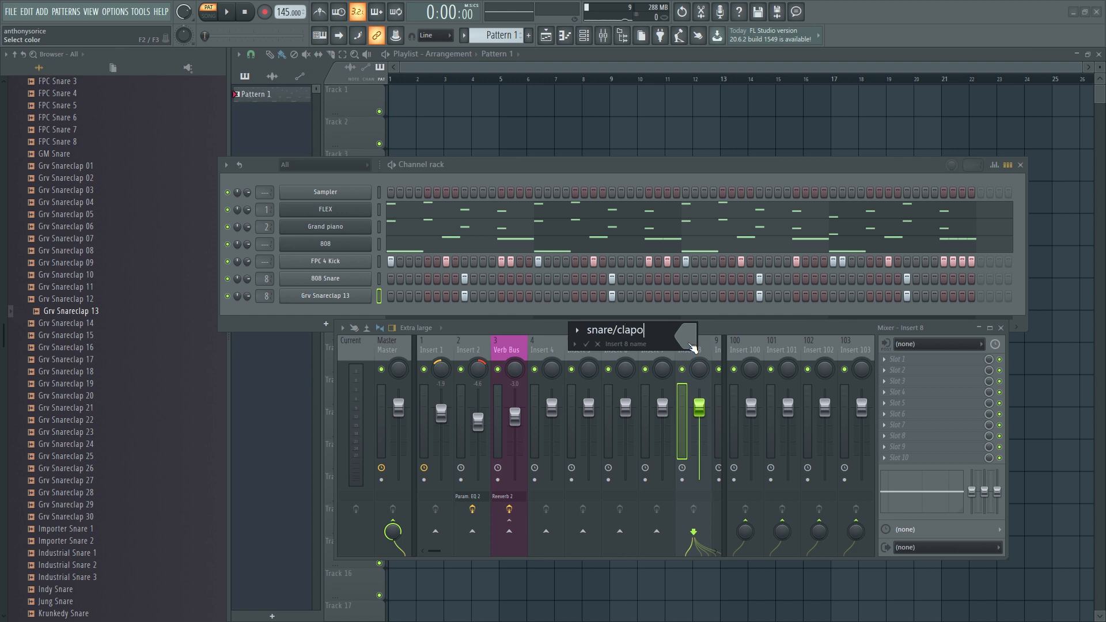
key("Backspace")
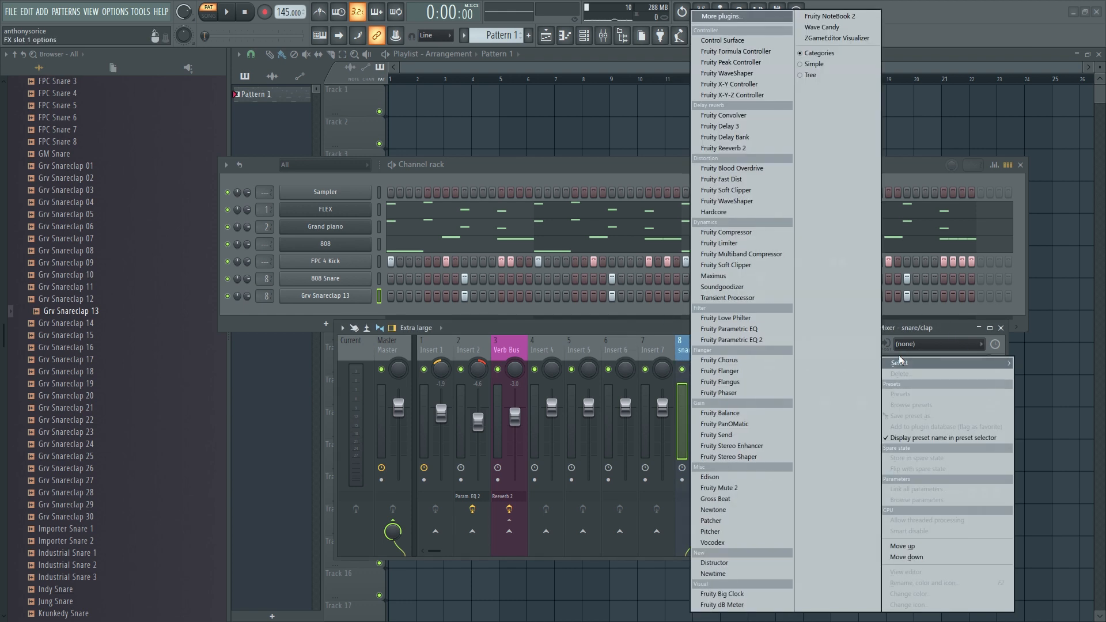
- Add Fruity Reeverb 2 and Fruity Parametric EQ 2 to the snare/clap insert and play
left_click(722, 147)
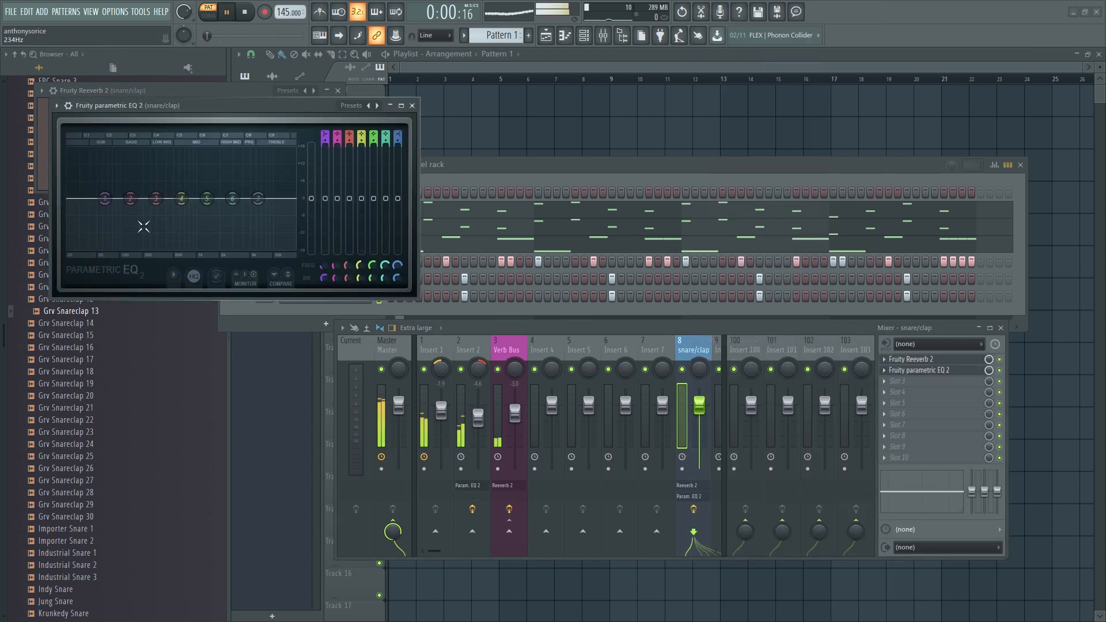
left_click_drag(104, 198, 128, 247)
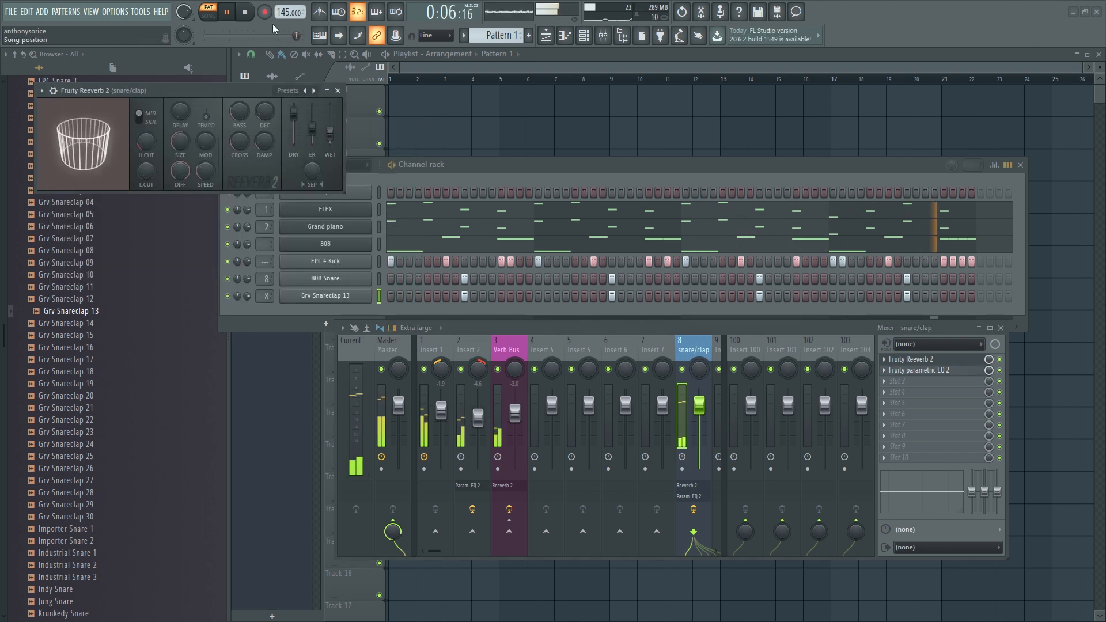
left_click(245, 11)
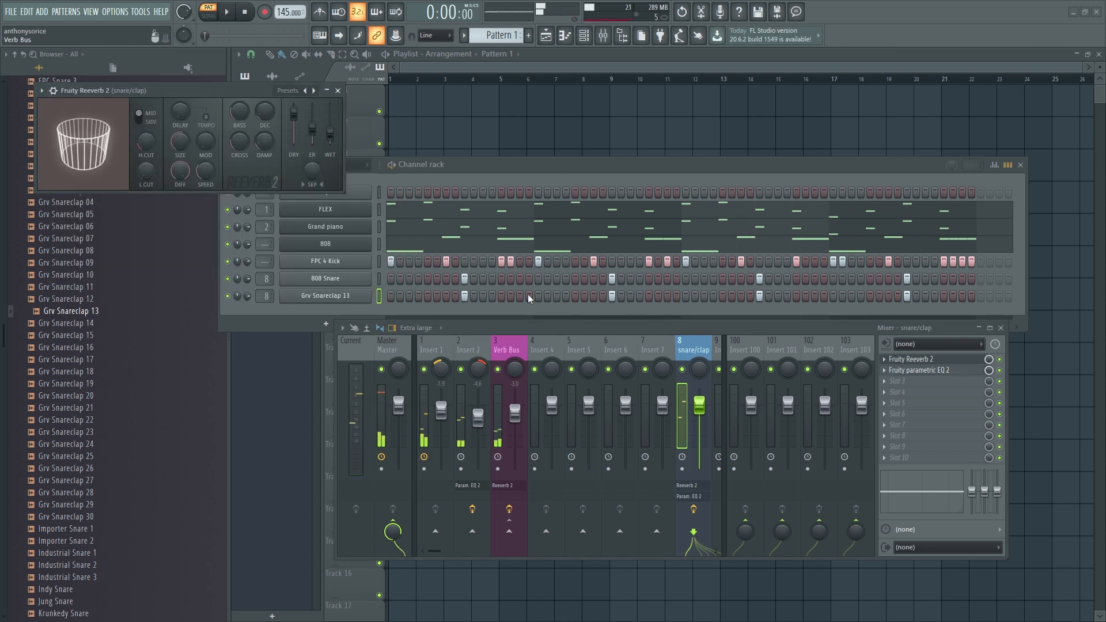
left_click(336, 90)
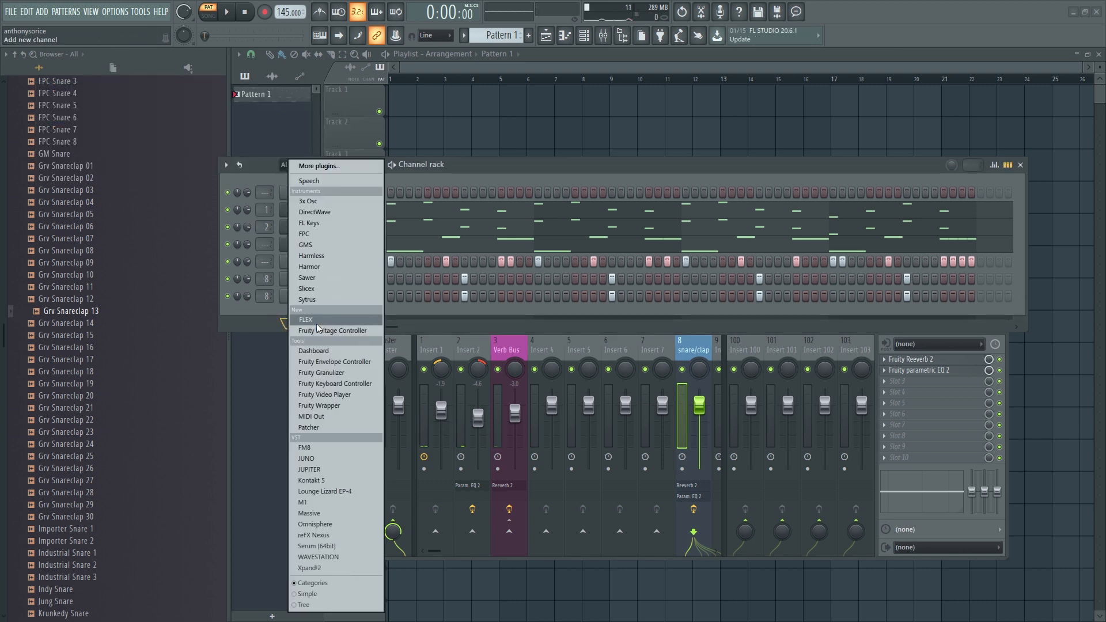
mouse_move(303, 234)
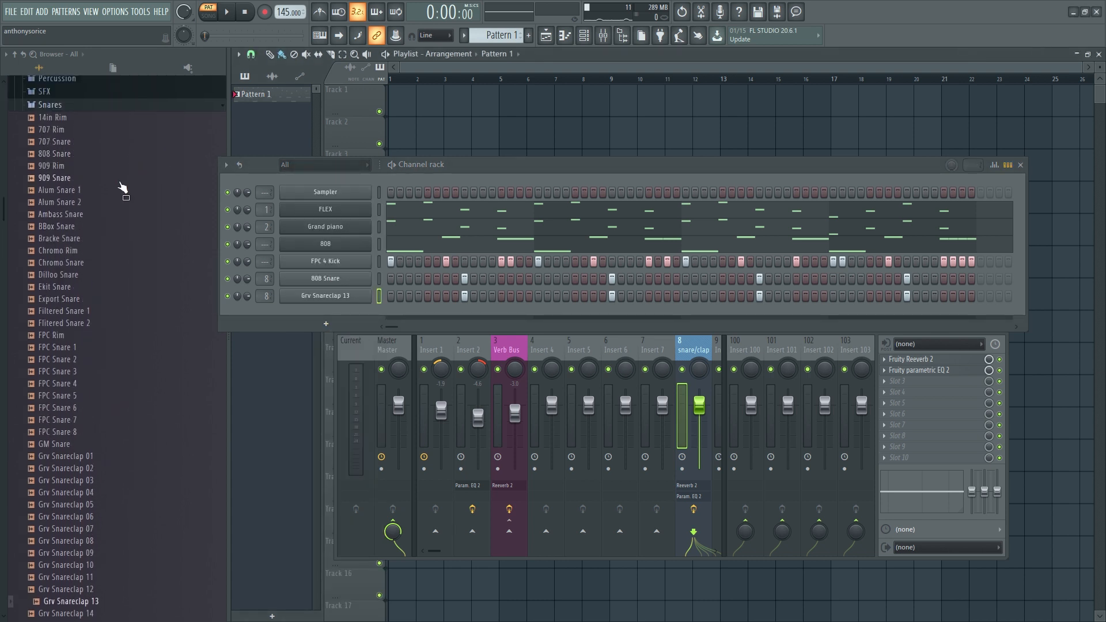
- Add an 808 CH hi-hat channel and enter steady repeated C5 hits in its piano roll
scroll("down", 3)
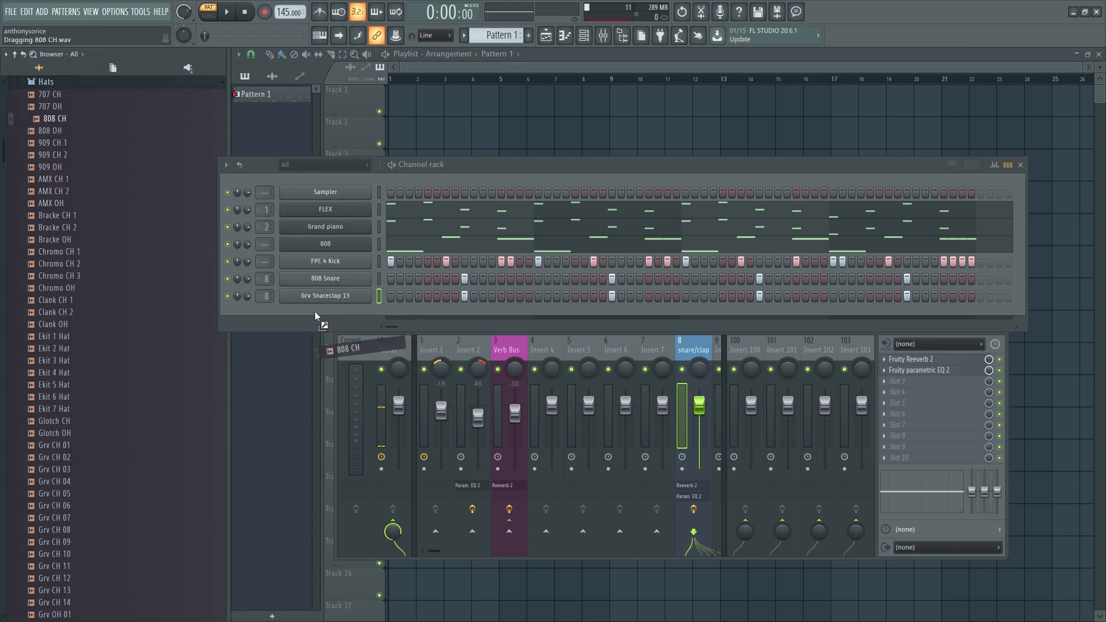
right_click(325, 313)
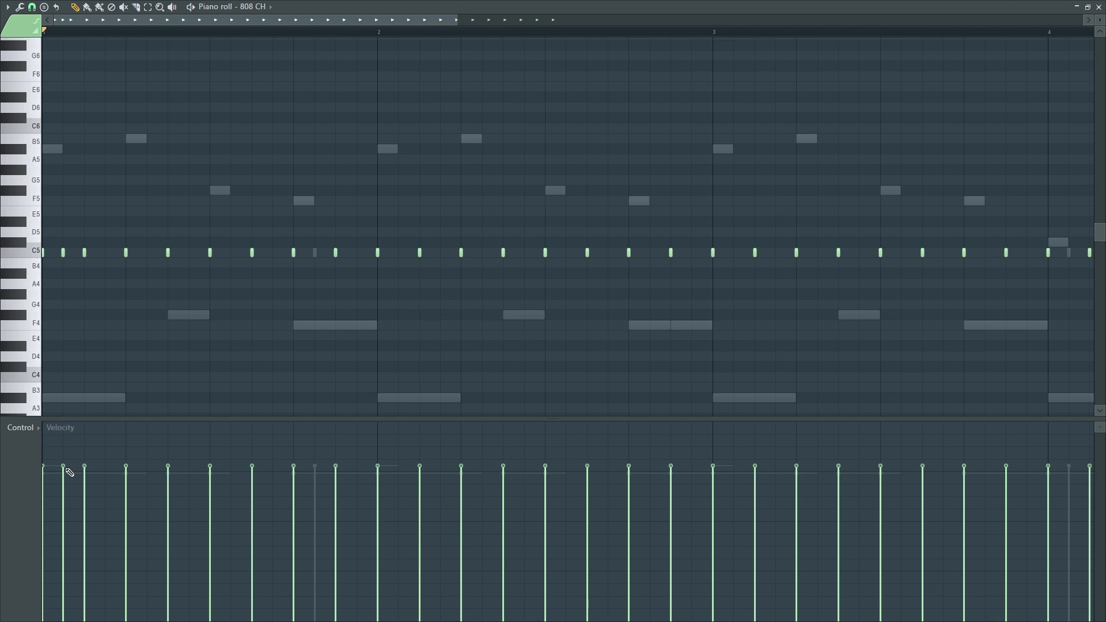
- Soften the second hi-hat hit's velocity and chop selected notes into rapid rolls
left_click(300, 19)
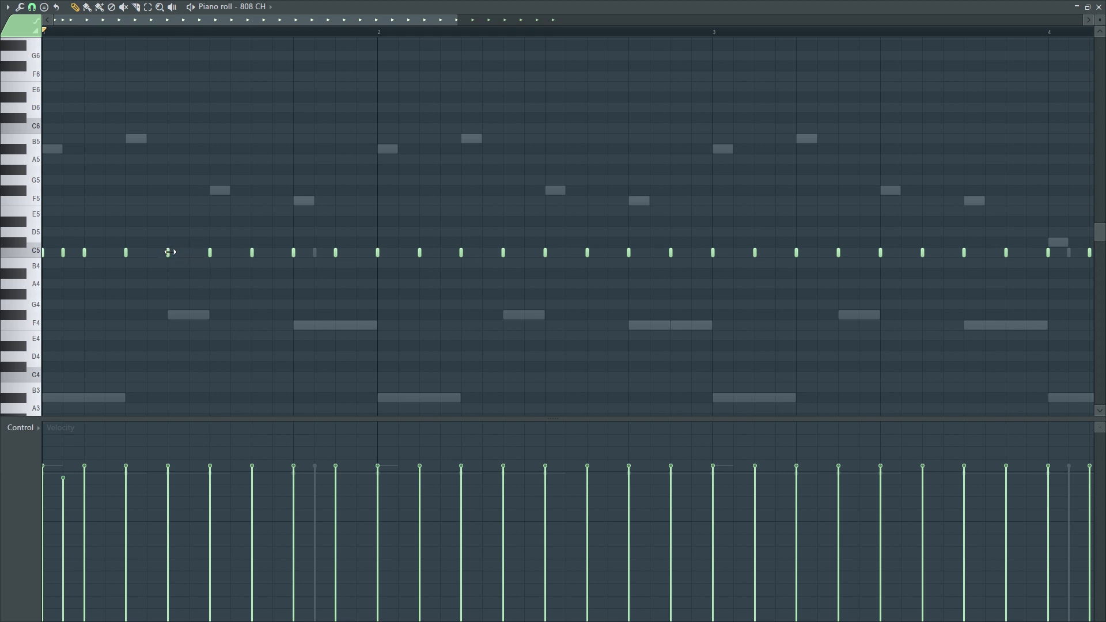
left_click(188, 252)
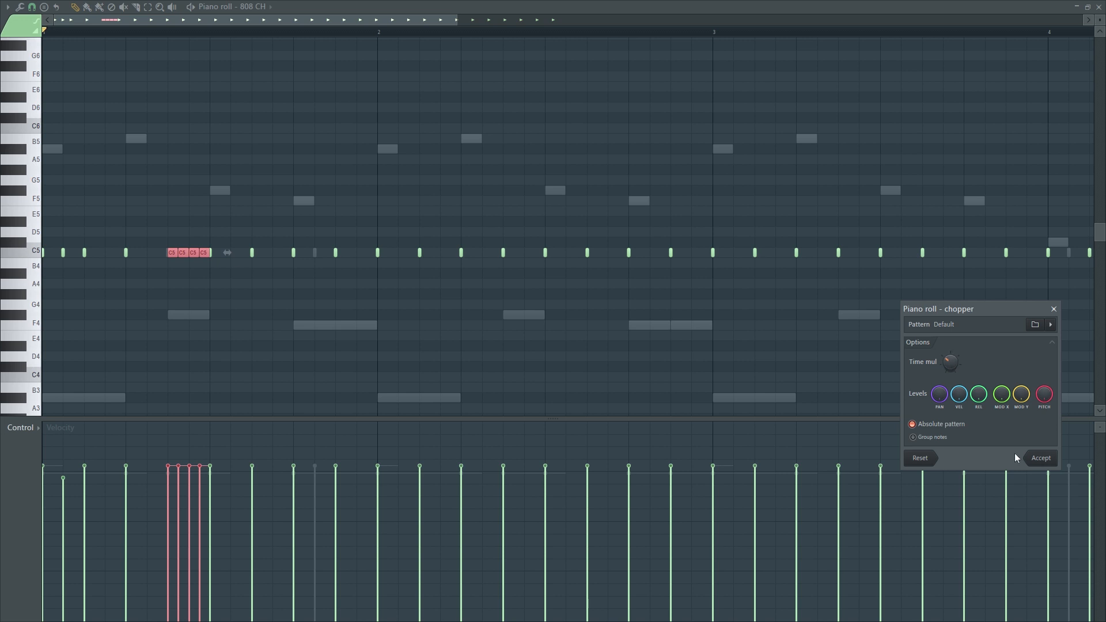
left_click(1041, 457)
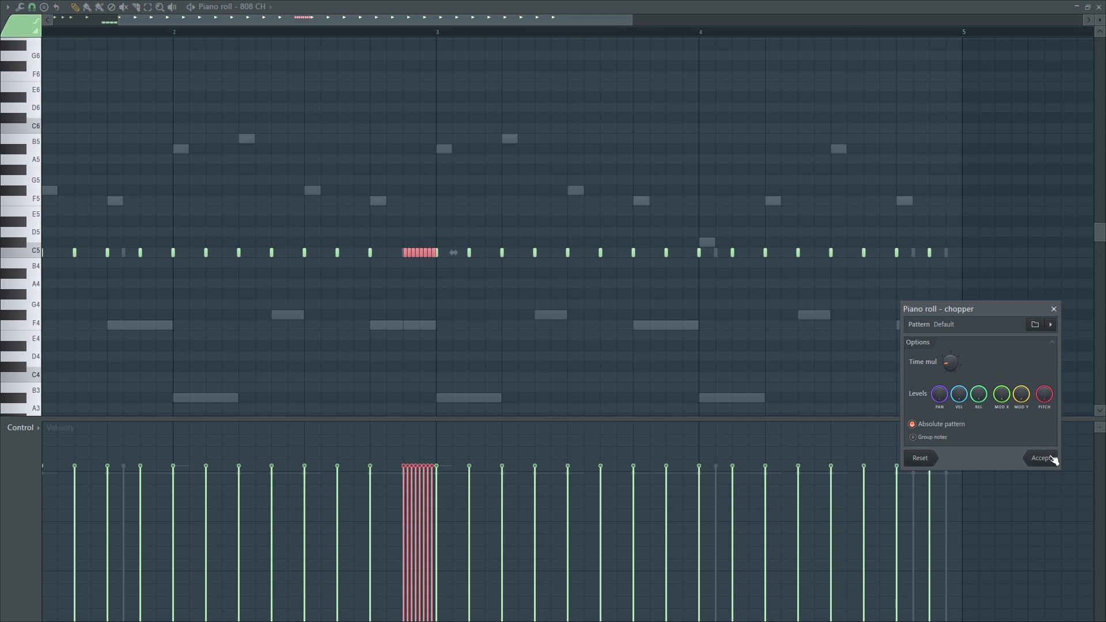
left_click(1042, 458)
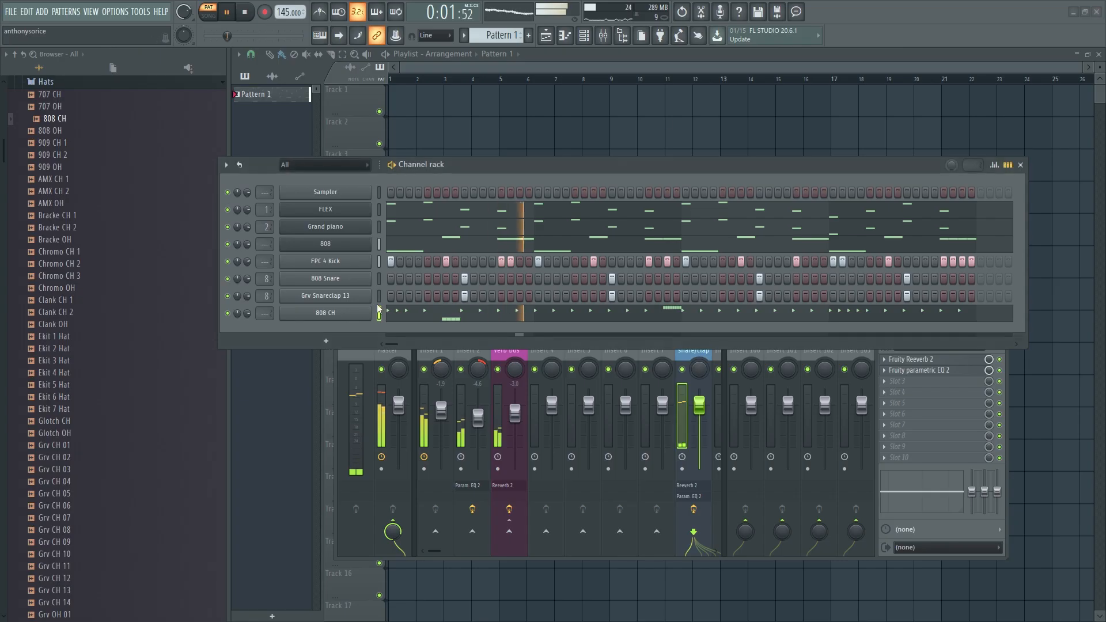
- Reopen the 808 CH piano roll and add extra softer F#4 hi-hat hits mid-pattern
left_click(56, 323)
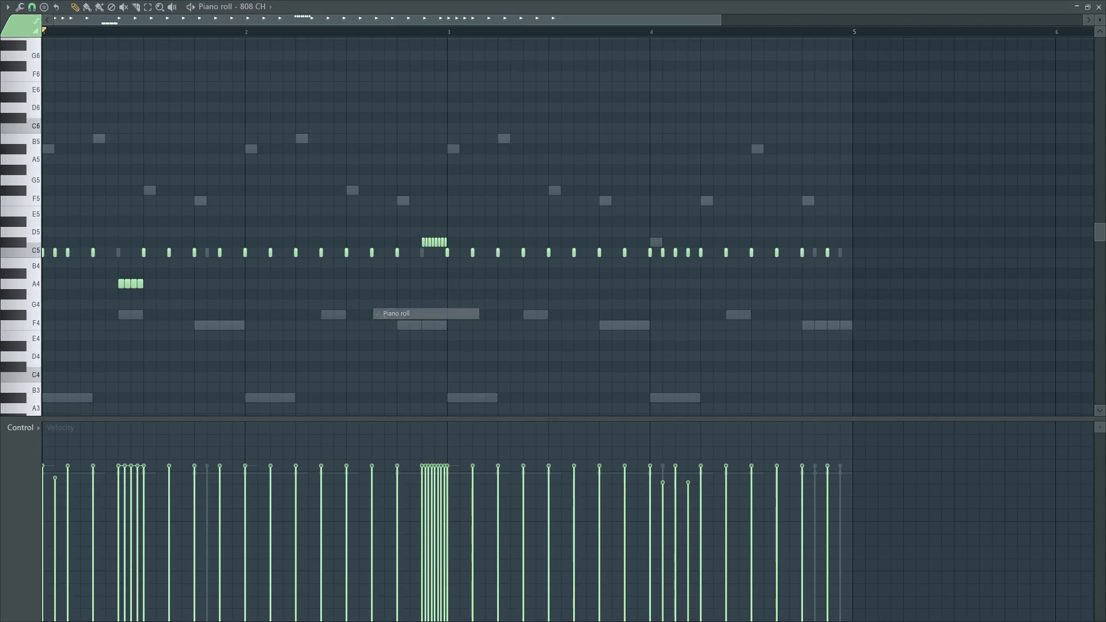
mouse_move(394, 312)
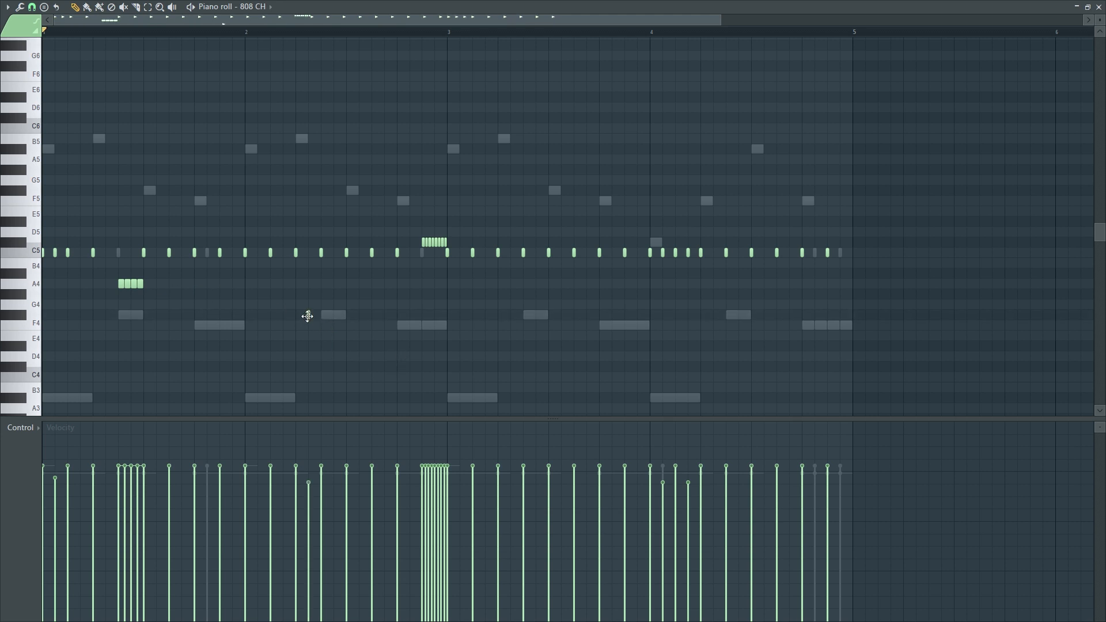
left_click(325, 315)
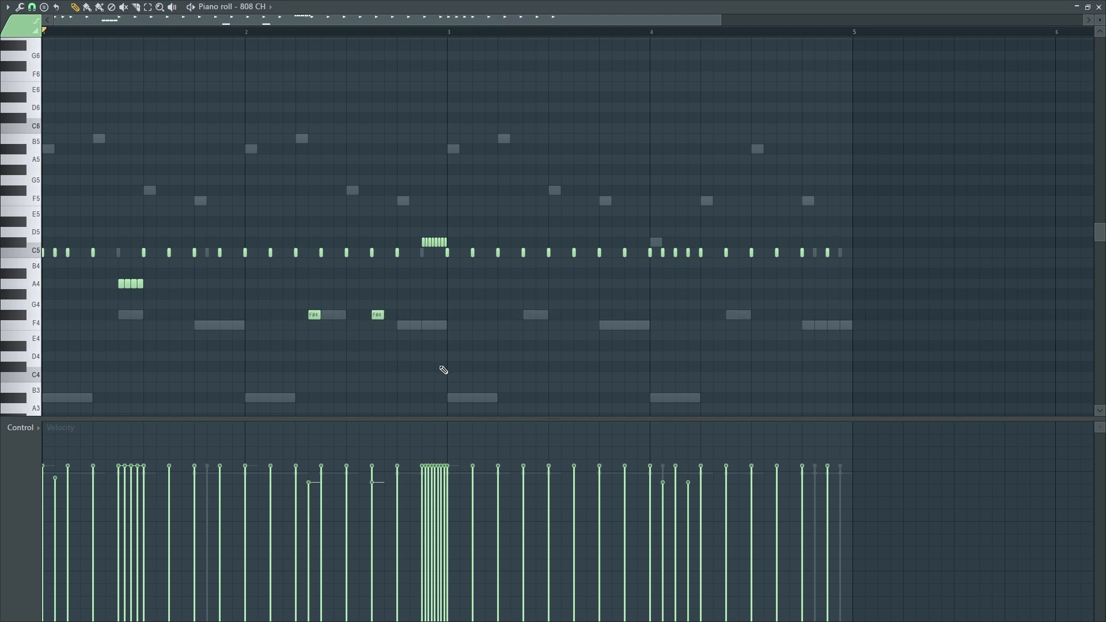
mouse_move(395, 351)
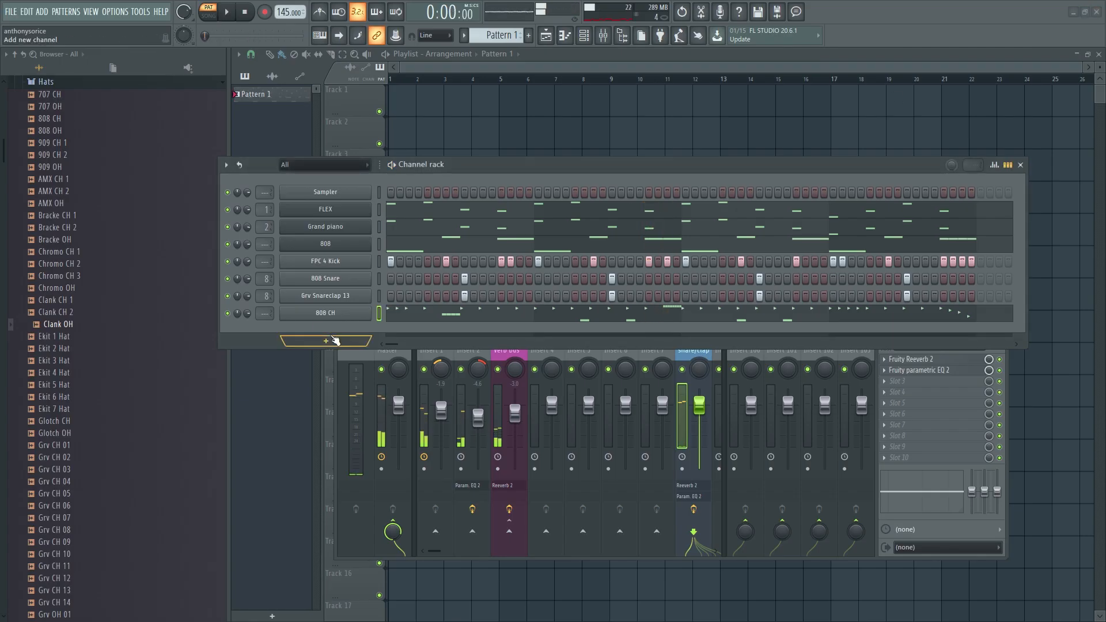
- Add a new FLEX instrument channel from the Channel rack
left_click(325, 341)
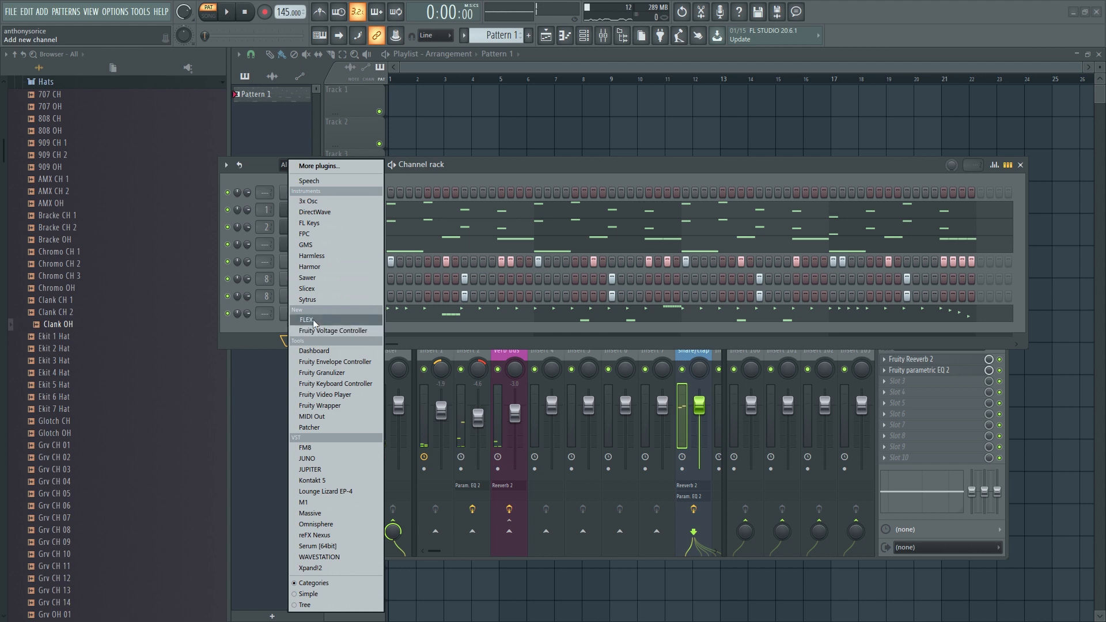
left_click(307, 319)
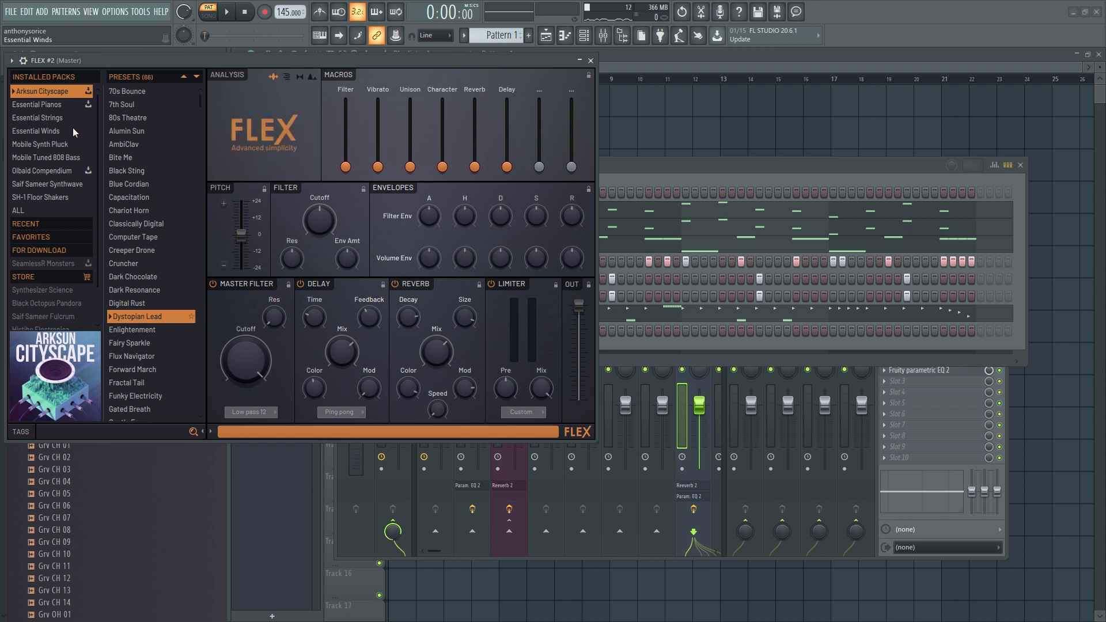
left_click(128, 184)
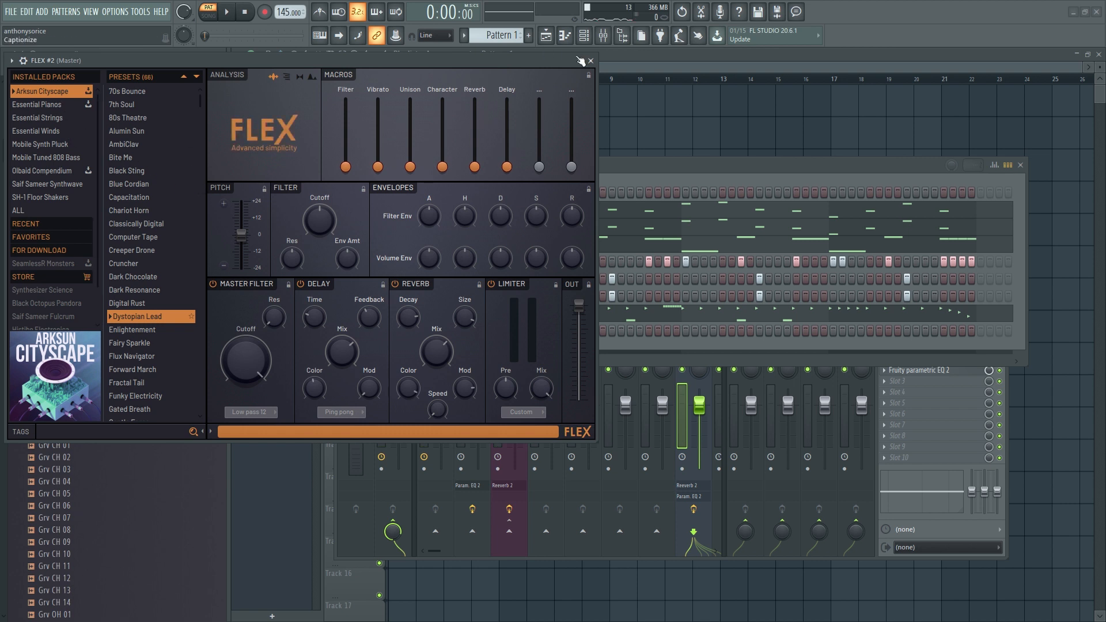
- Load the All Strings Slow preset from the Essential Strings pack into FLEX #2
left_click(39, 118)
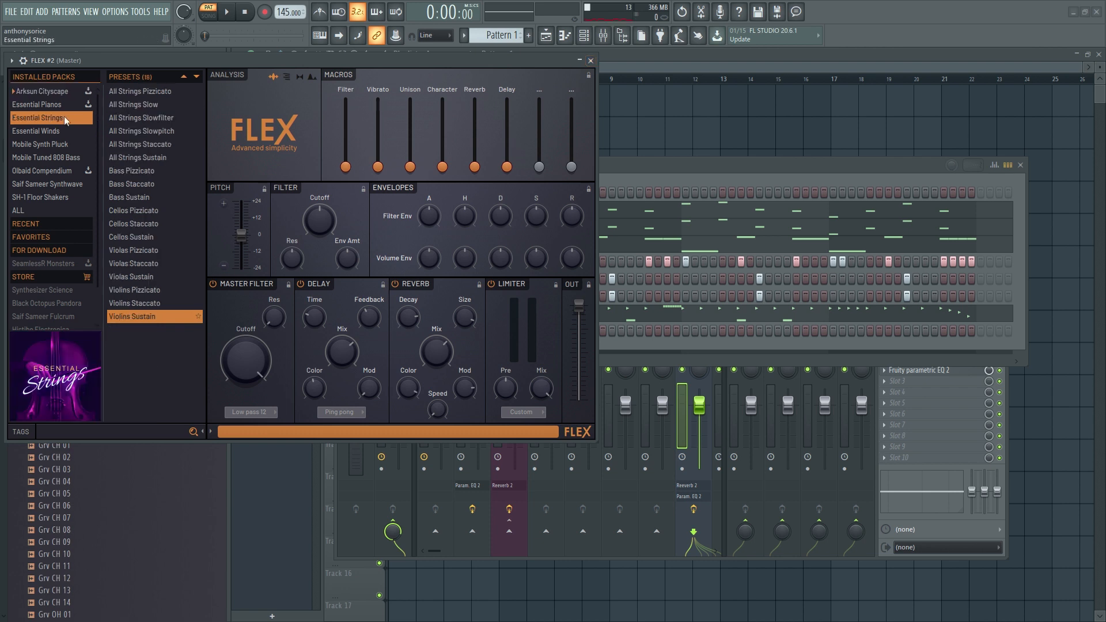
left_click(141, 118)
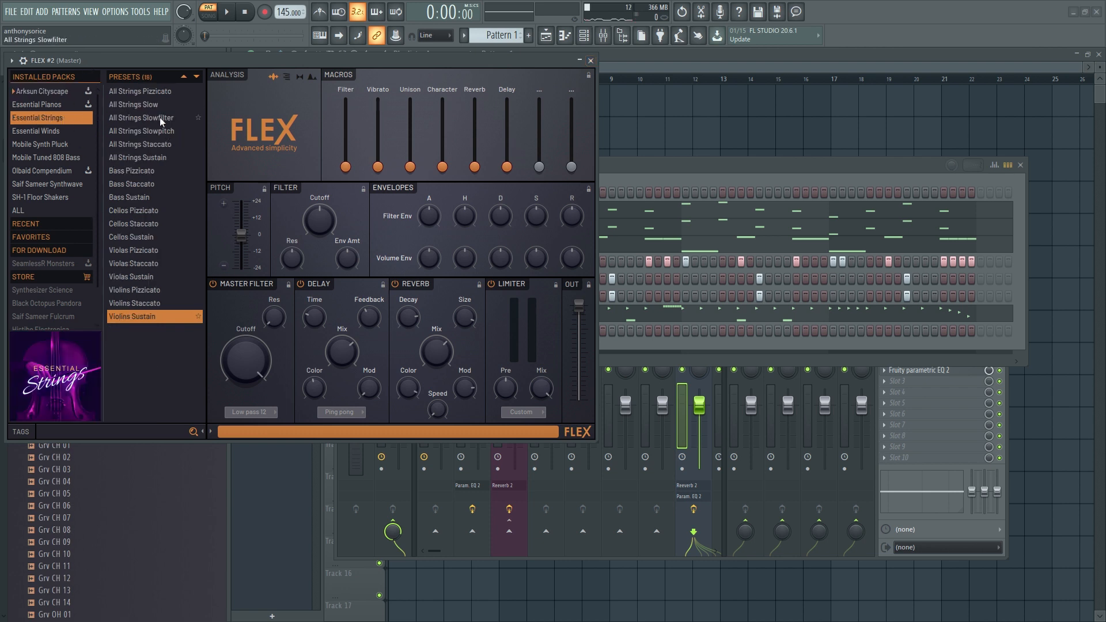
left_click(140, 105)
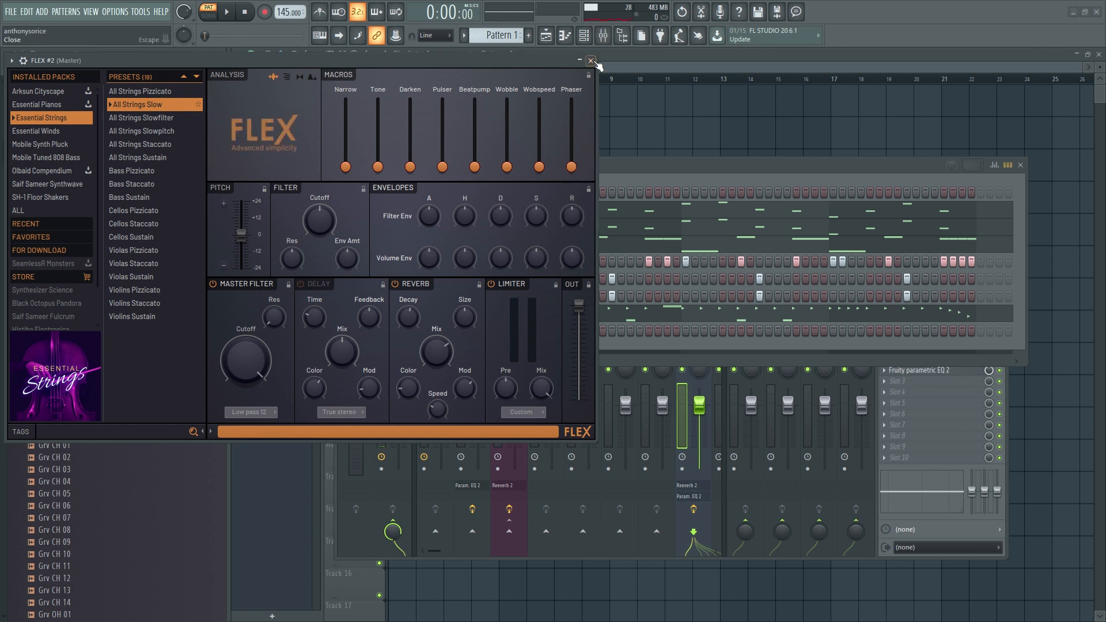
left_click(590, 61)
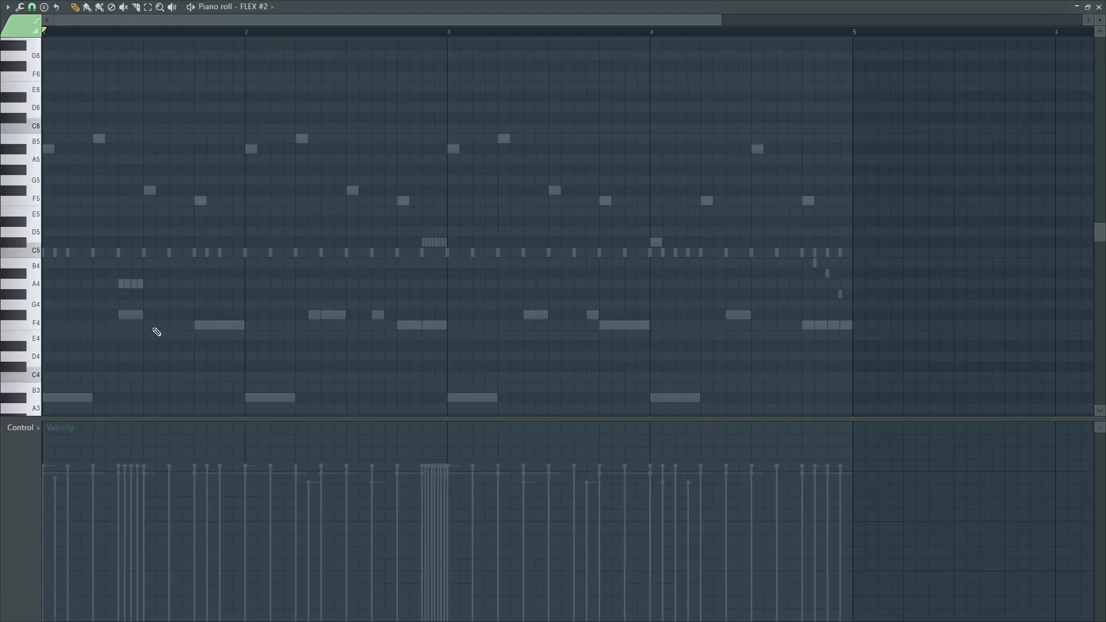
mouse_move(32, 274)
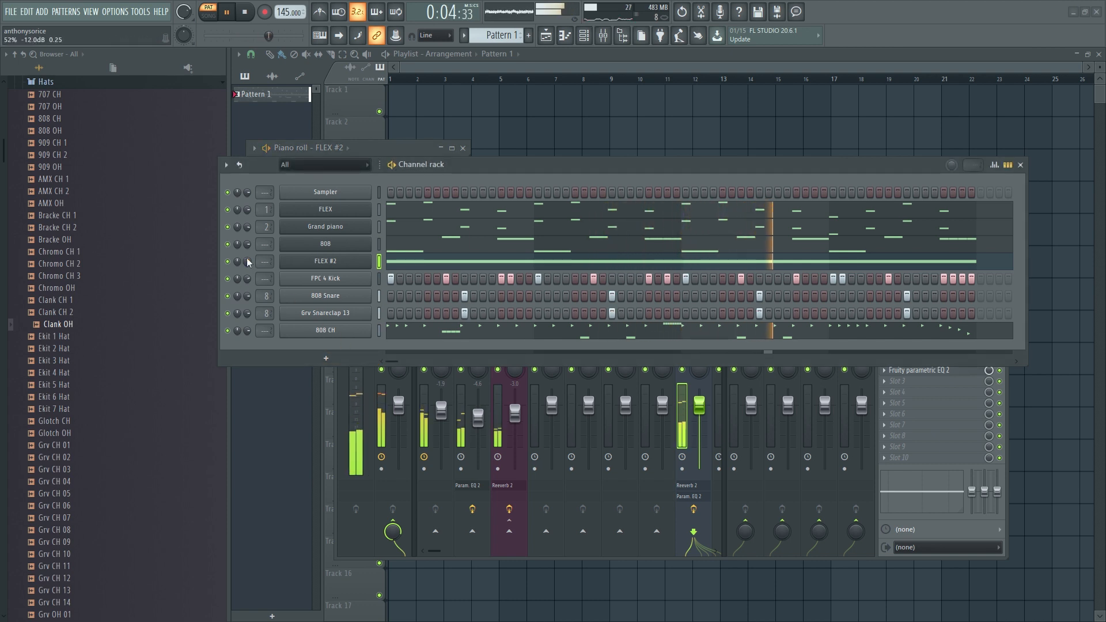
- Route the FLEX #2 strings channel to its own mixer insert 12
left_click(245, 12)
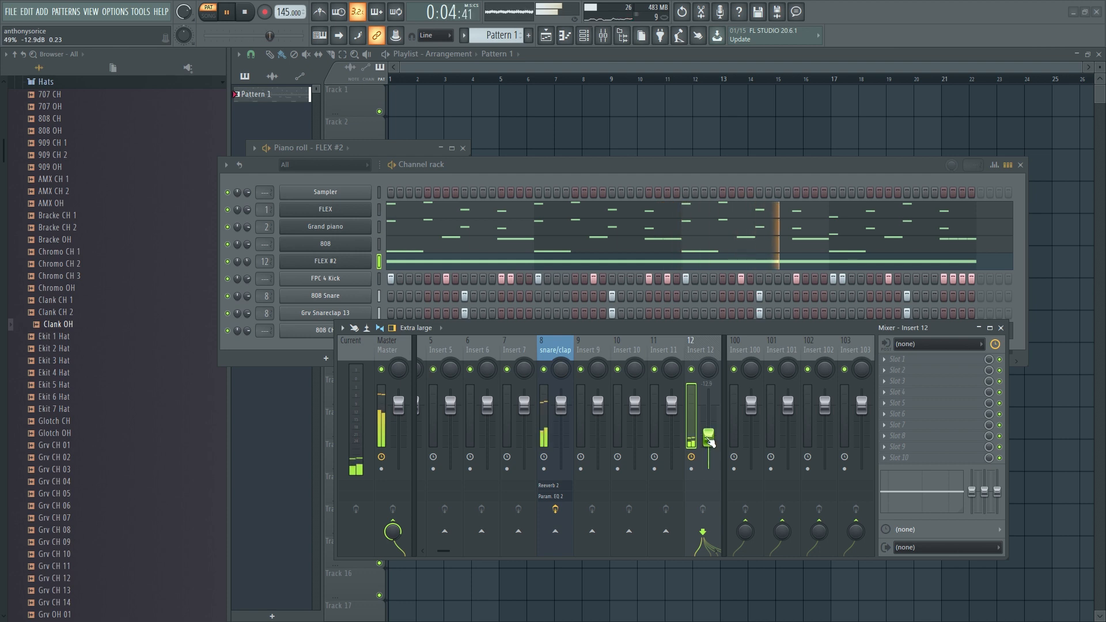
- Edit FLEX #2's pad into a long A#4 followed by a B4 starting at bar 4
right_click(325, 261)
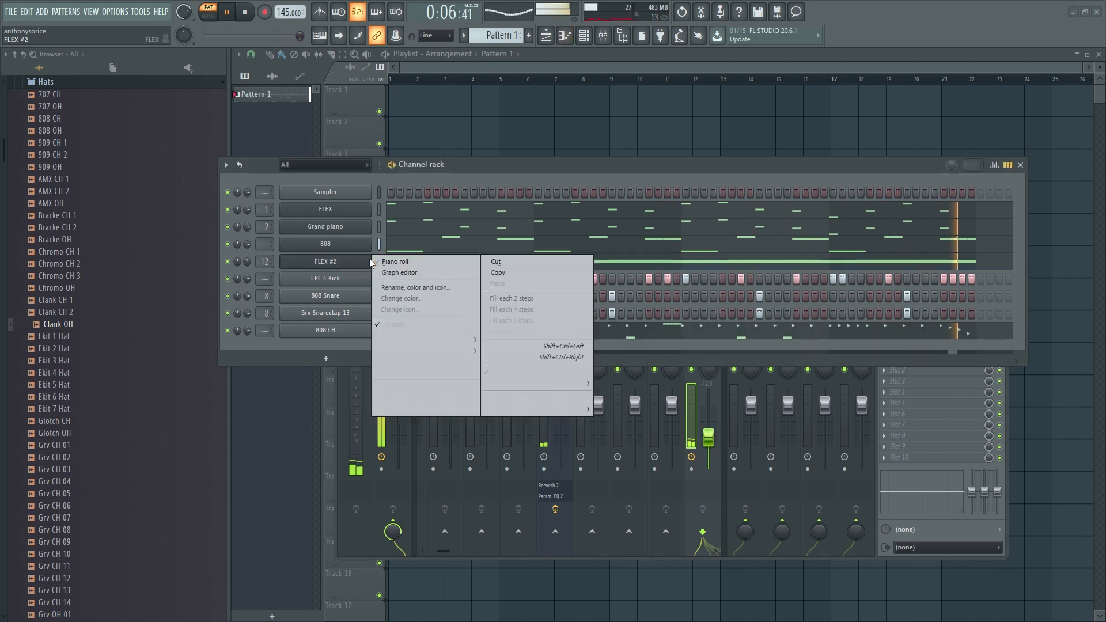
left_click(395, 261)
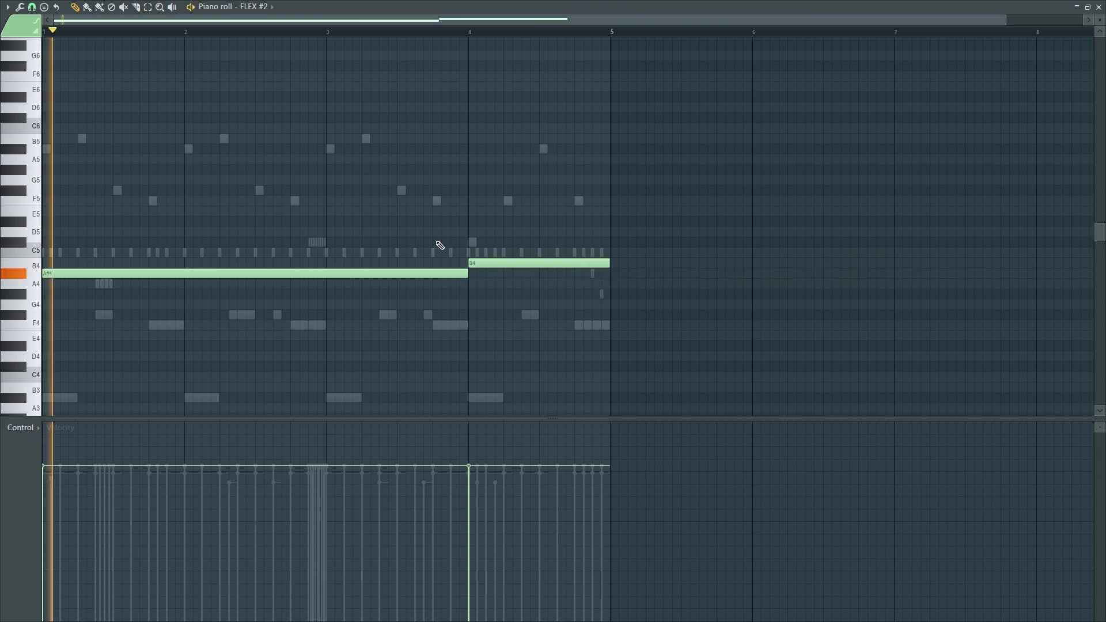
left_click(224, 31)
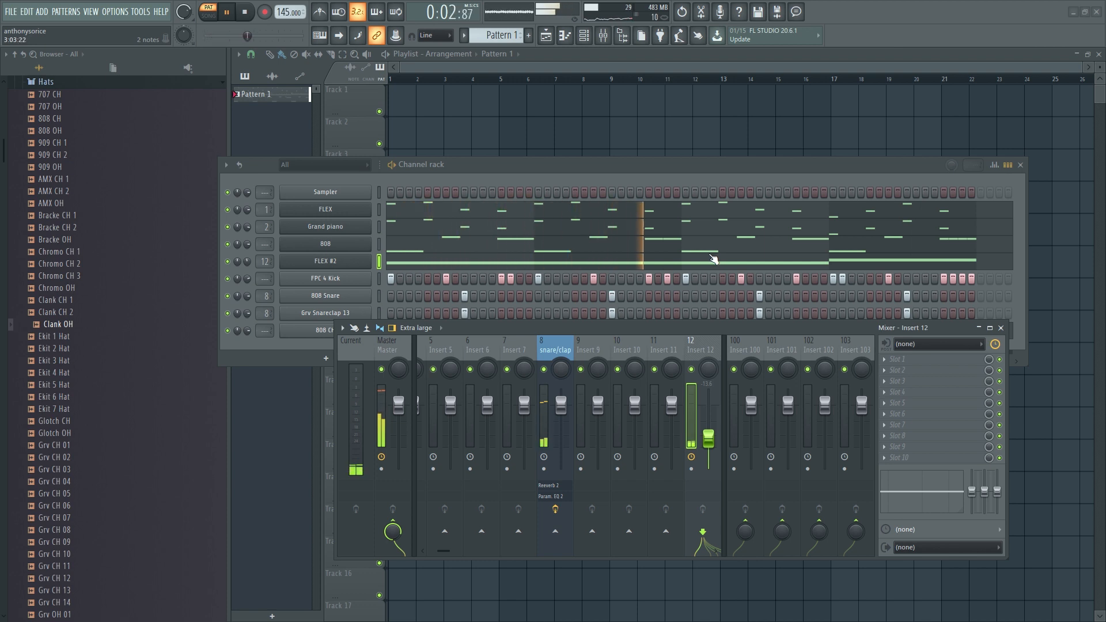
- Stop playback from the transport
left_click(245, 11)
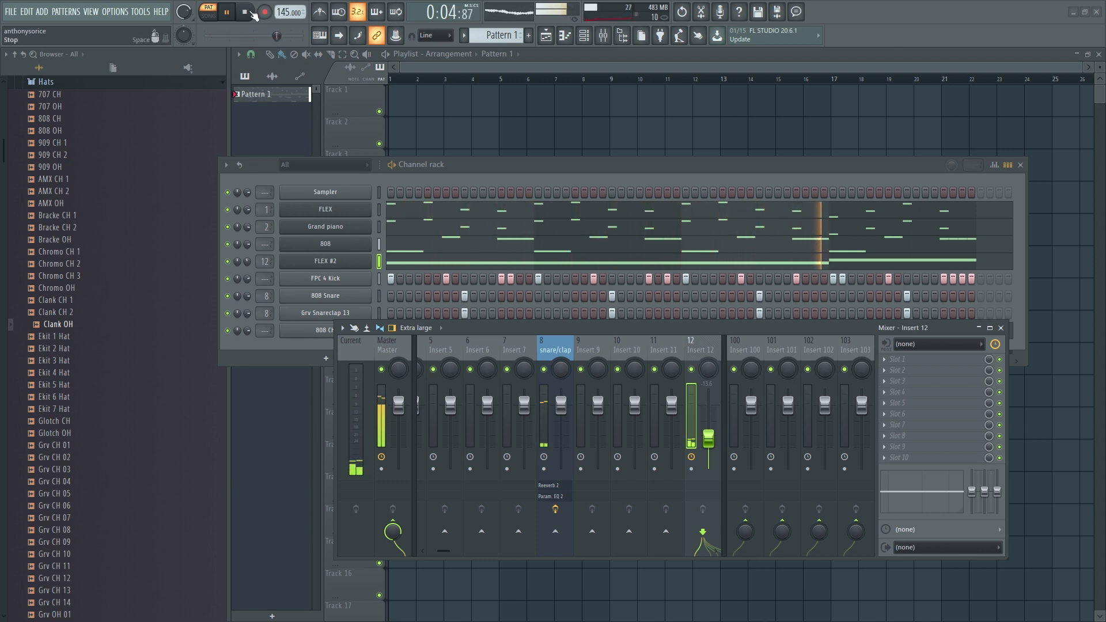
left_click(244, 12)
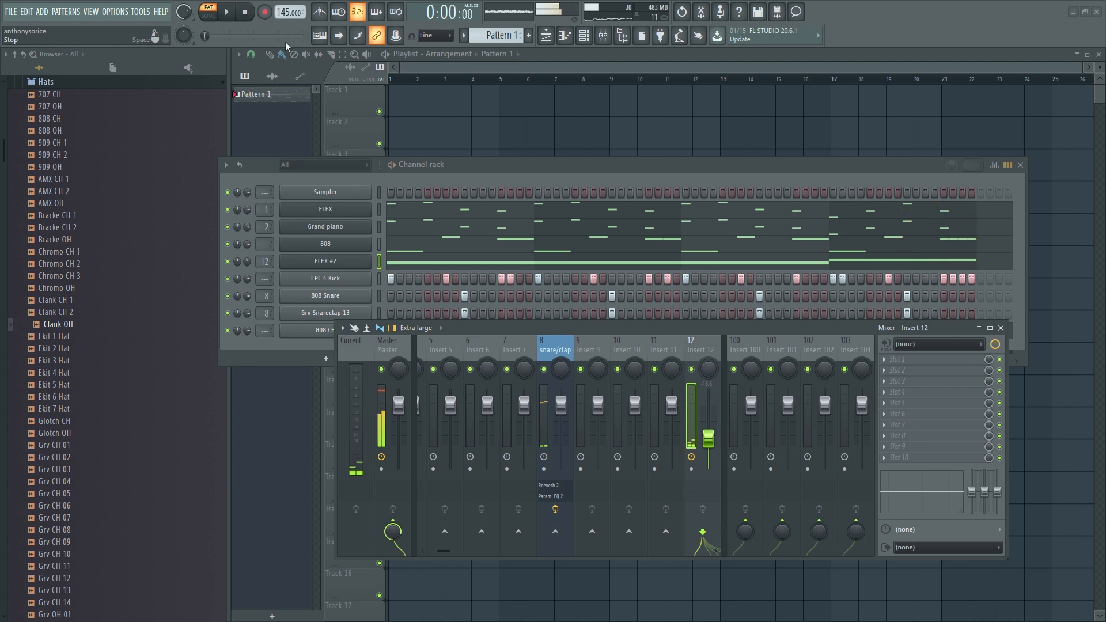